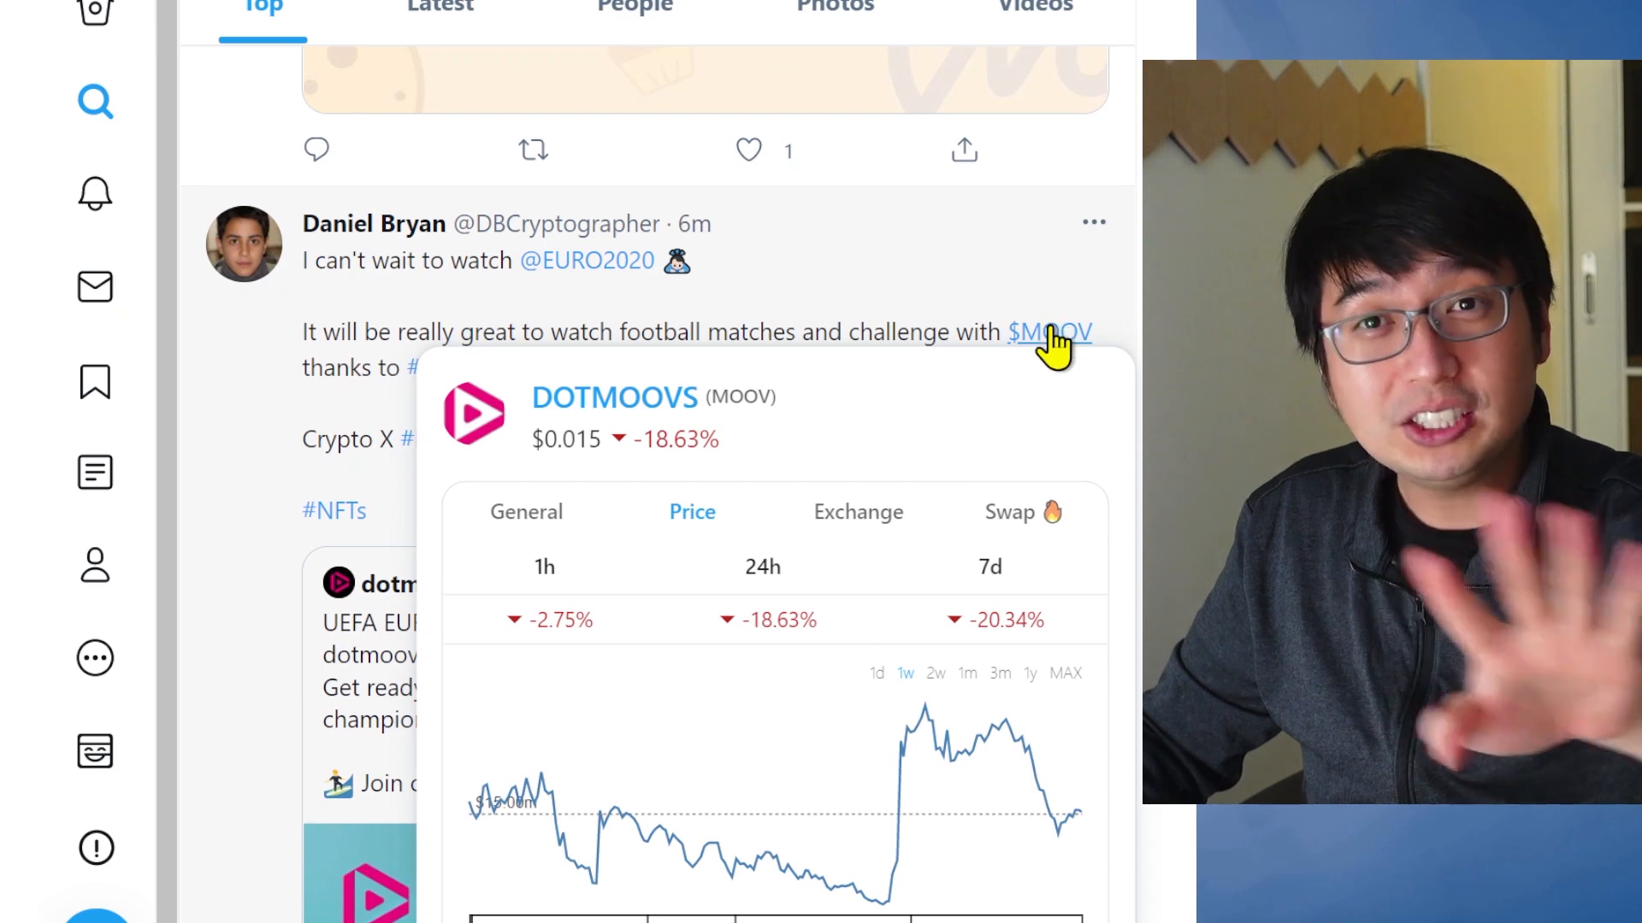
Show the MOOV coin panel's General, Price and Swap views
left_click(526, 513)
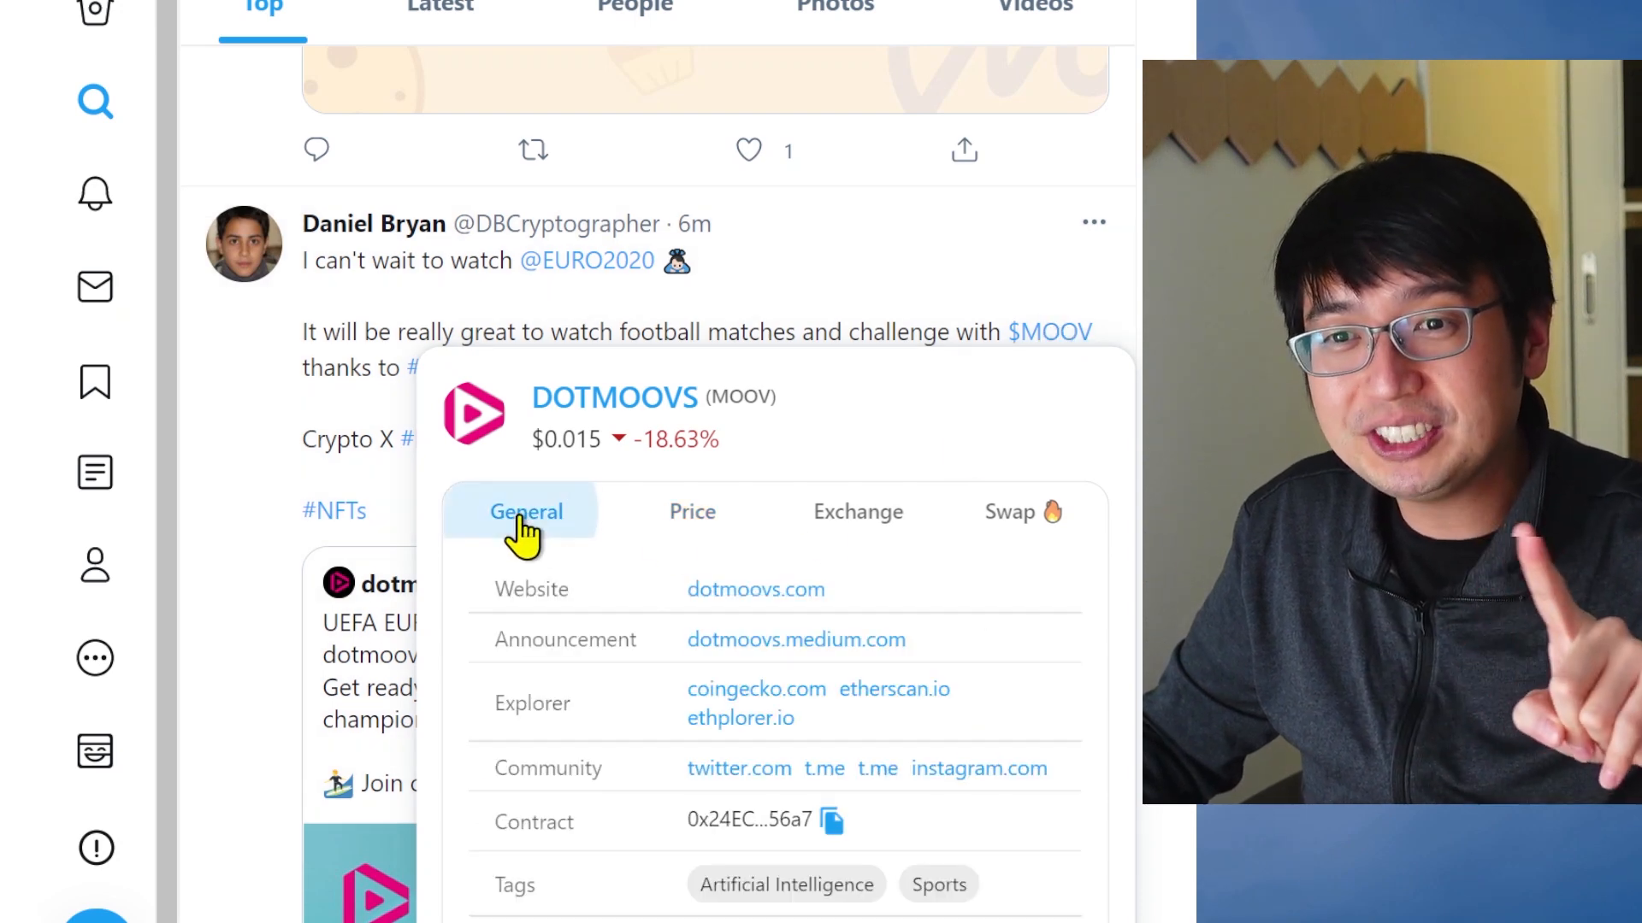
left_click(691, 512)
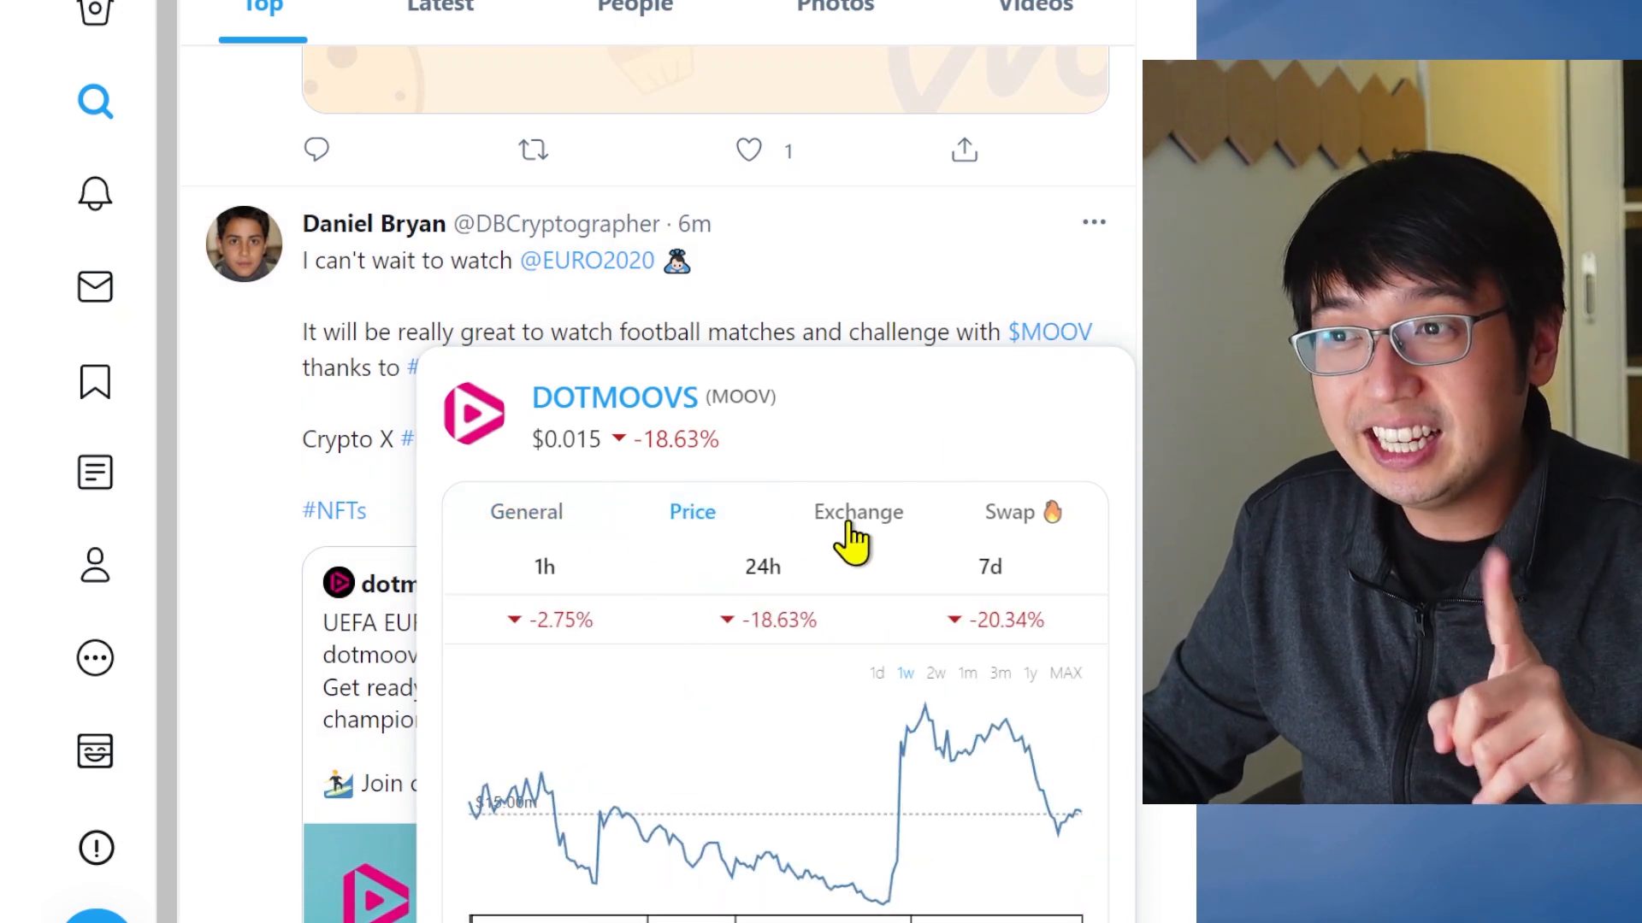
left_click(1009, 512)
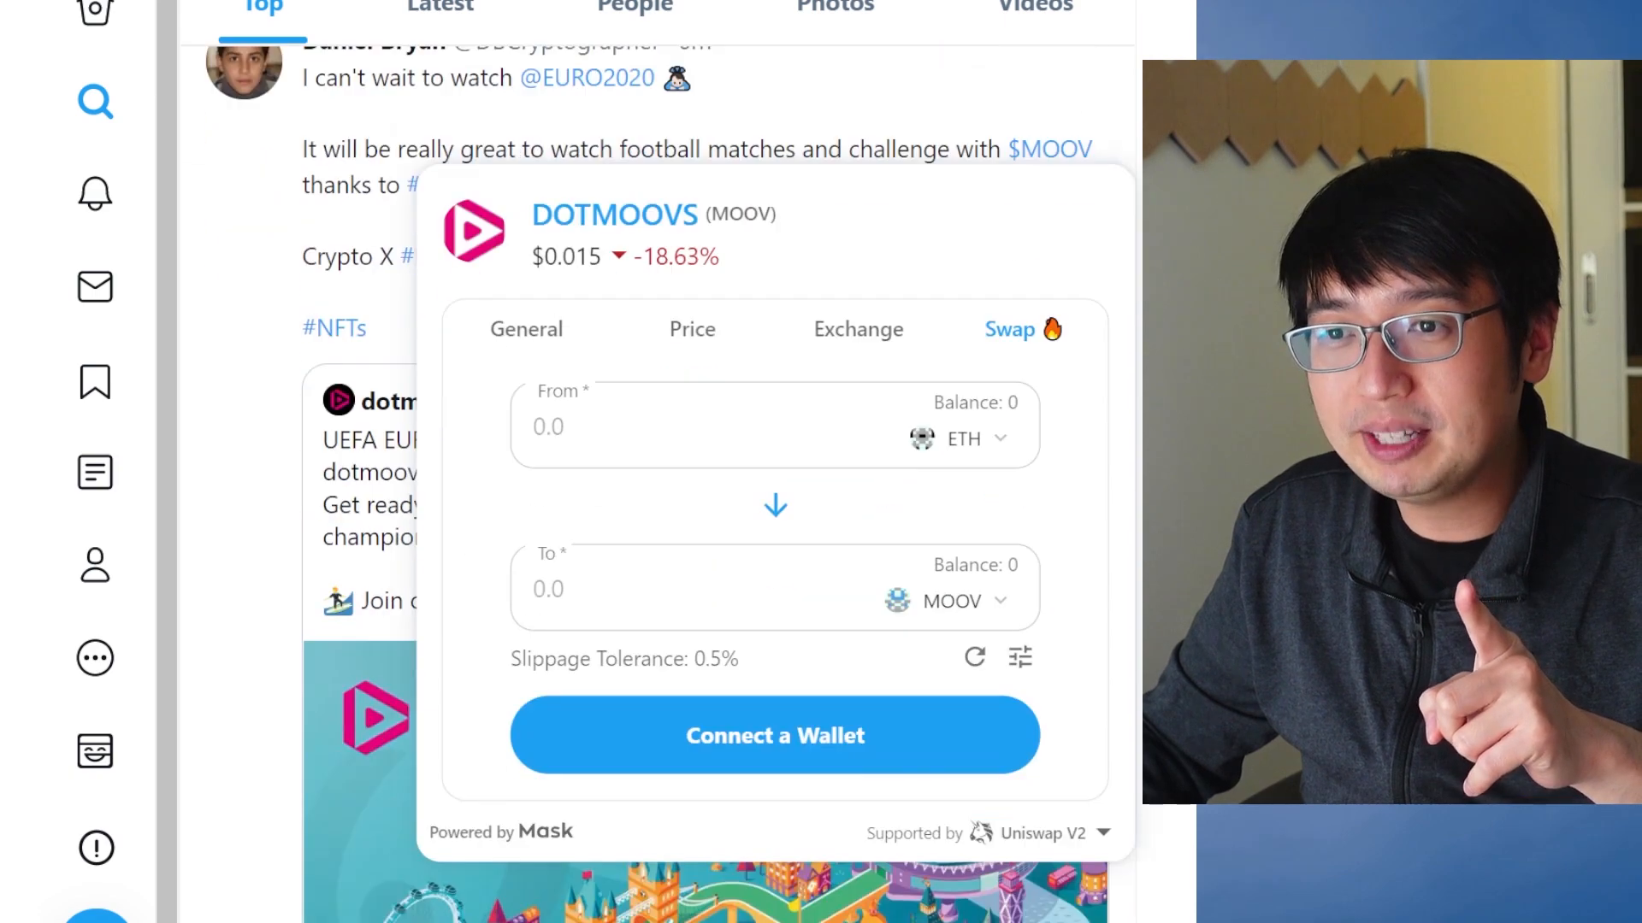
Scroll to the NFT tweet and open the Collectible card's Make an Offer form
left_click(1047, 831)
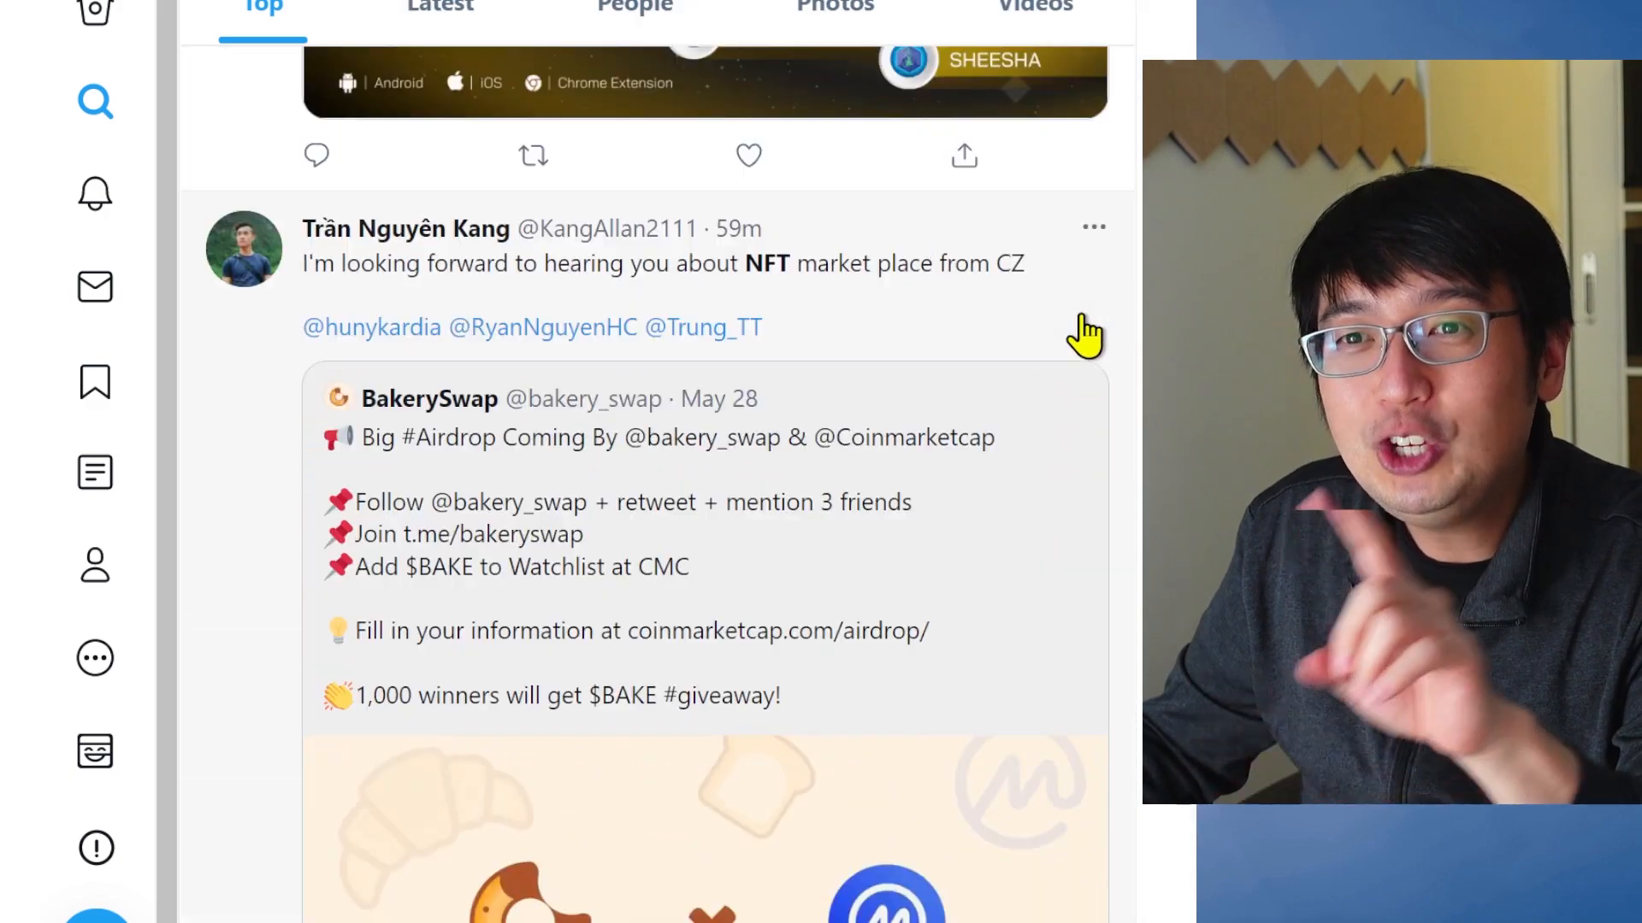
scroll("down", 3)
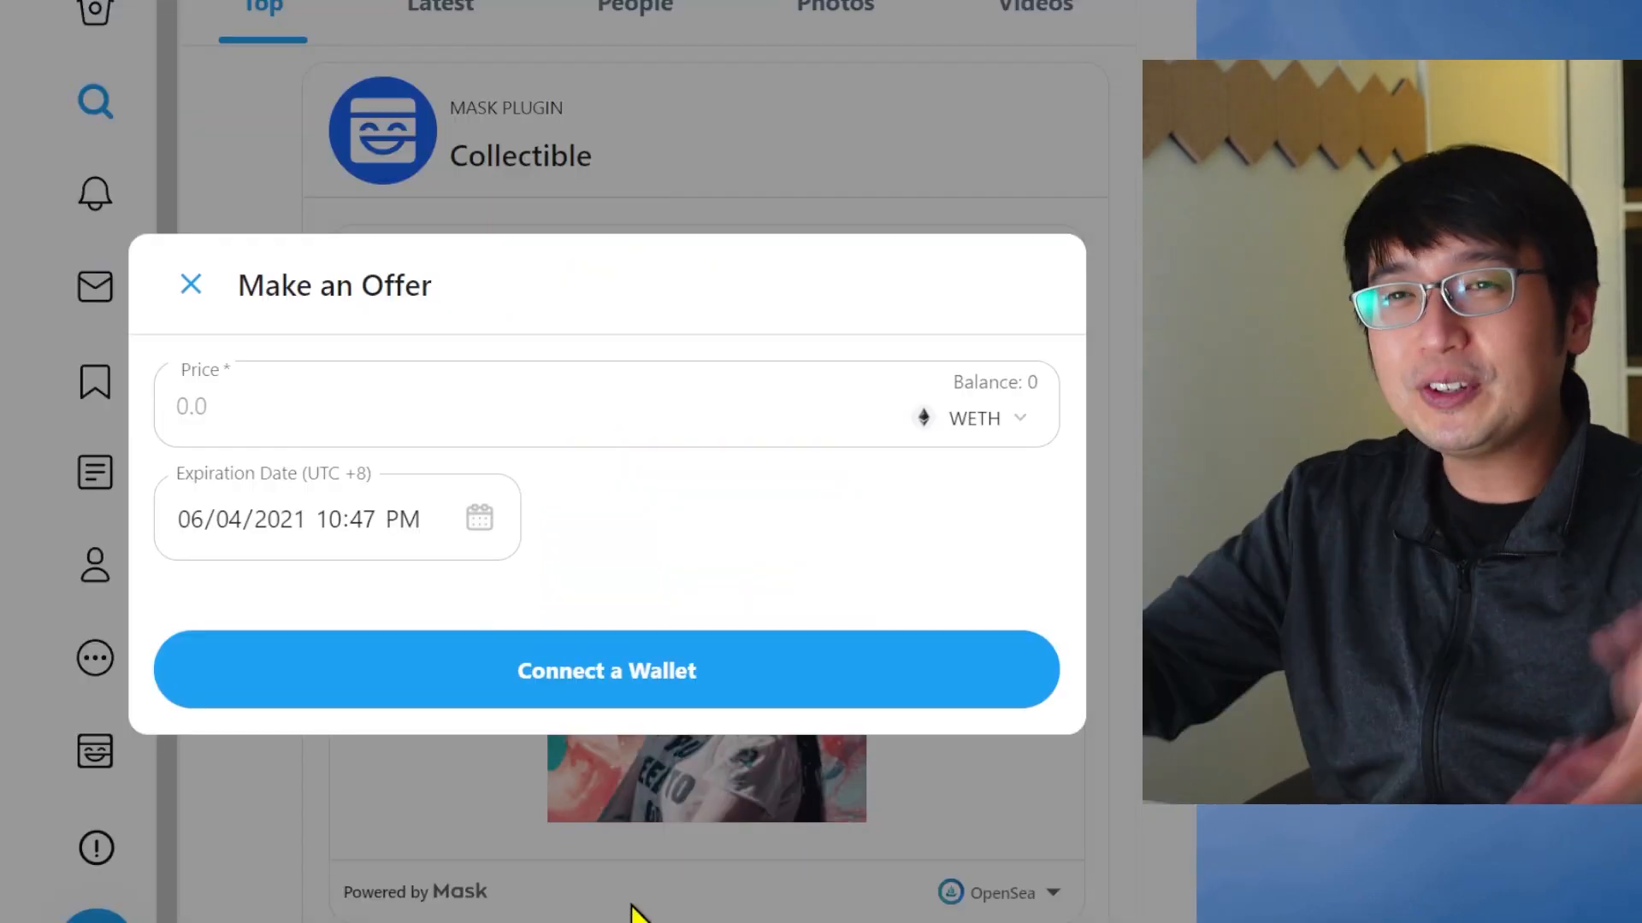
left_click(190, 284)
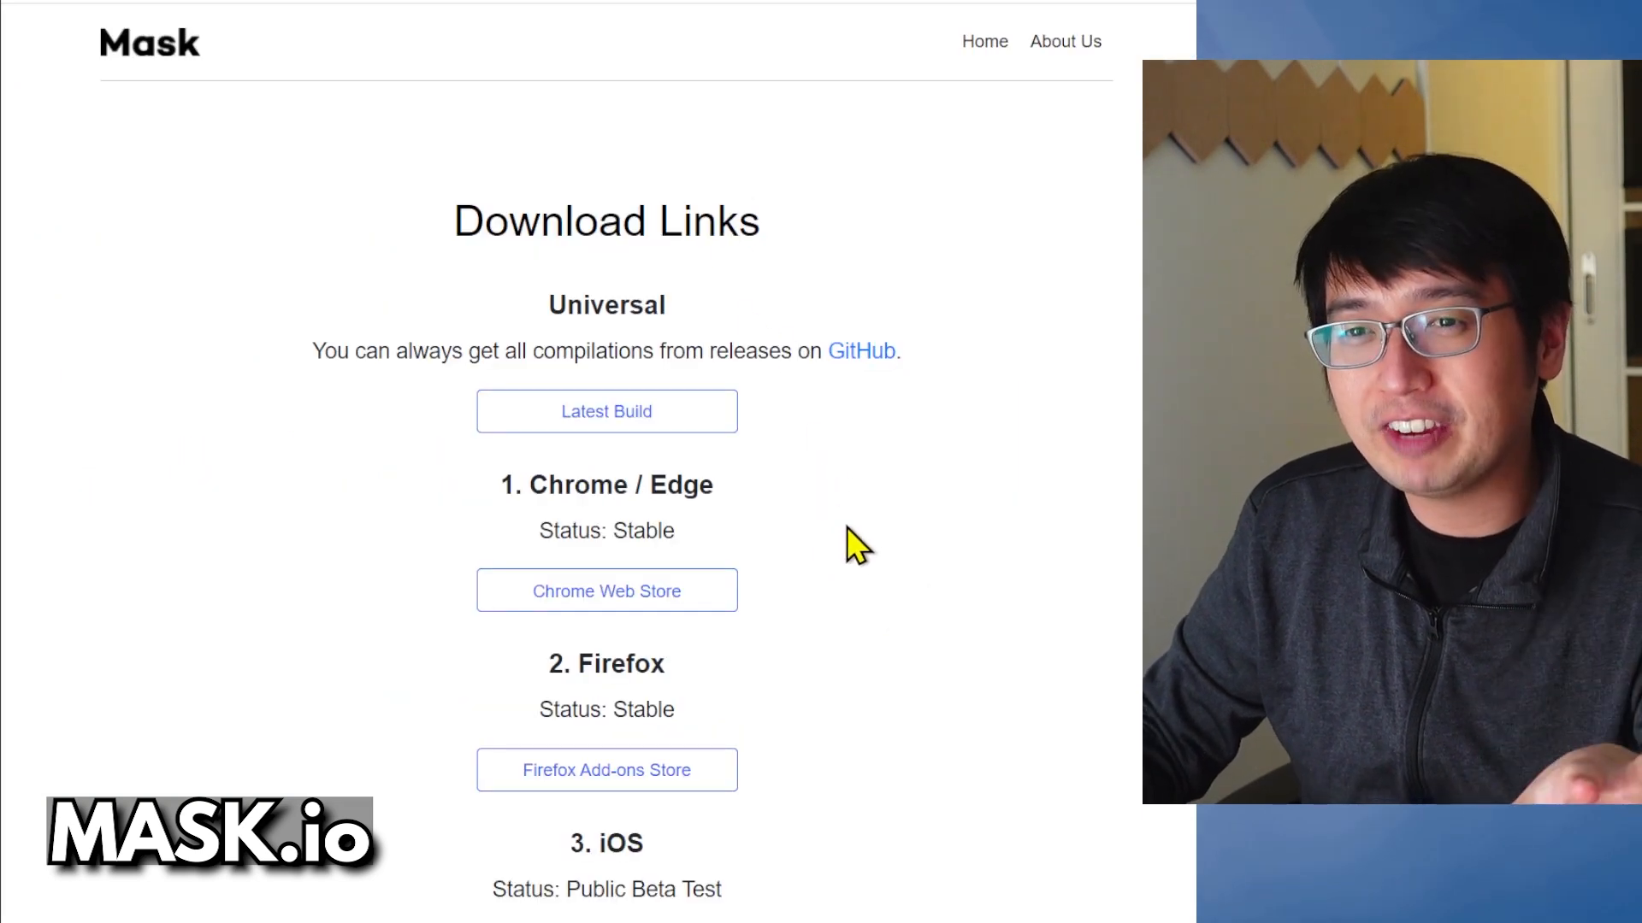
Open Mask Network's Chrome Web Store listing from the Chrome / Edge download link
scroll("down", 3)
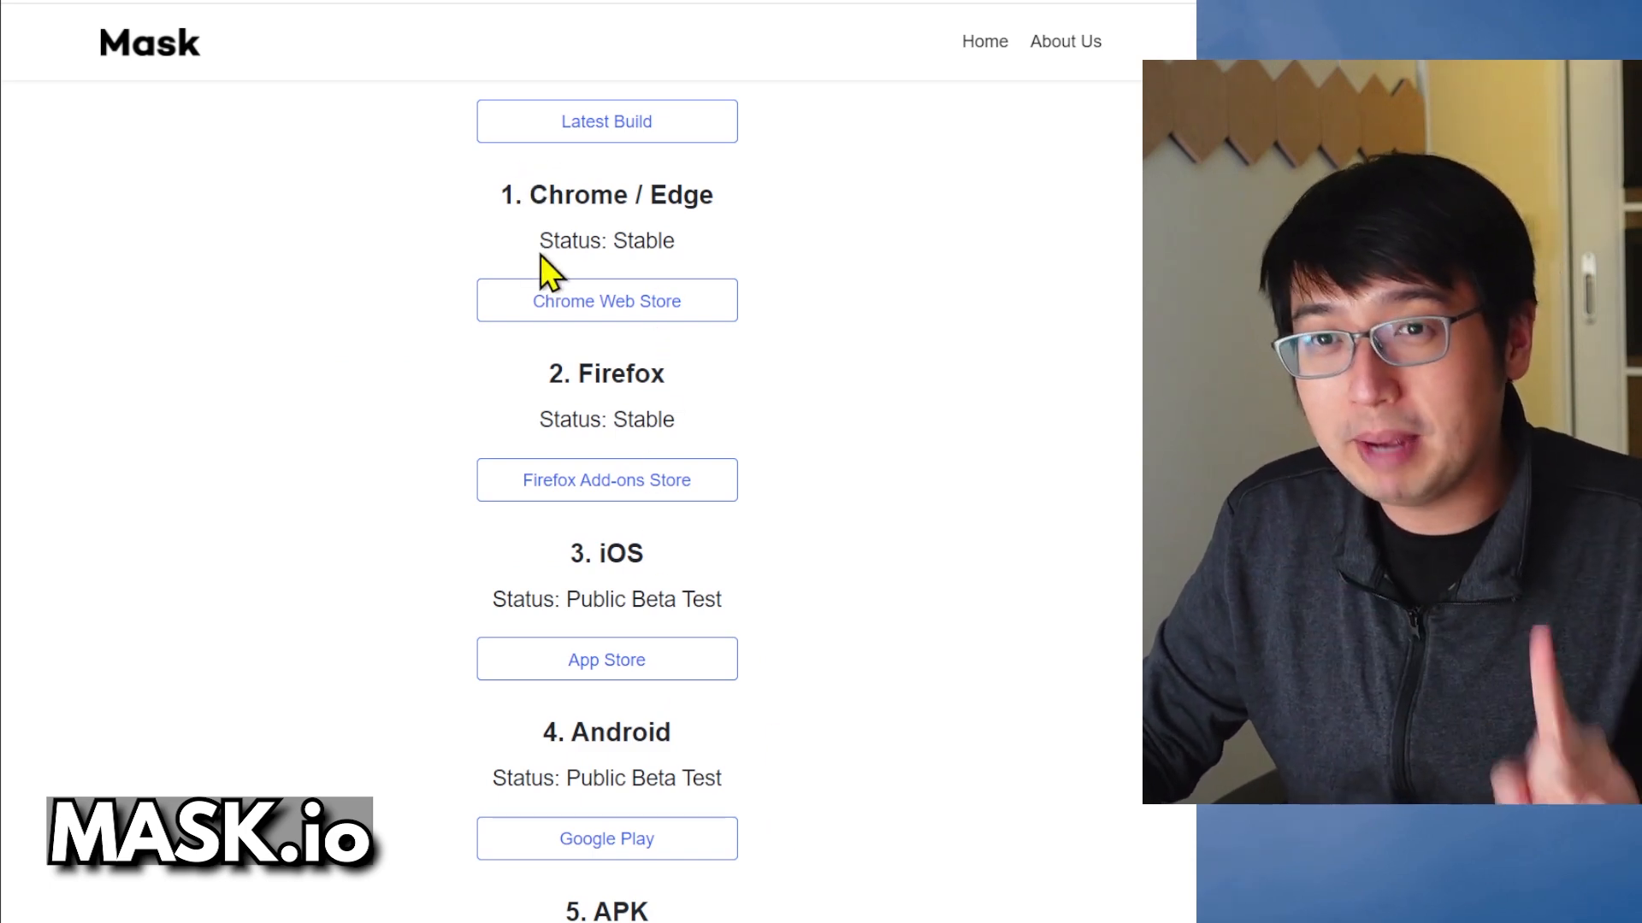
left_click(605, 300)
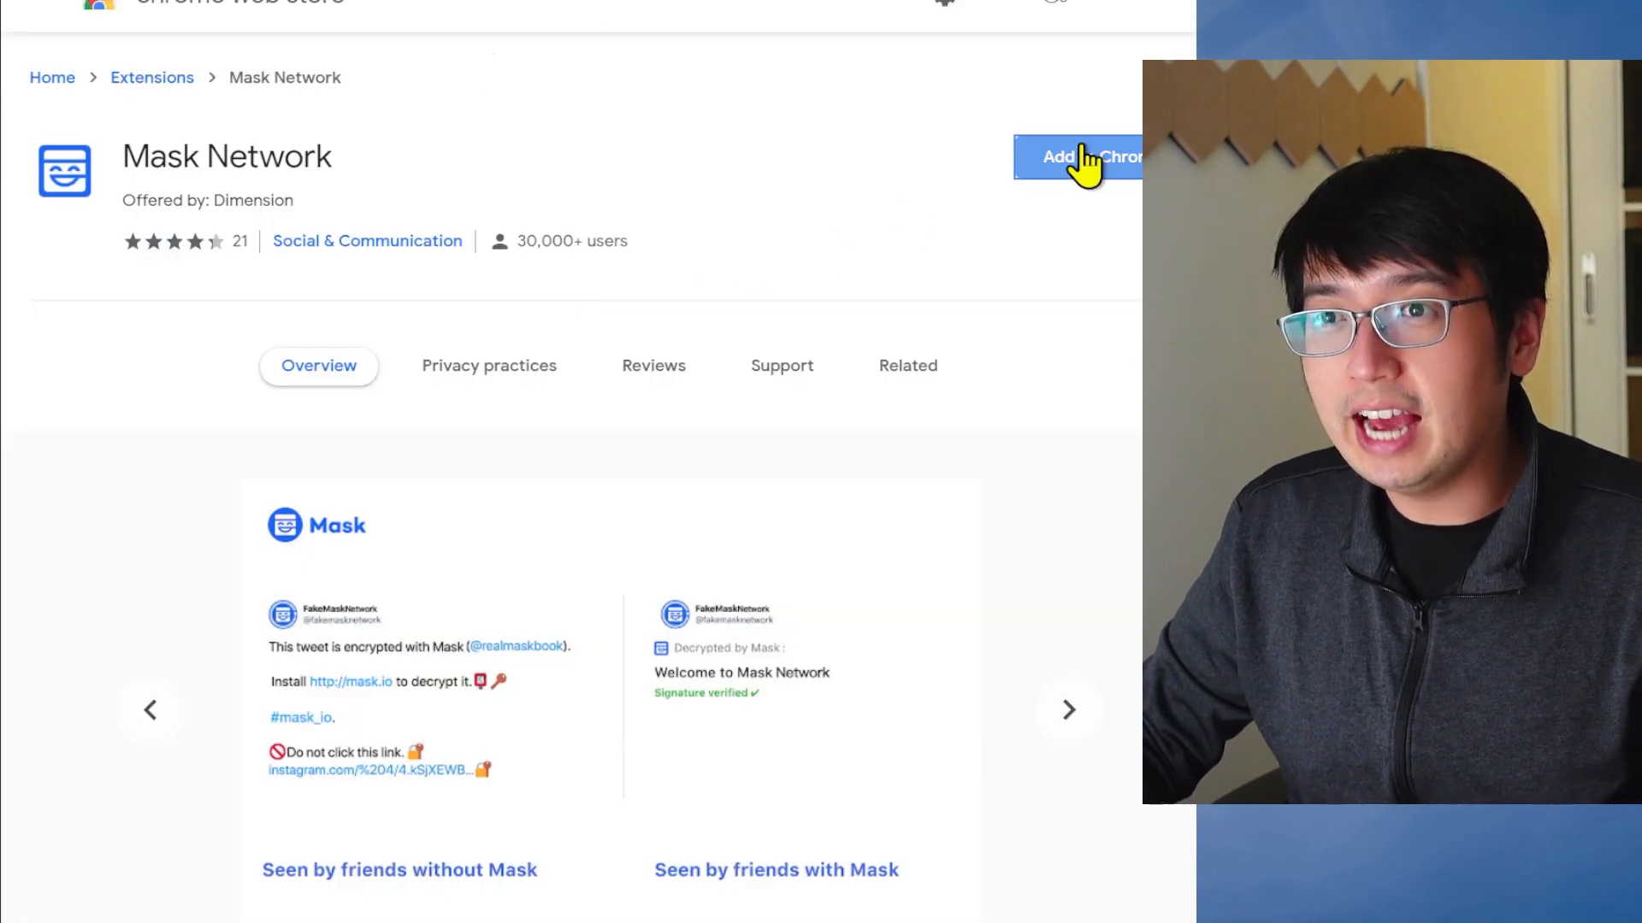
Add the Mask Network extension to Chrome, confirming its permissions
left_click(1077, 158)
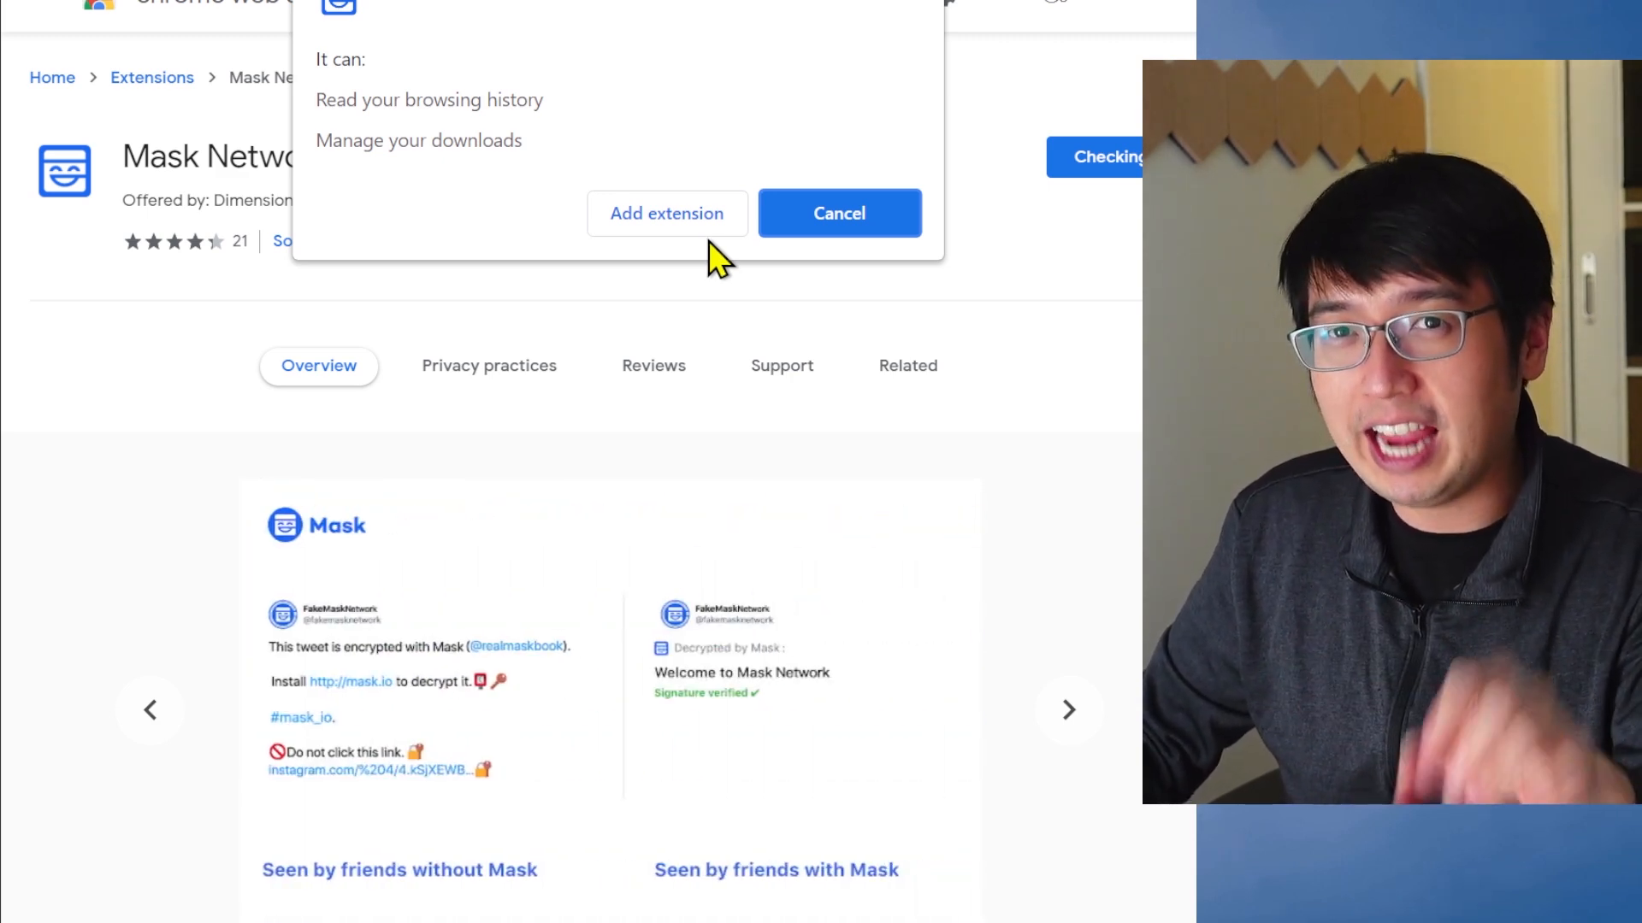
left_click(838, 212)
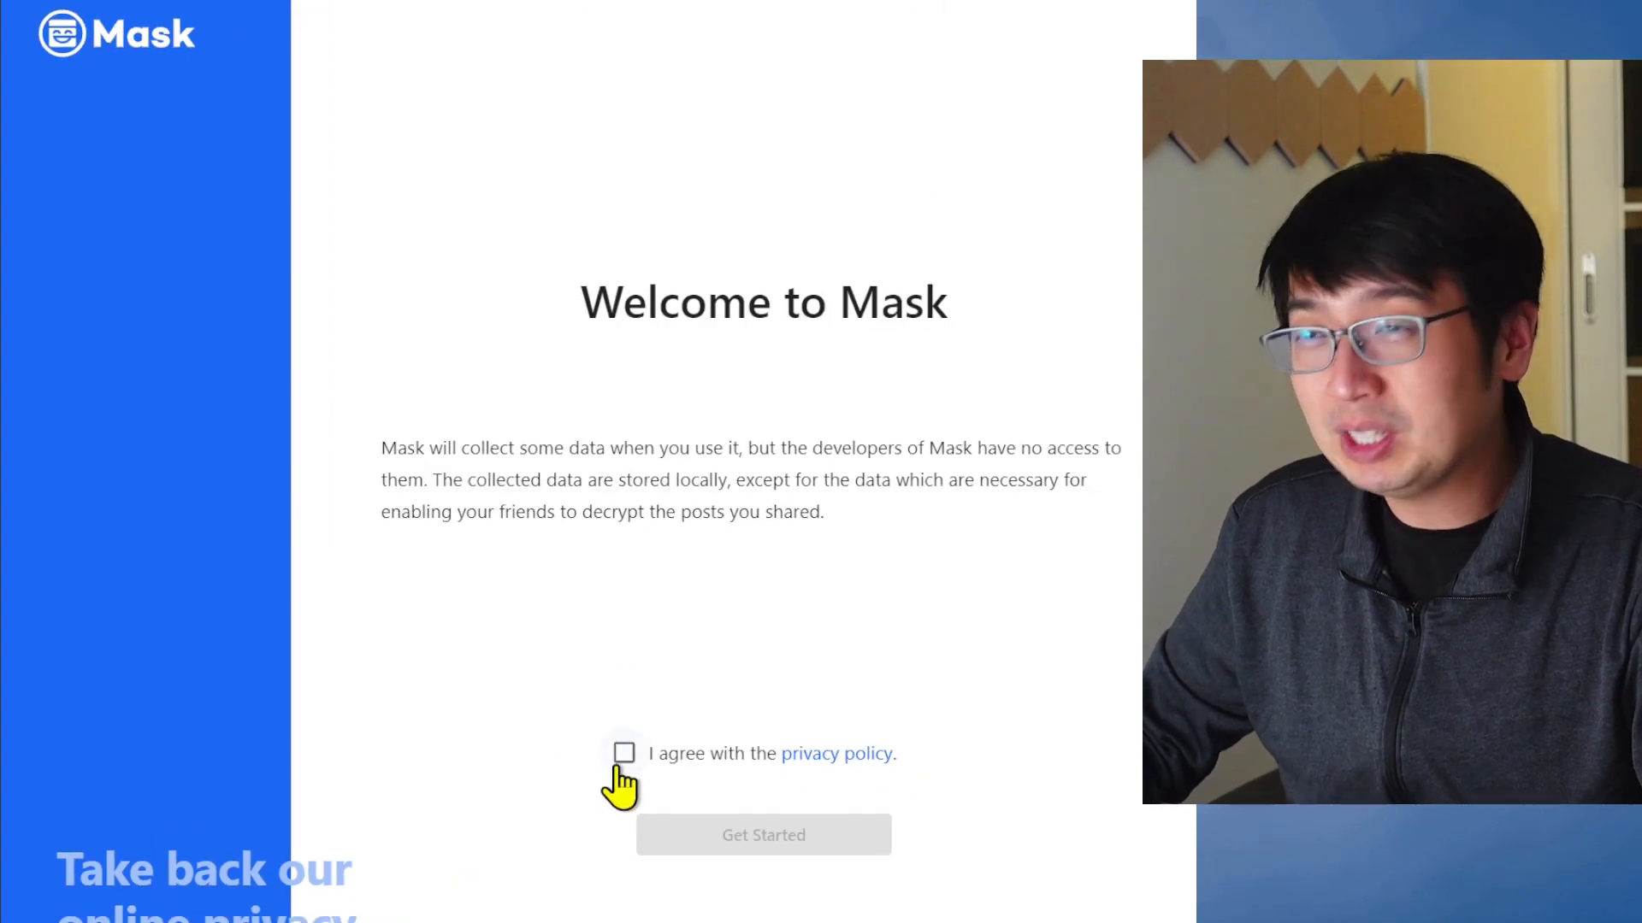
Accept the privacy policy, create persona 'Full V', and connect it to twitter.com
left_click(624, 752)
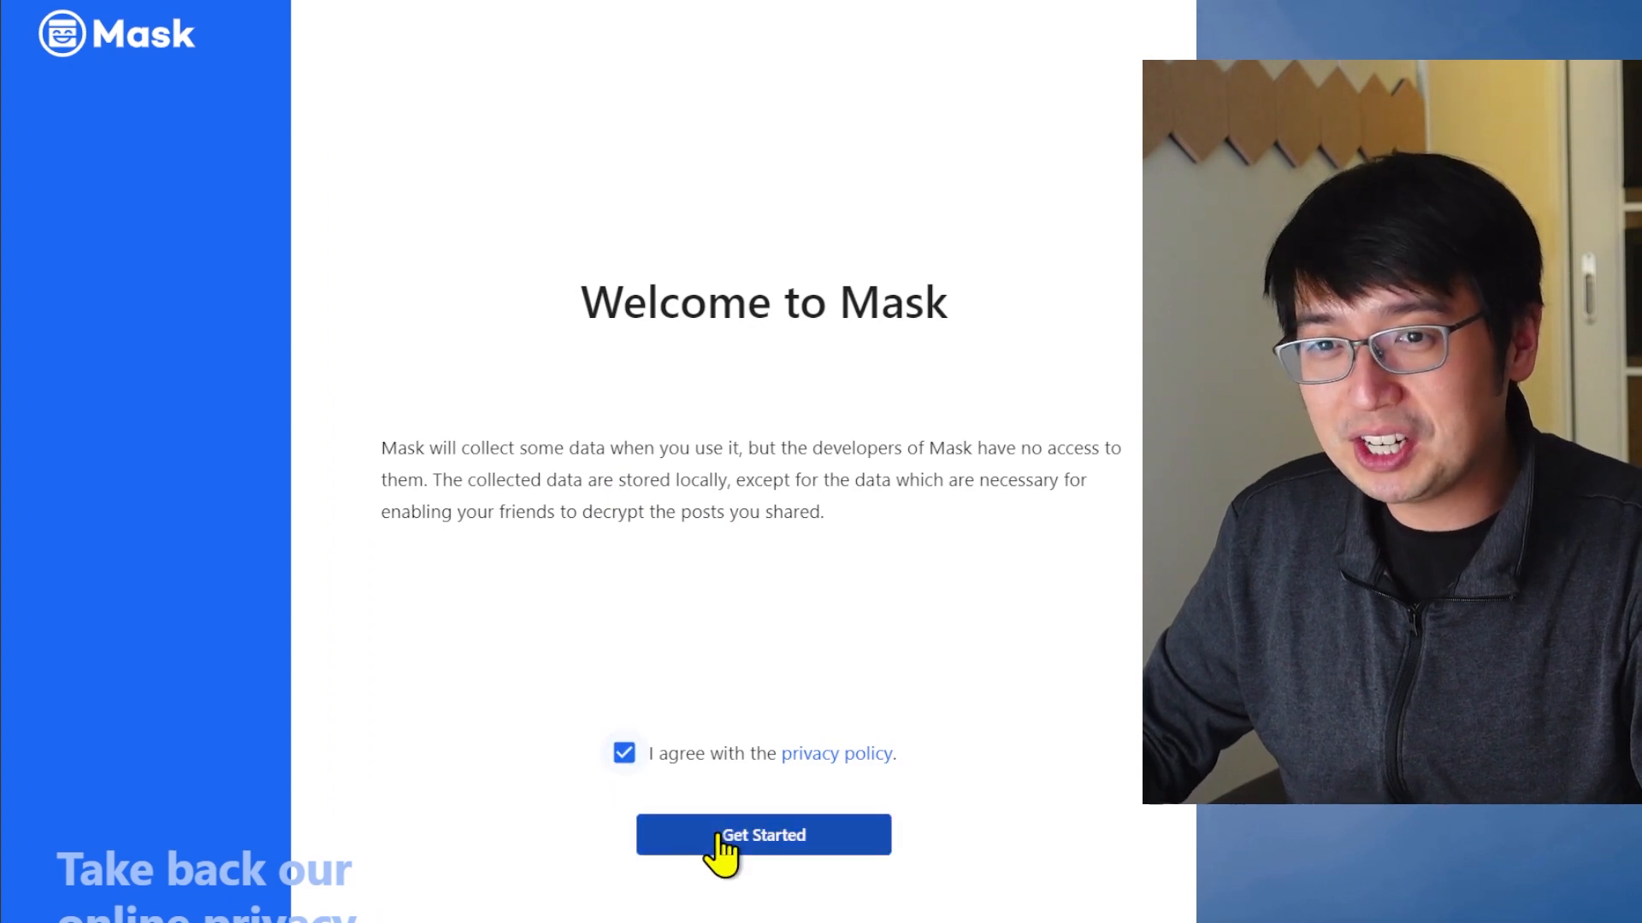
left_click(764, 835)
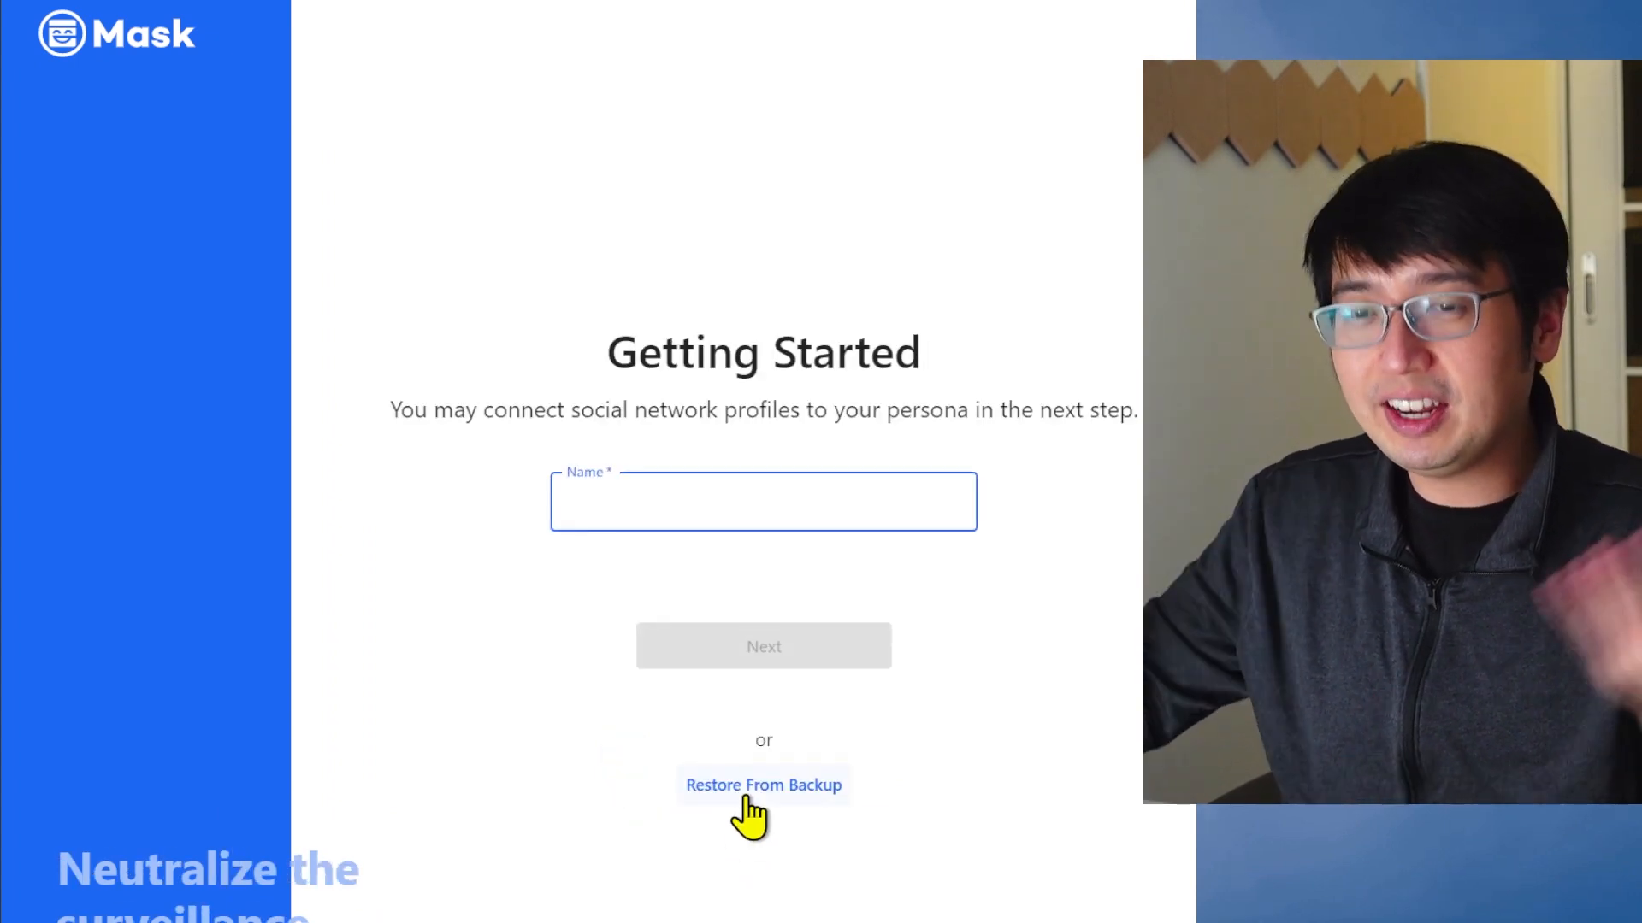
type("Full V")
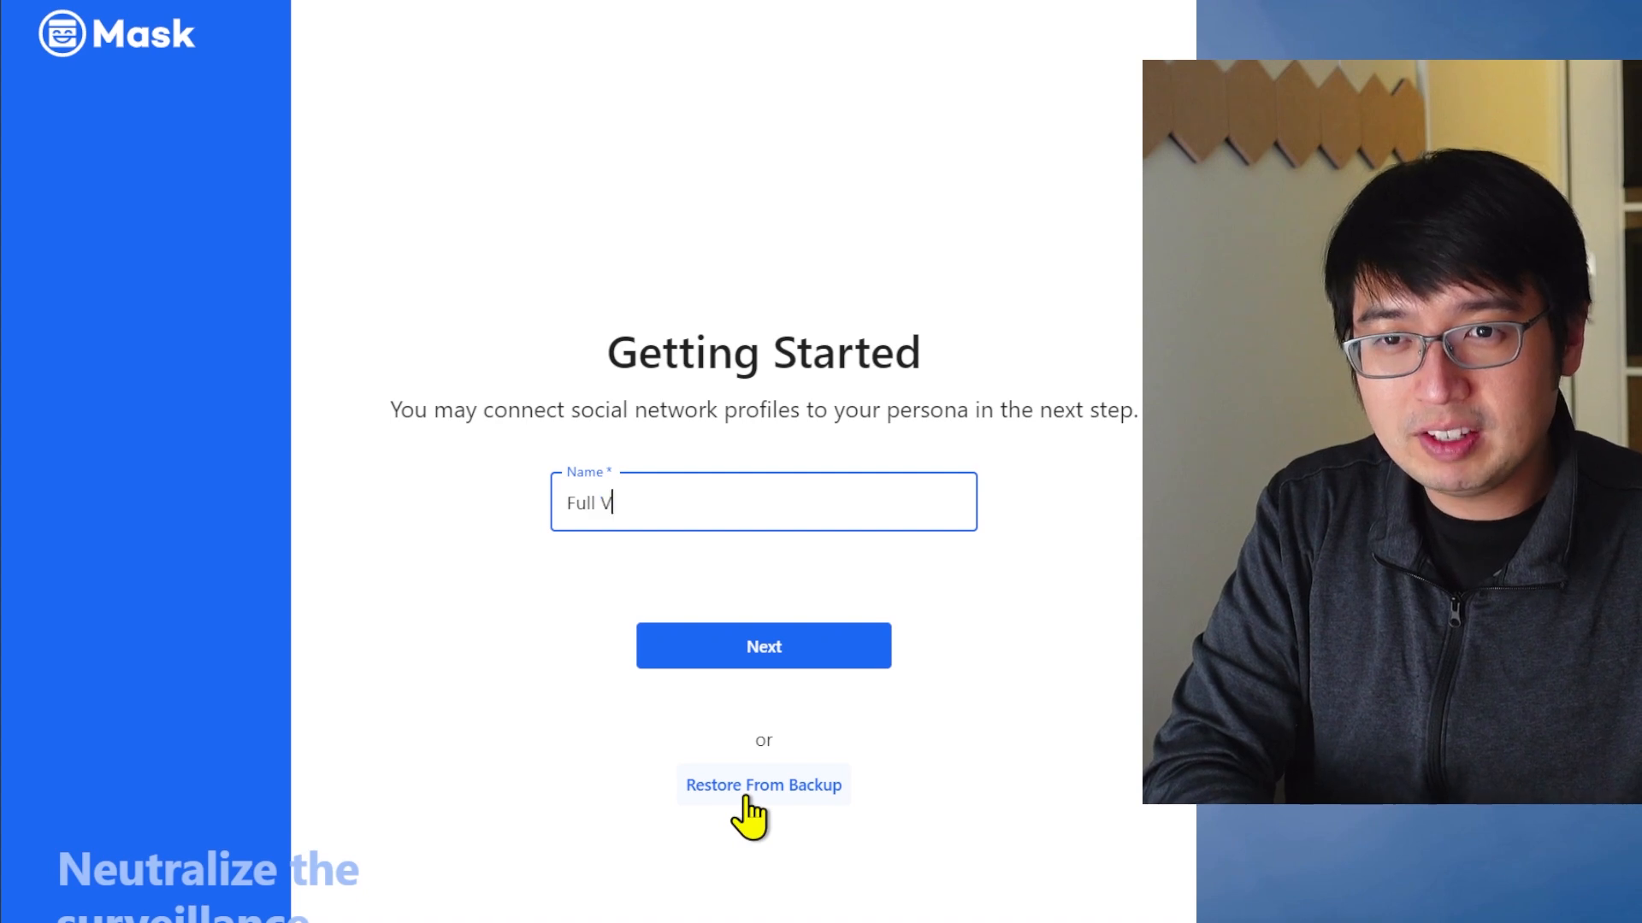
left_click(764, 645)
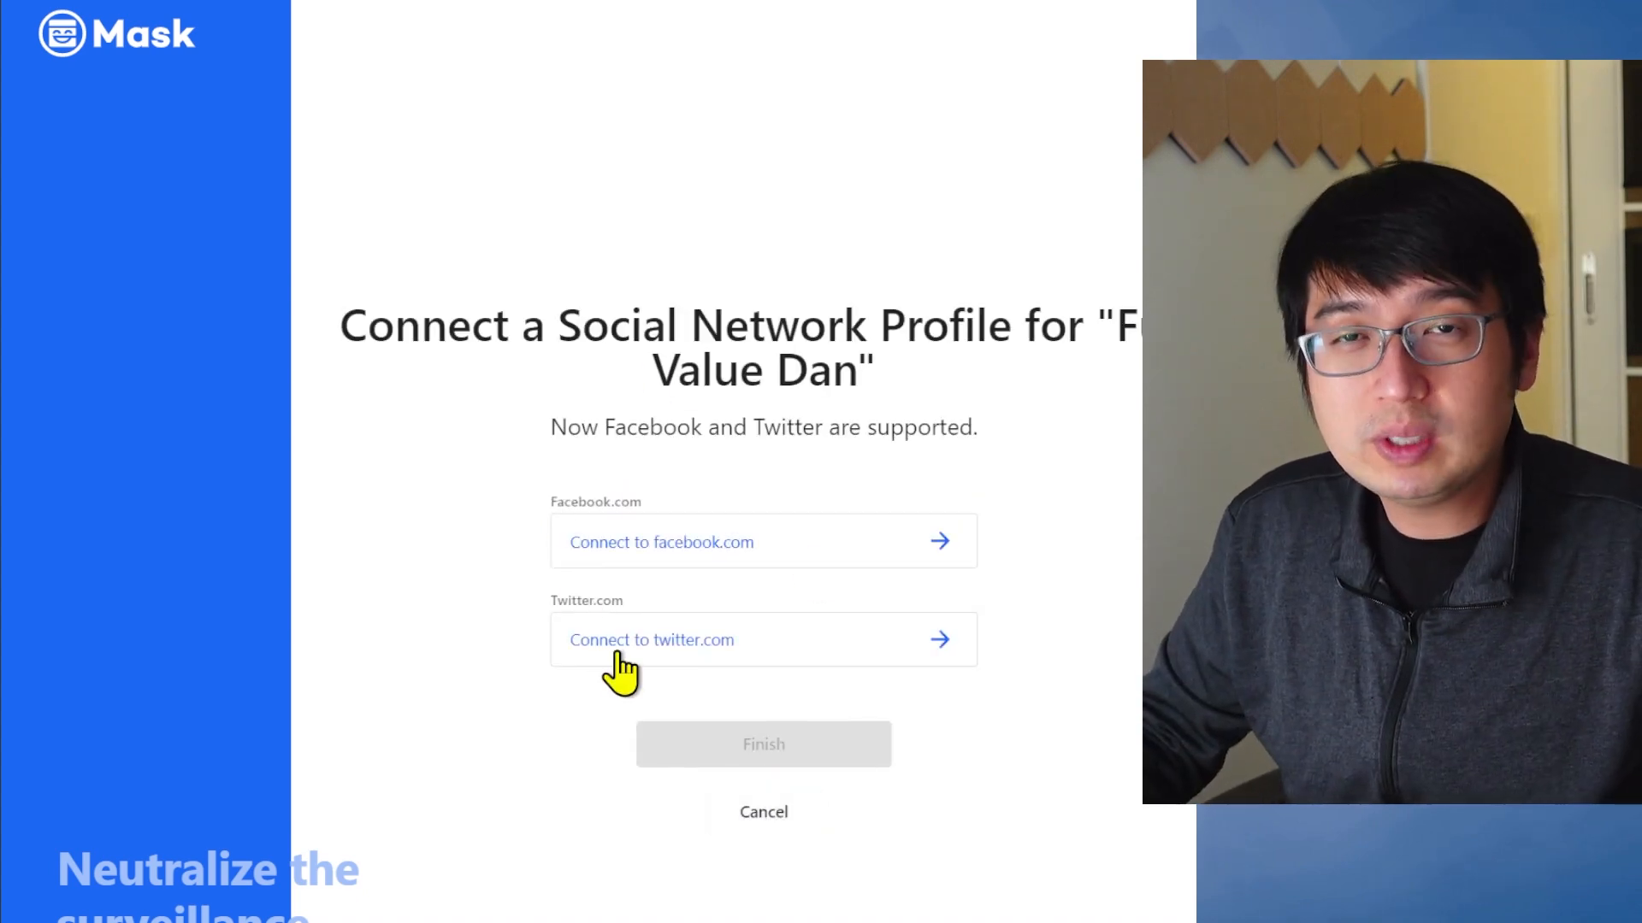
left_click(652, 639)
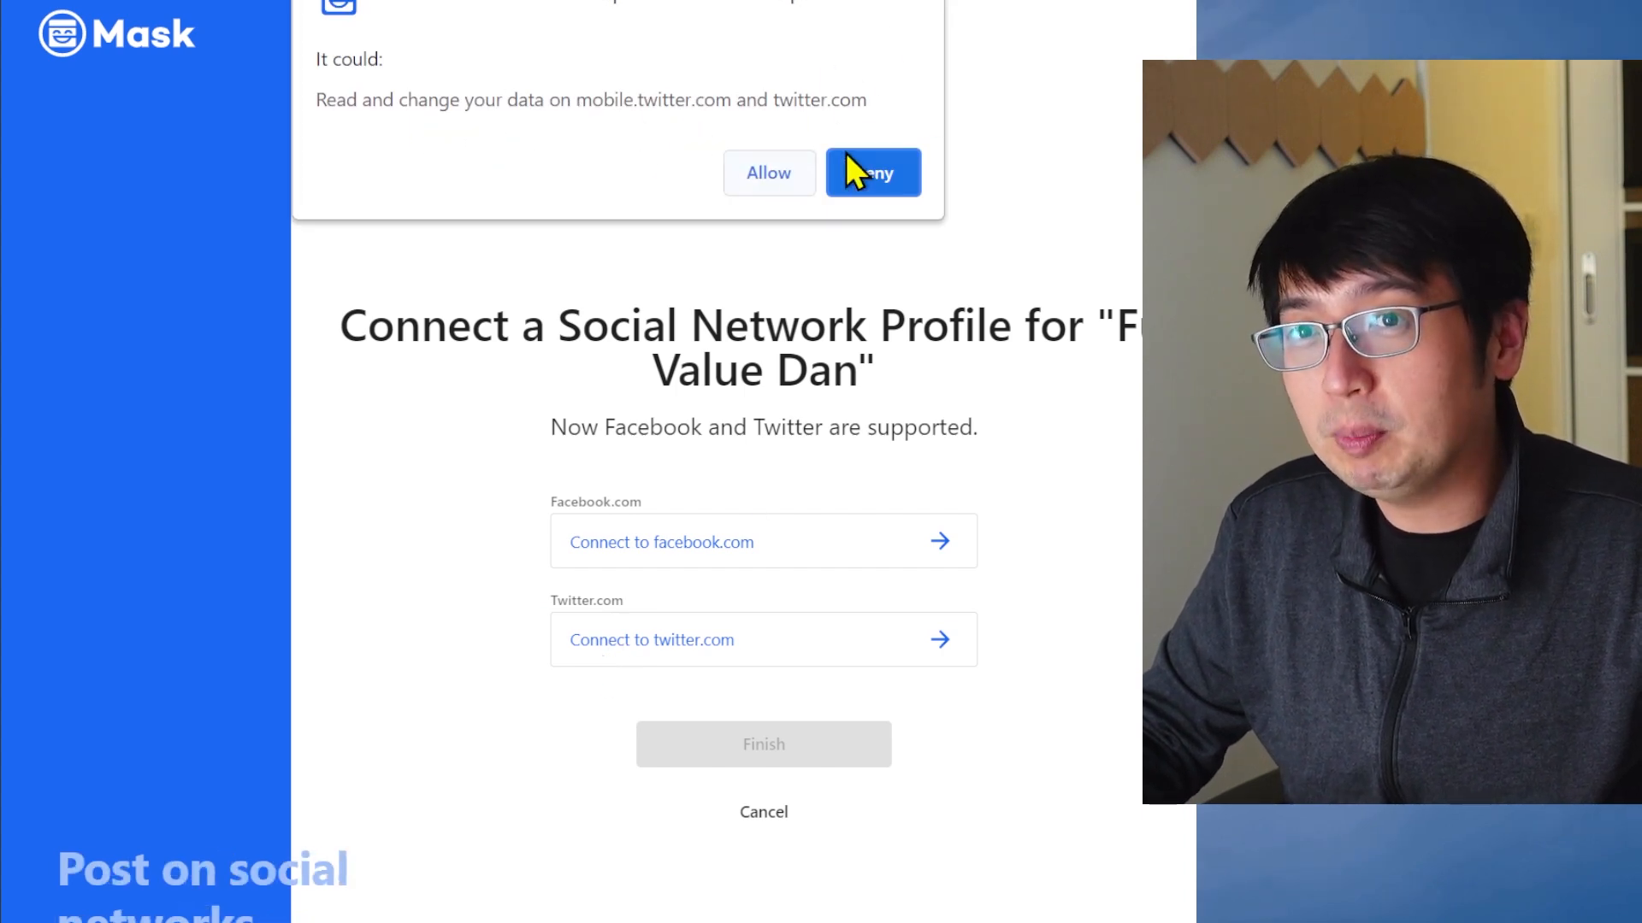
left_click(871, 173)
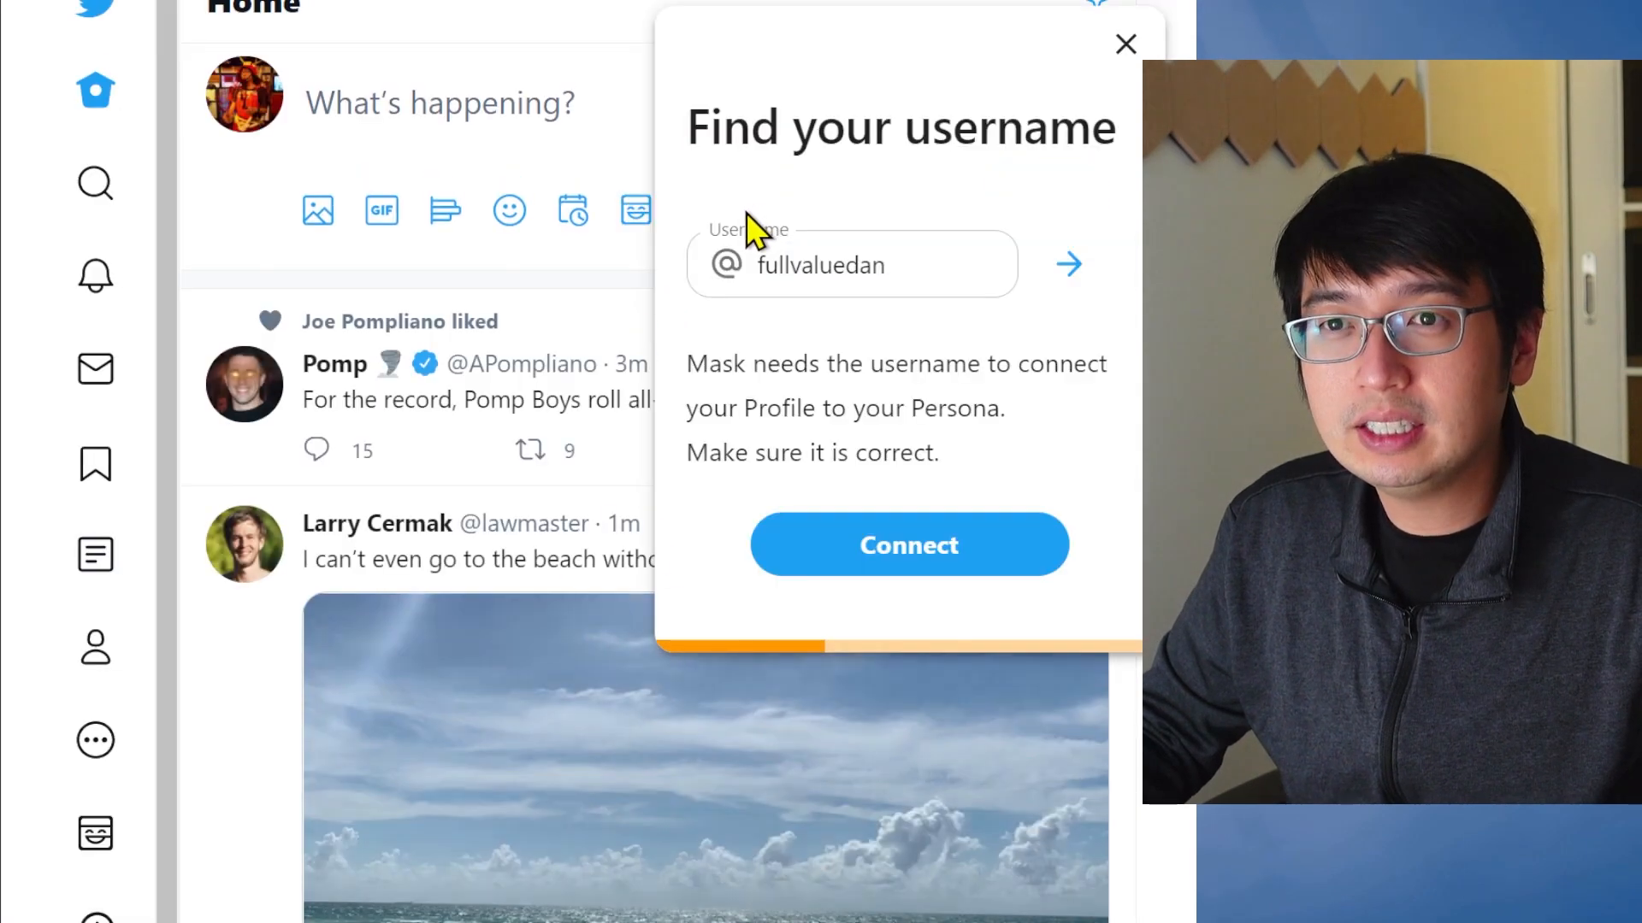
Link the Twitter username to the persona and skip the Say hello first-post prompt
left_click(907, 544)
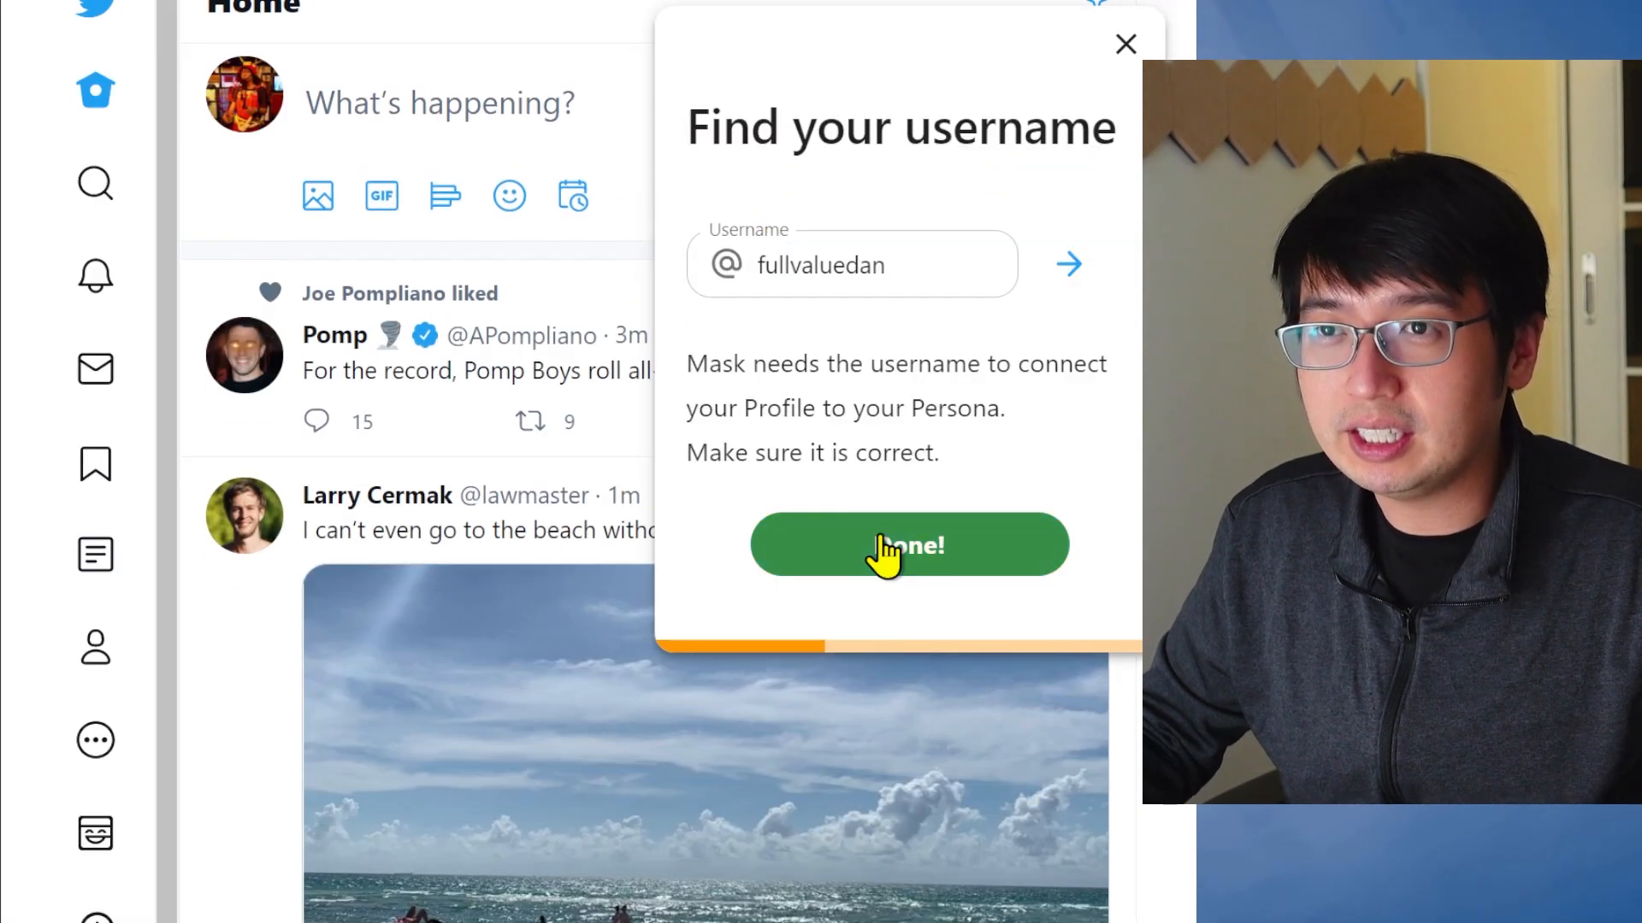
left_click(908, 544)
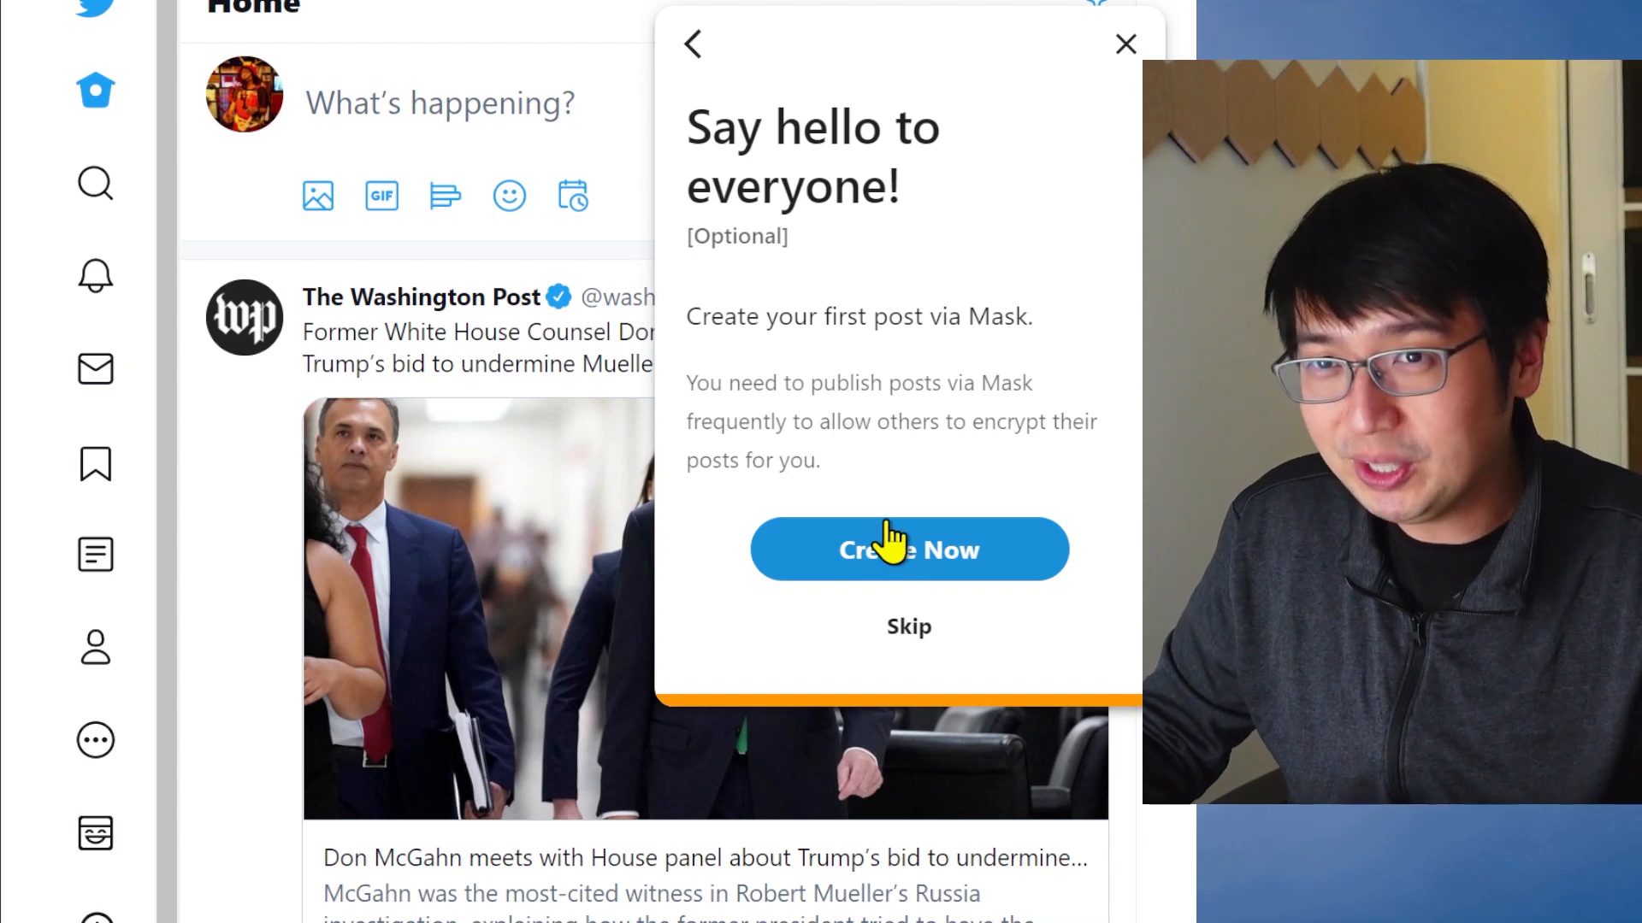
mouse_move(976, 515)
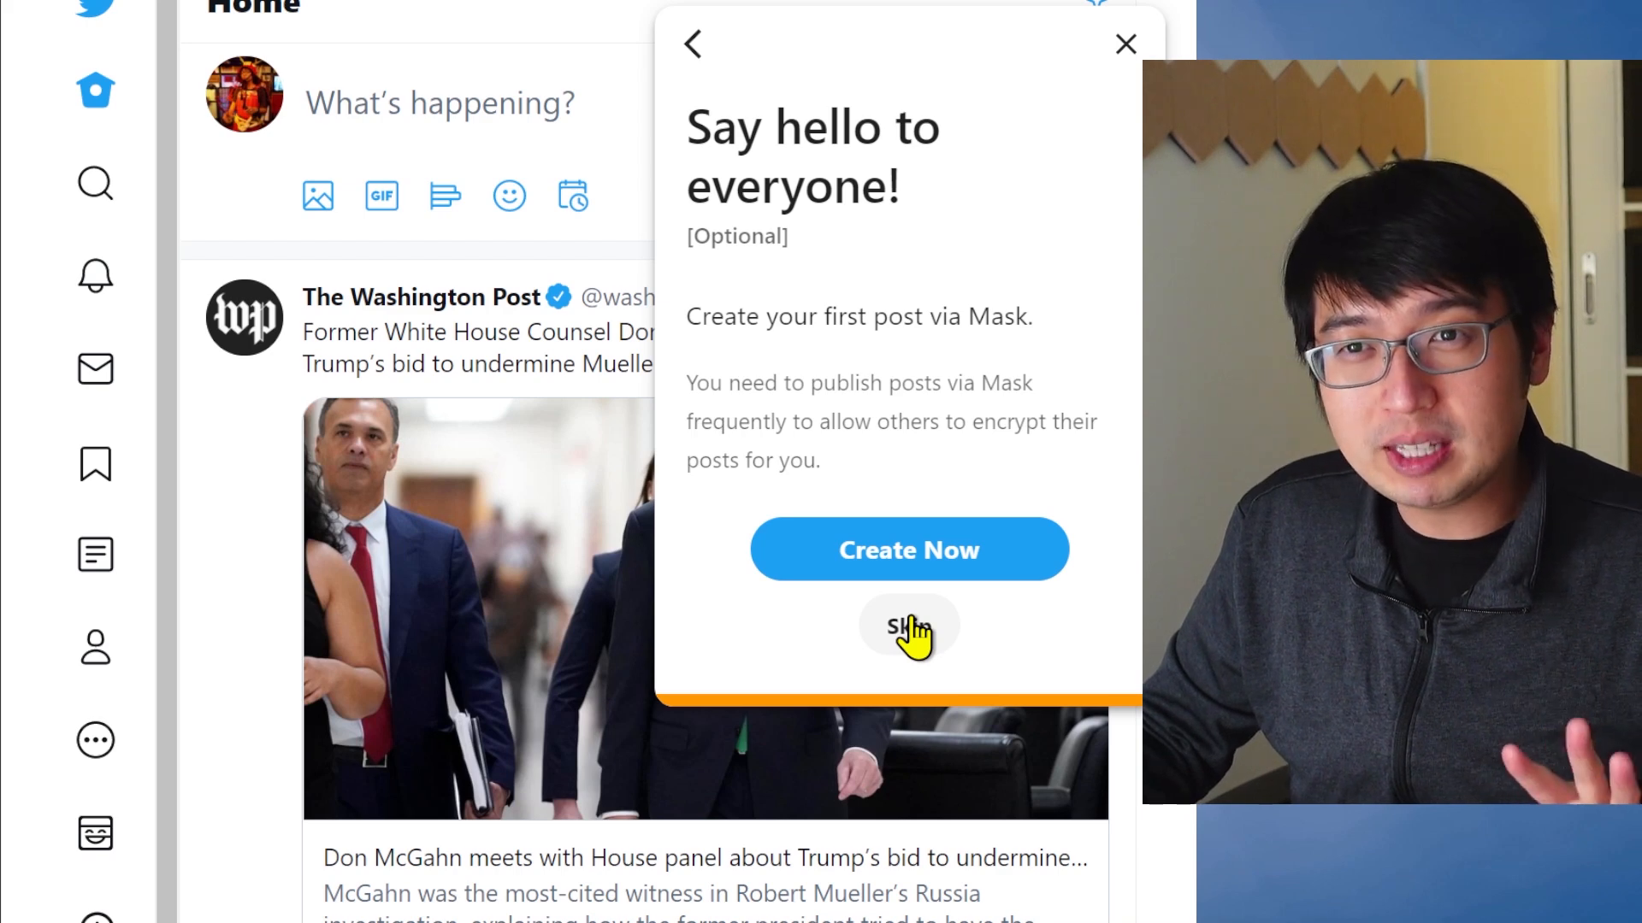
left_click(908, 626)
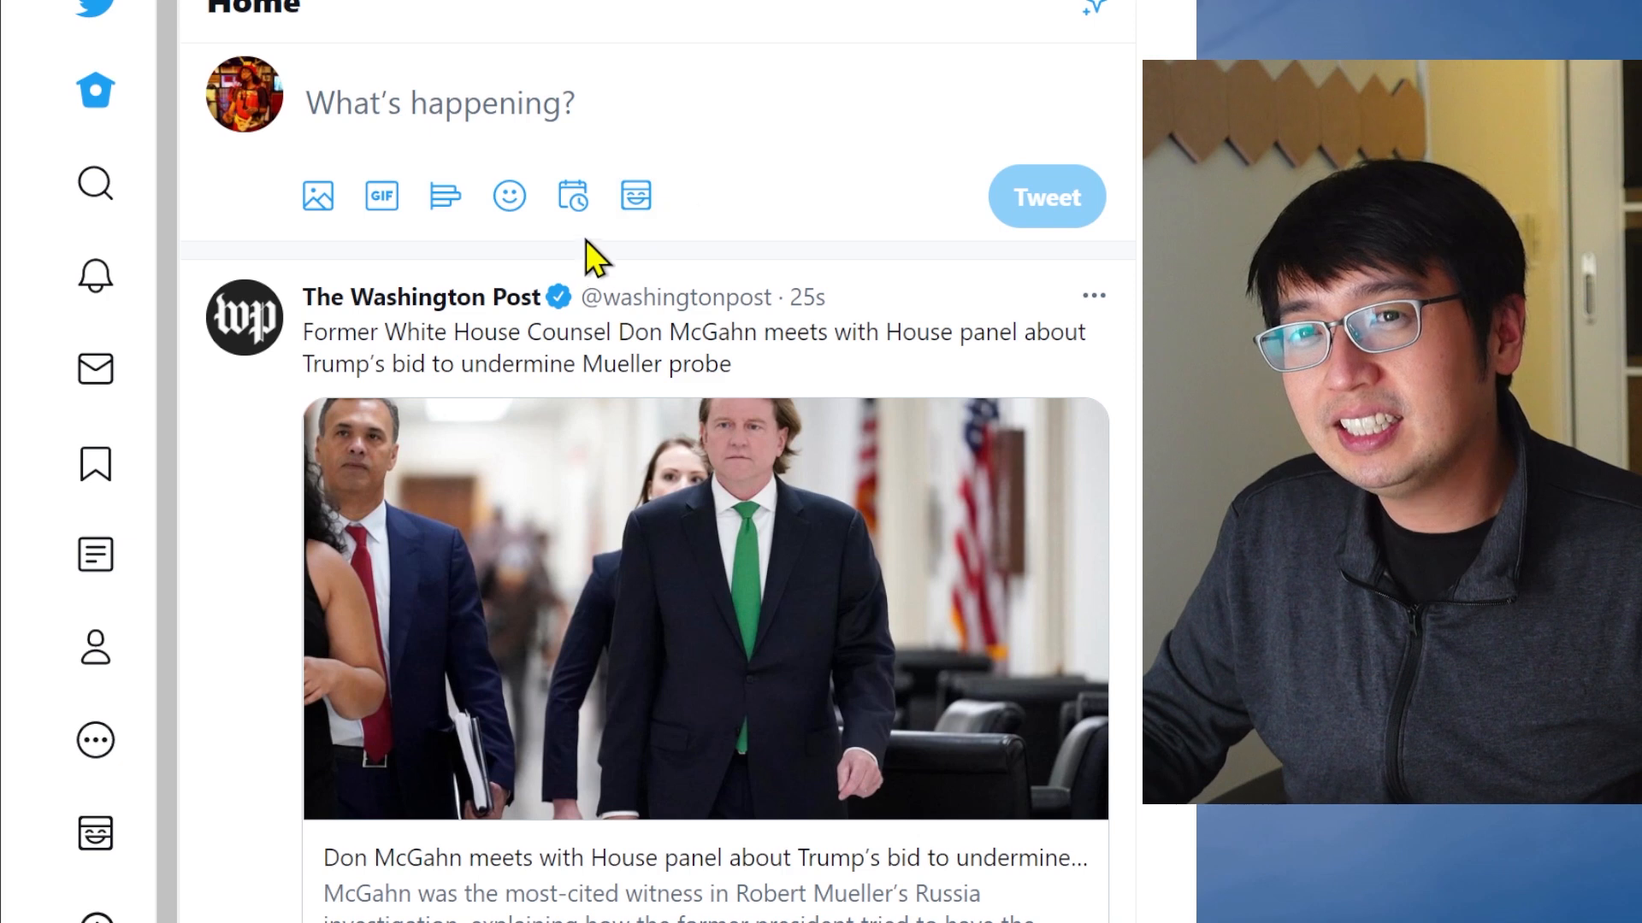
Write 'Hey! I'm using mask now. Only people using the MASK extension can see this message.'
left_click(636, 196)
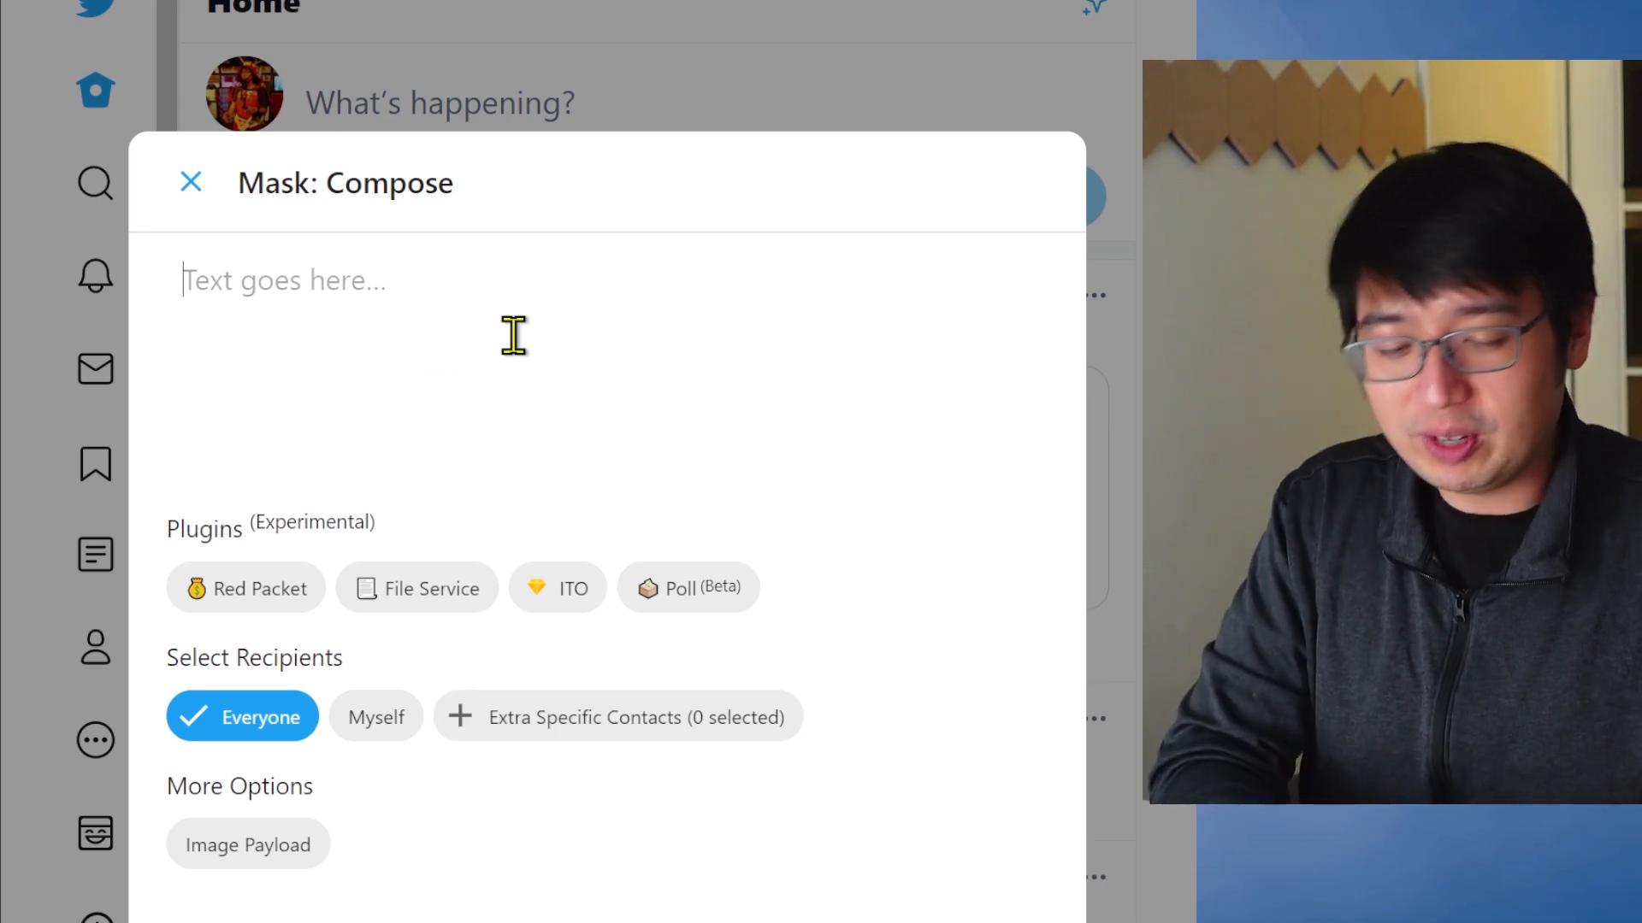
type("Hey!")
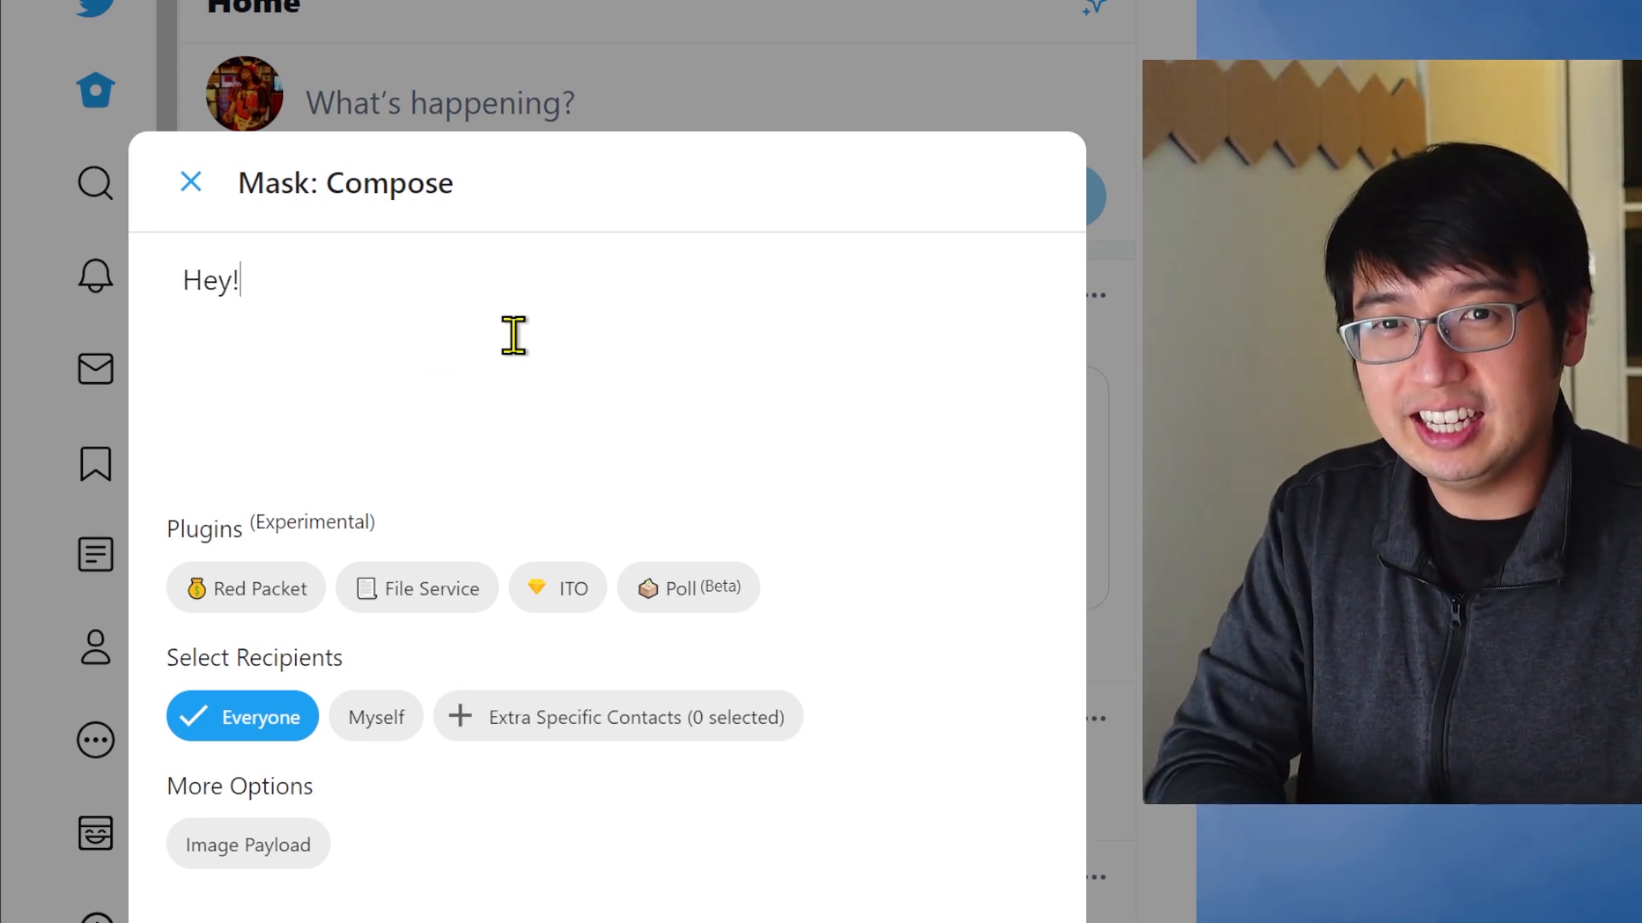
type("I'm using mask now. Only people")
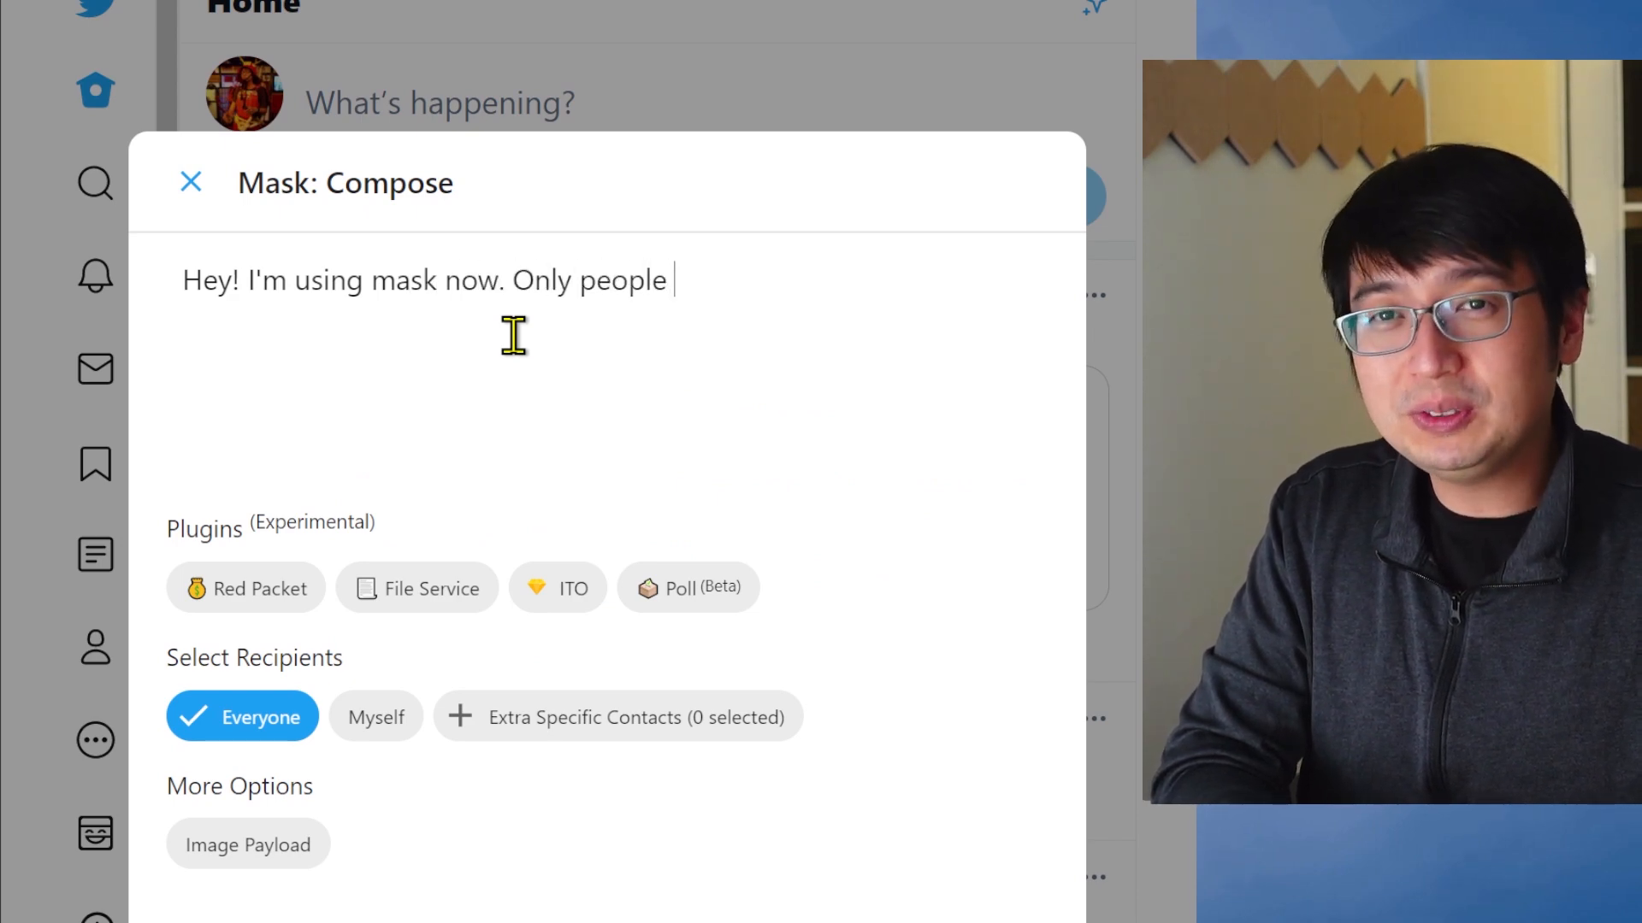
type("using the MASK e")
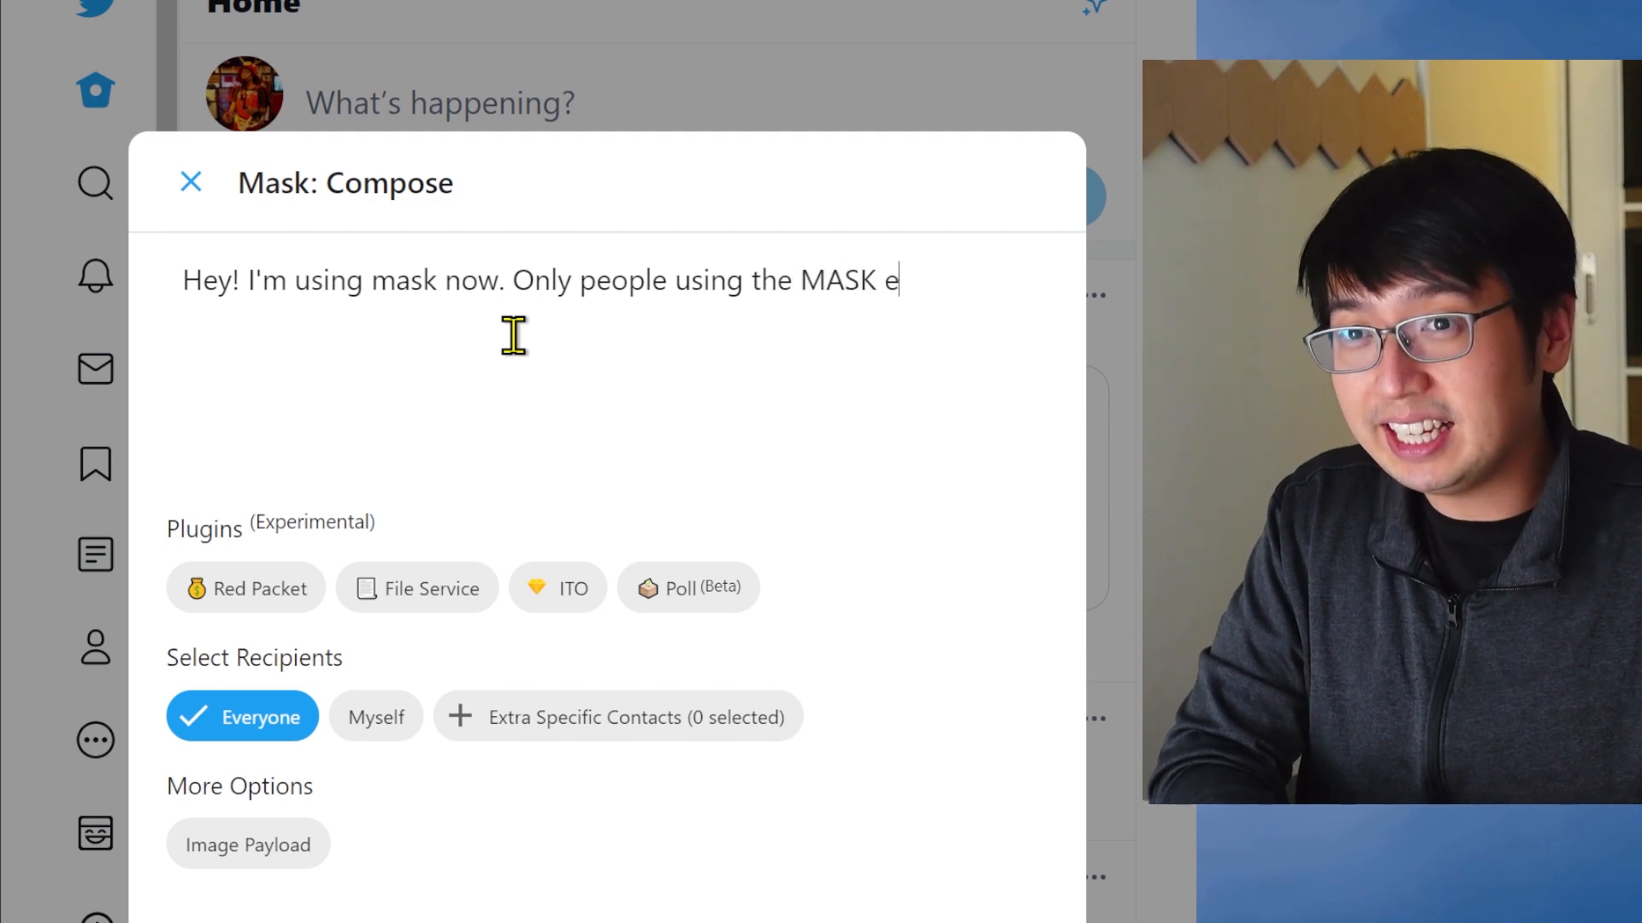
type("xtensio")
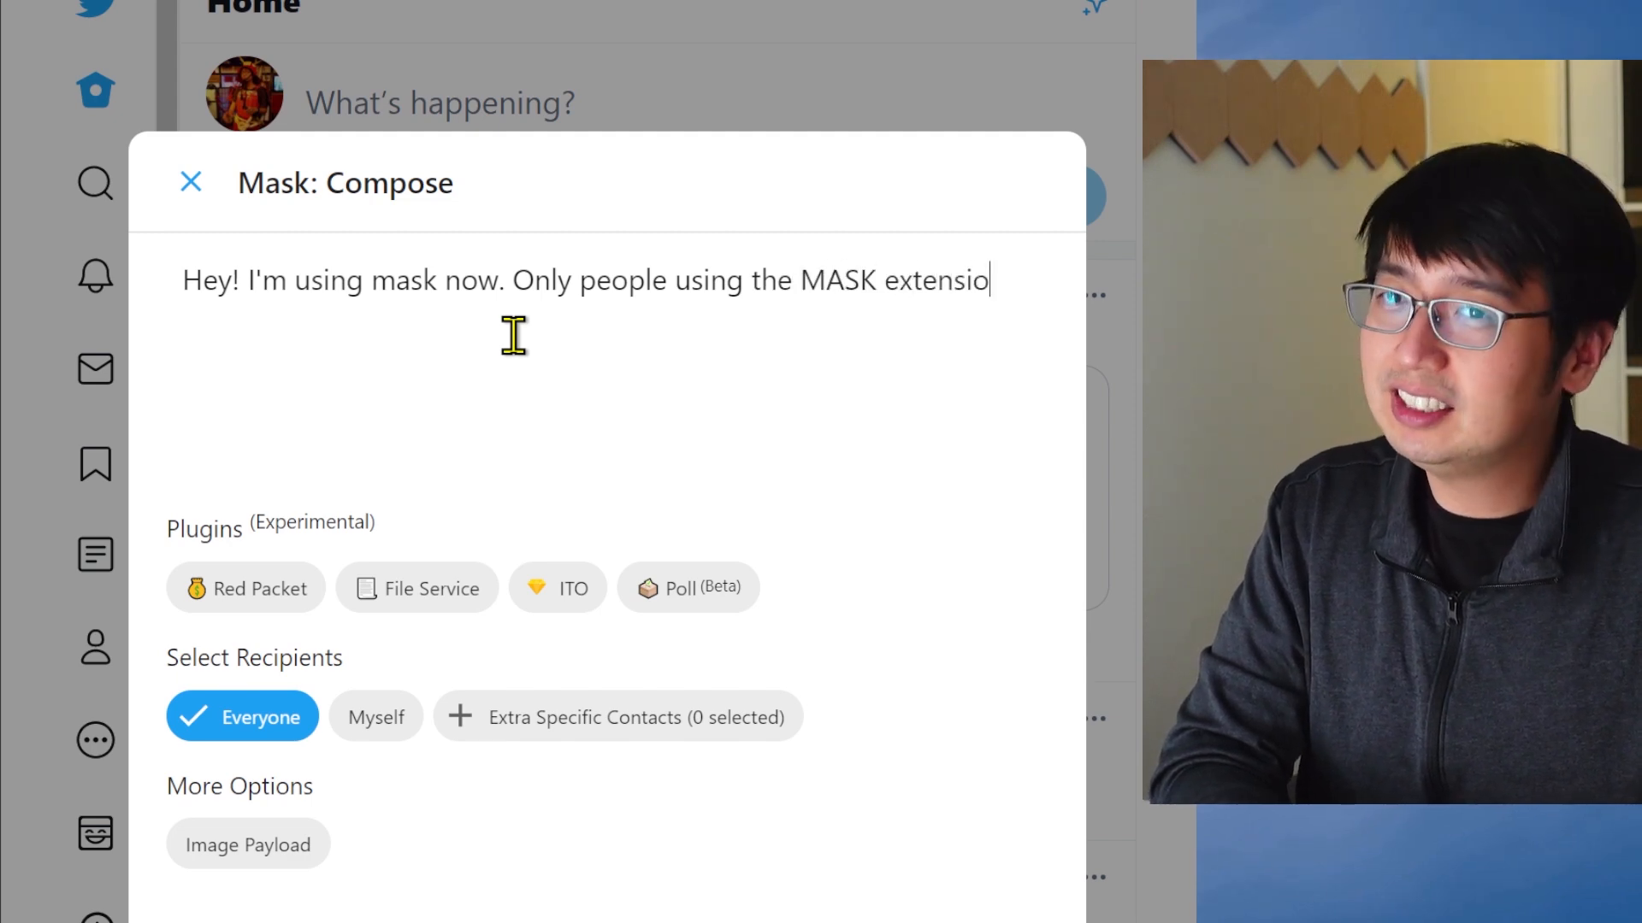
type("n can see t")
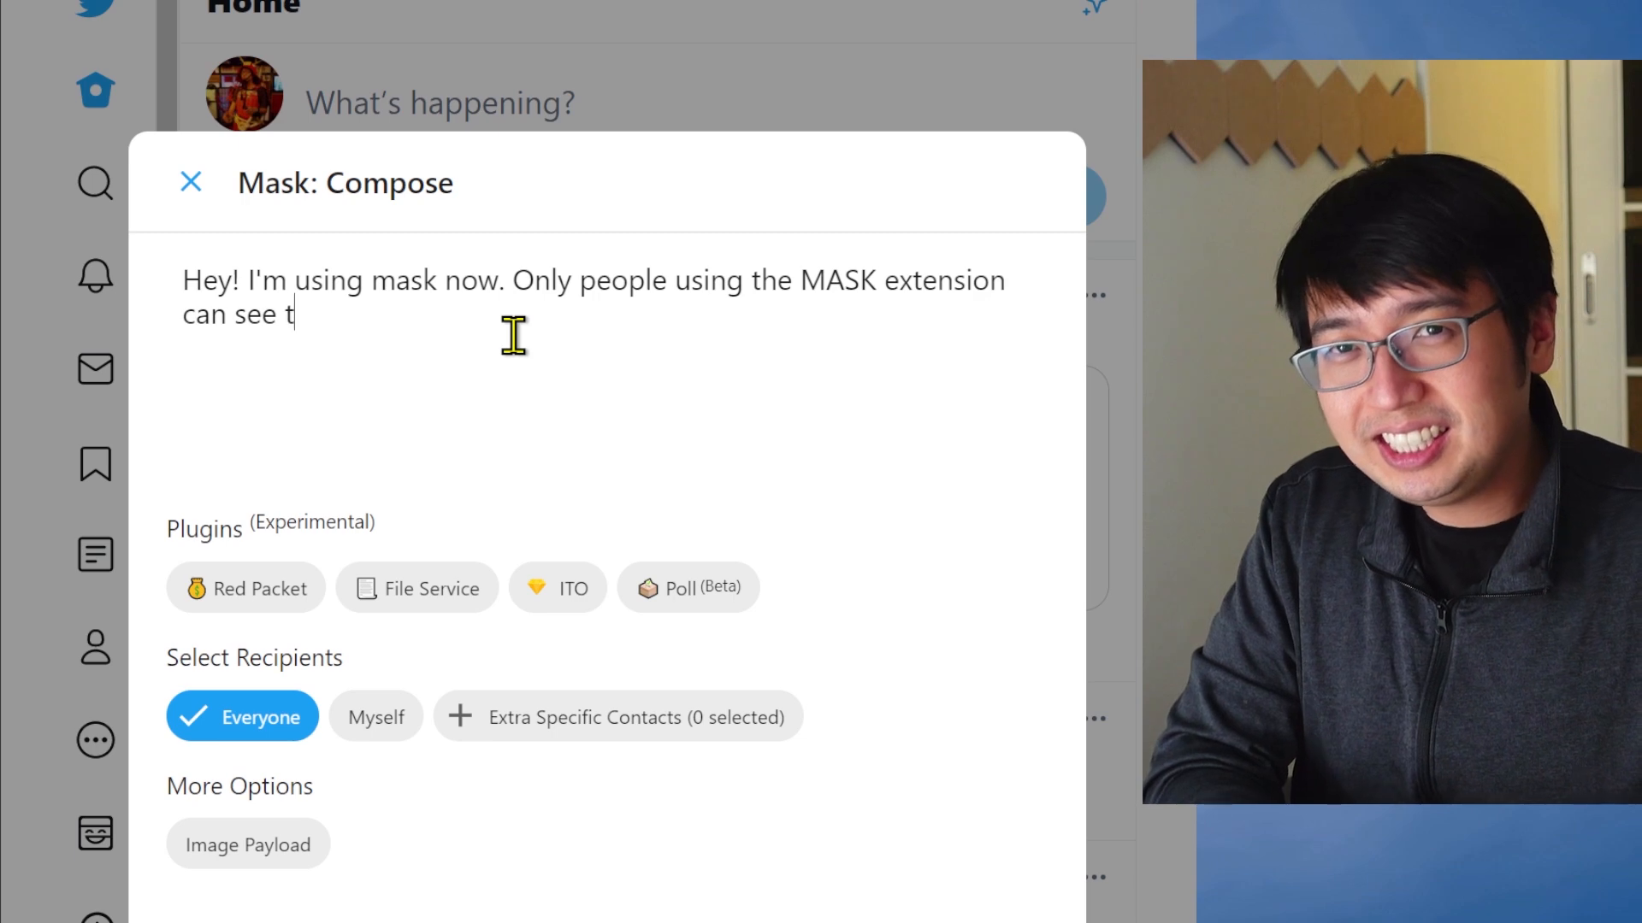
type("his message.")
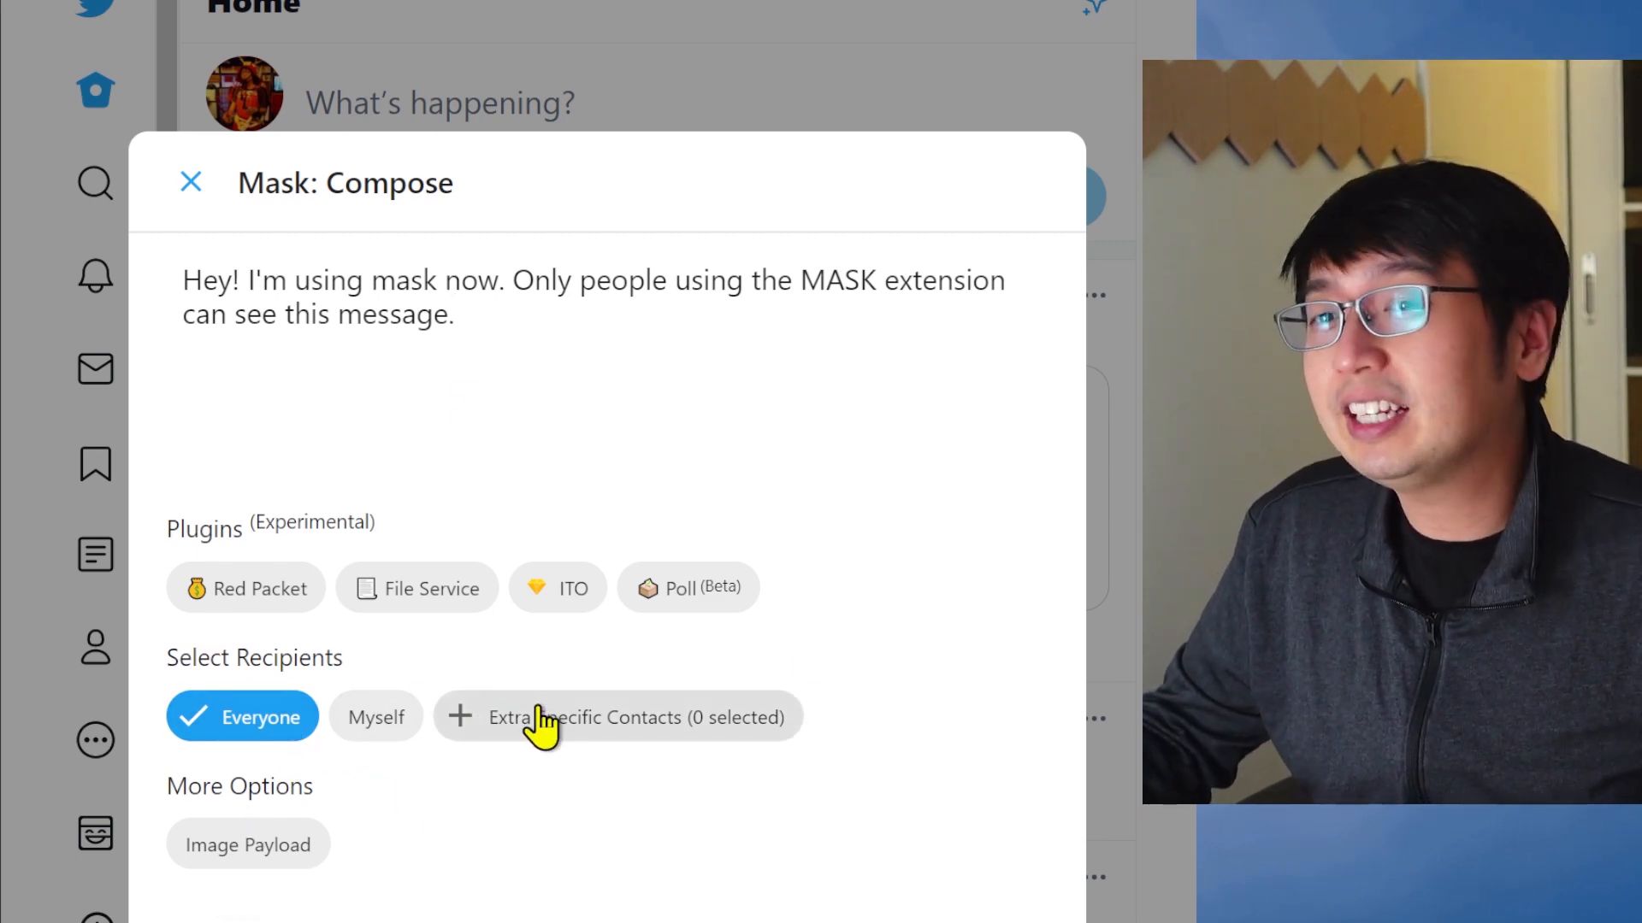
mouse_move(523, 738)
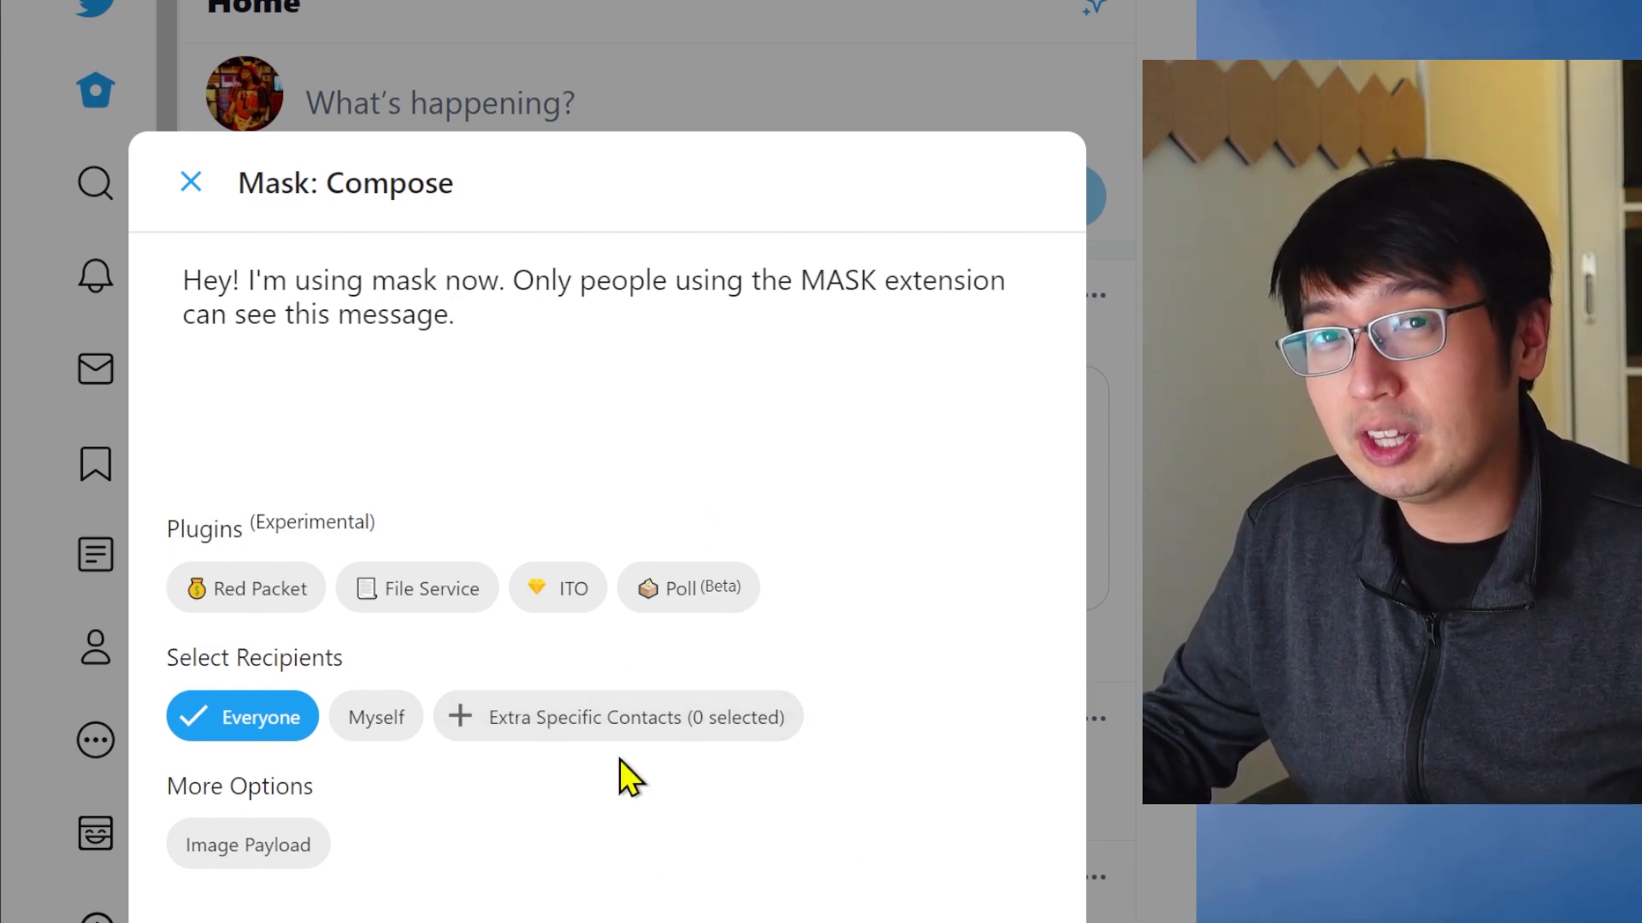
left_click(616, 717)
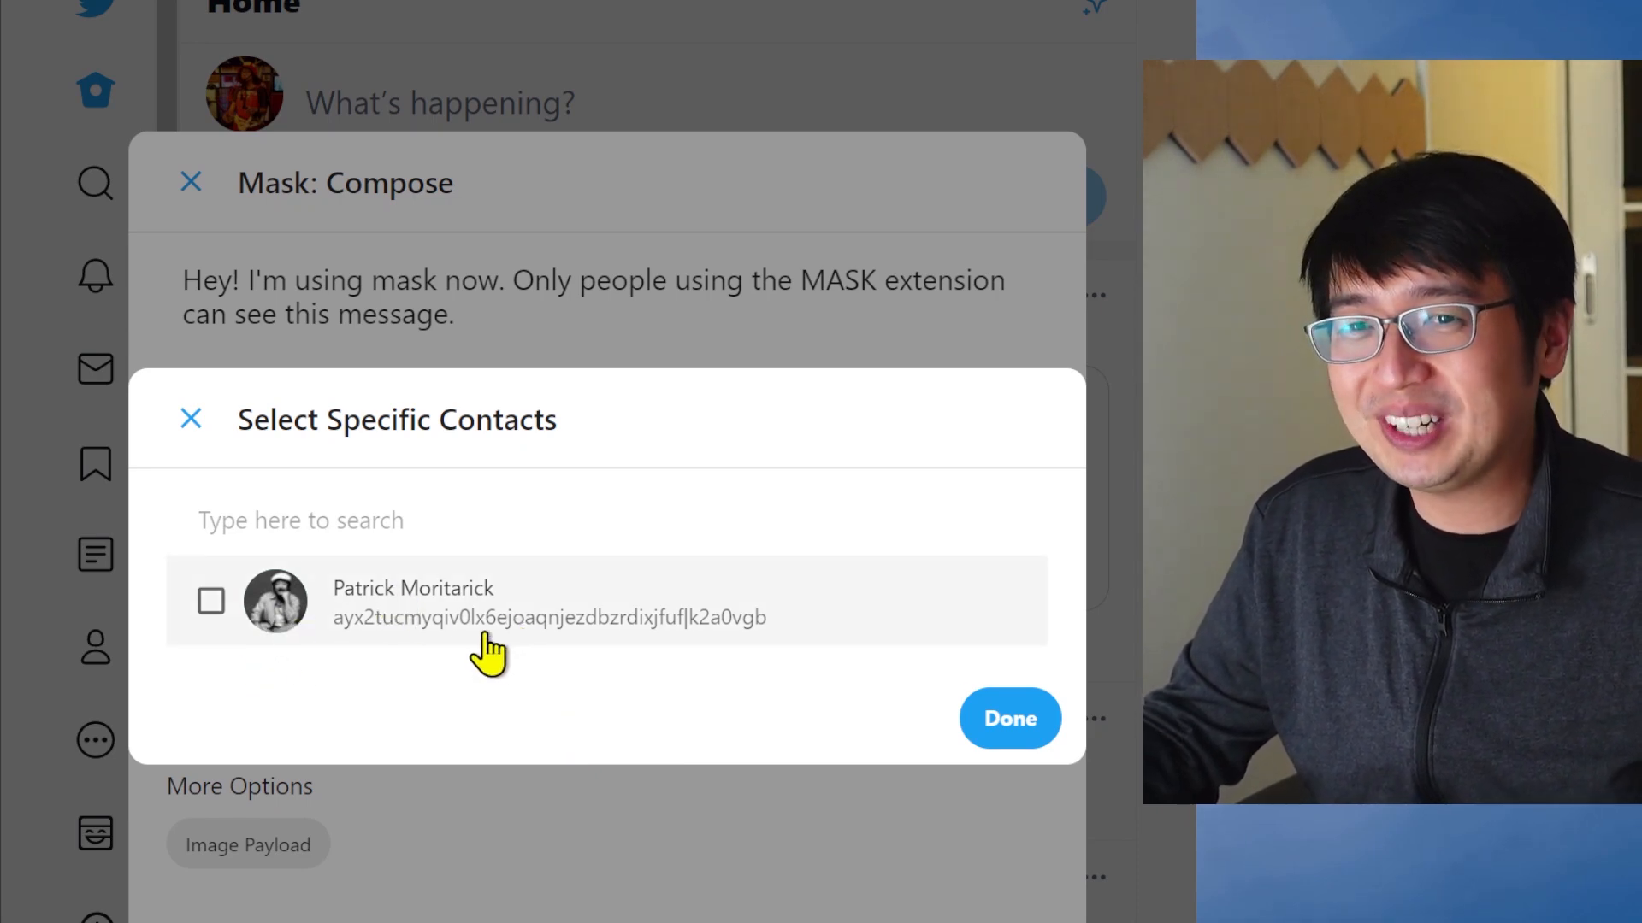
mouse_move(47, 678)
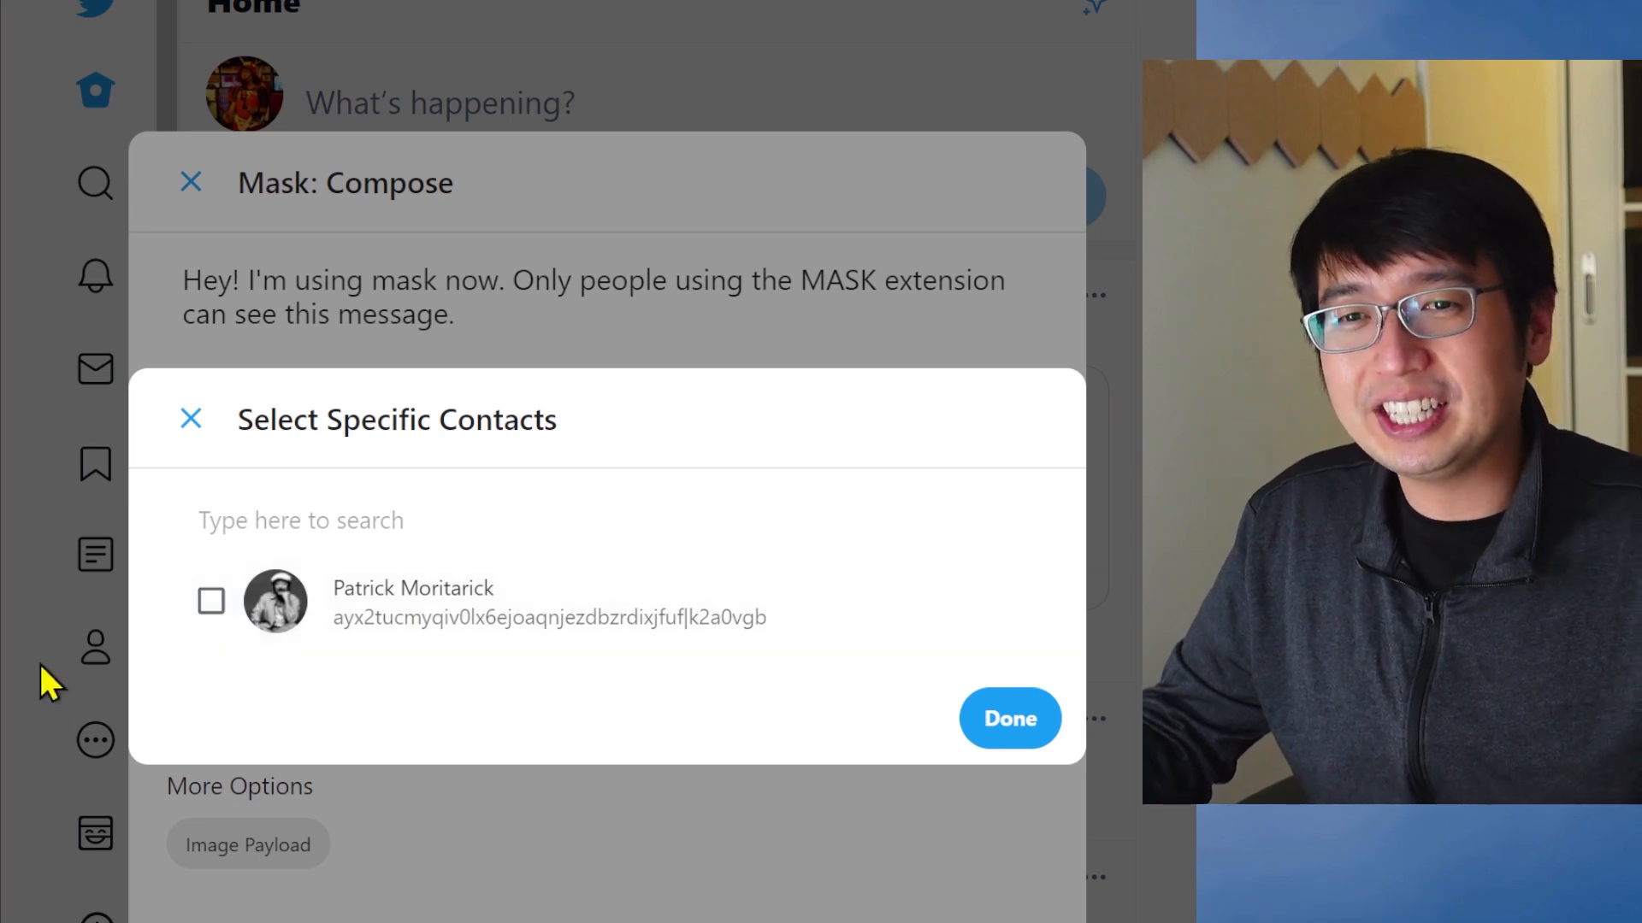
mouse_move(293, 639)
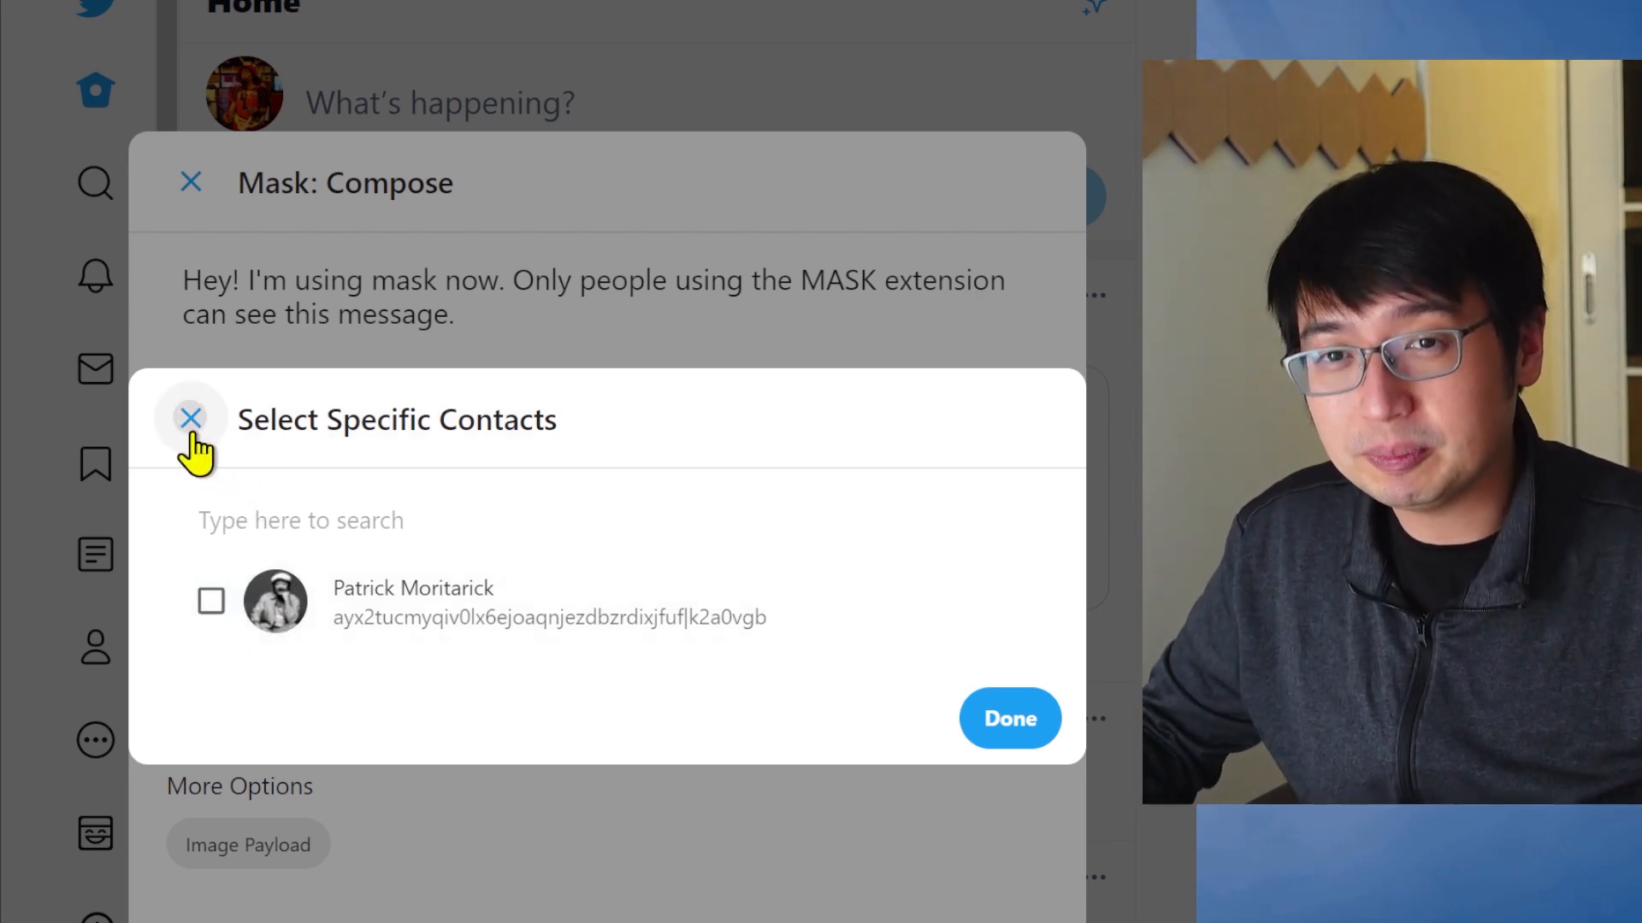
left_click(191, 418)
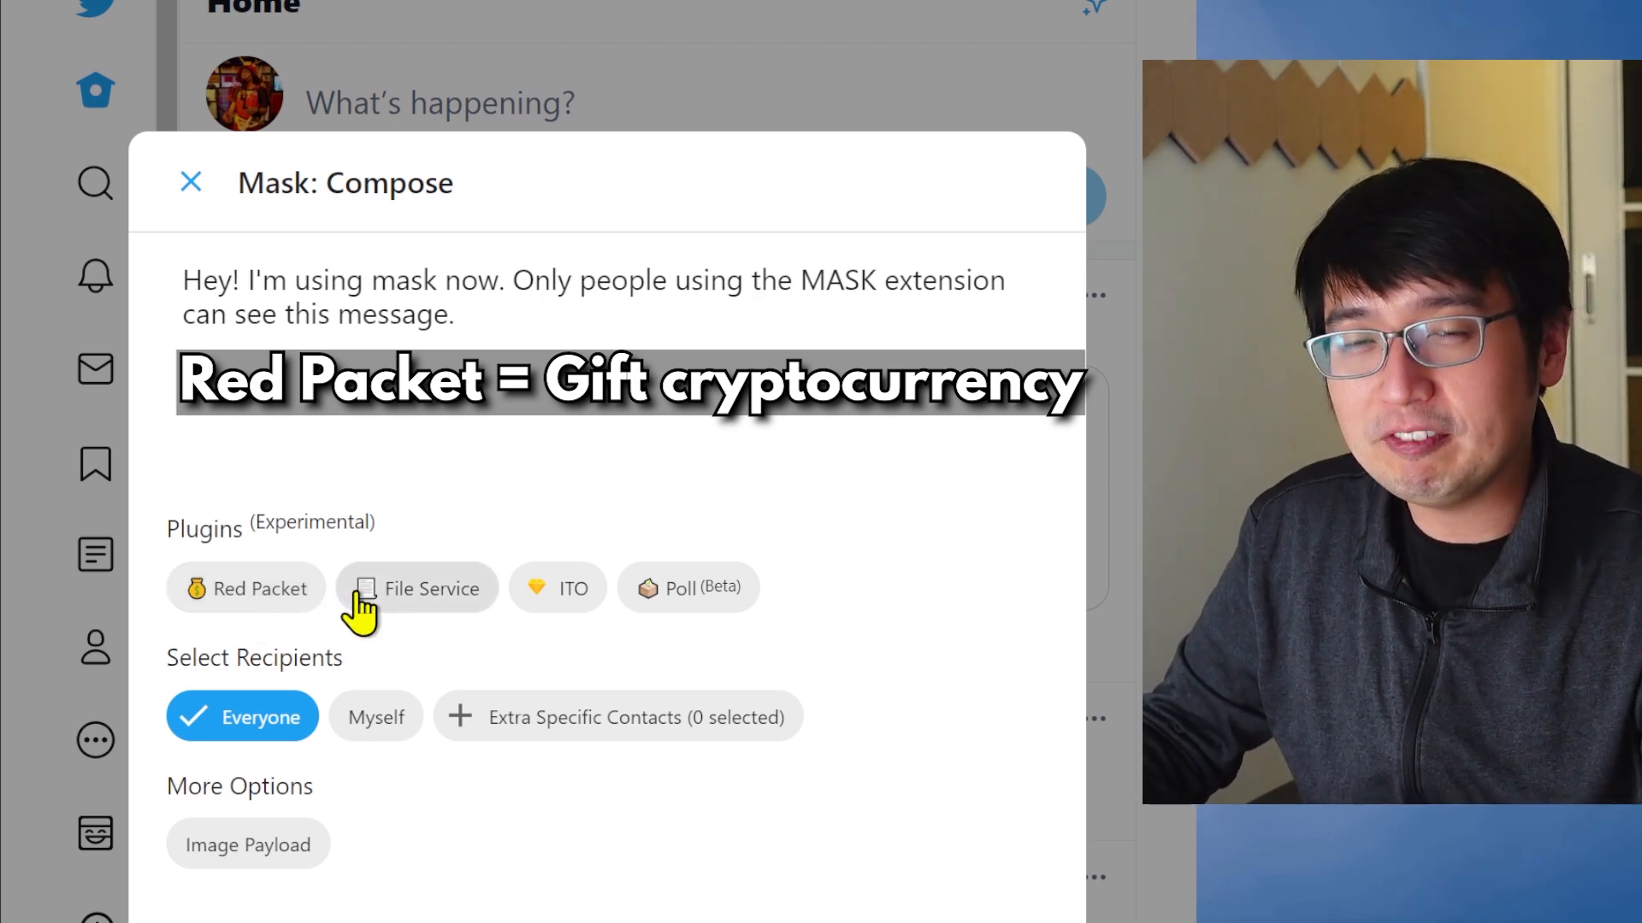
mouse_move(271, 628)
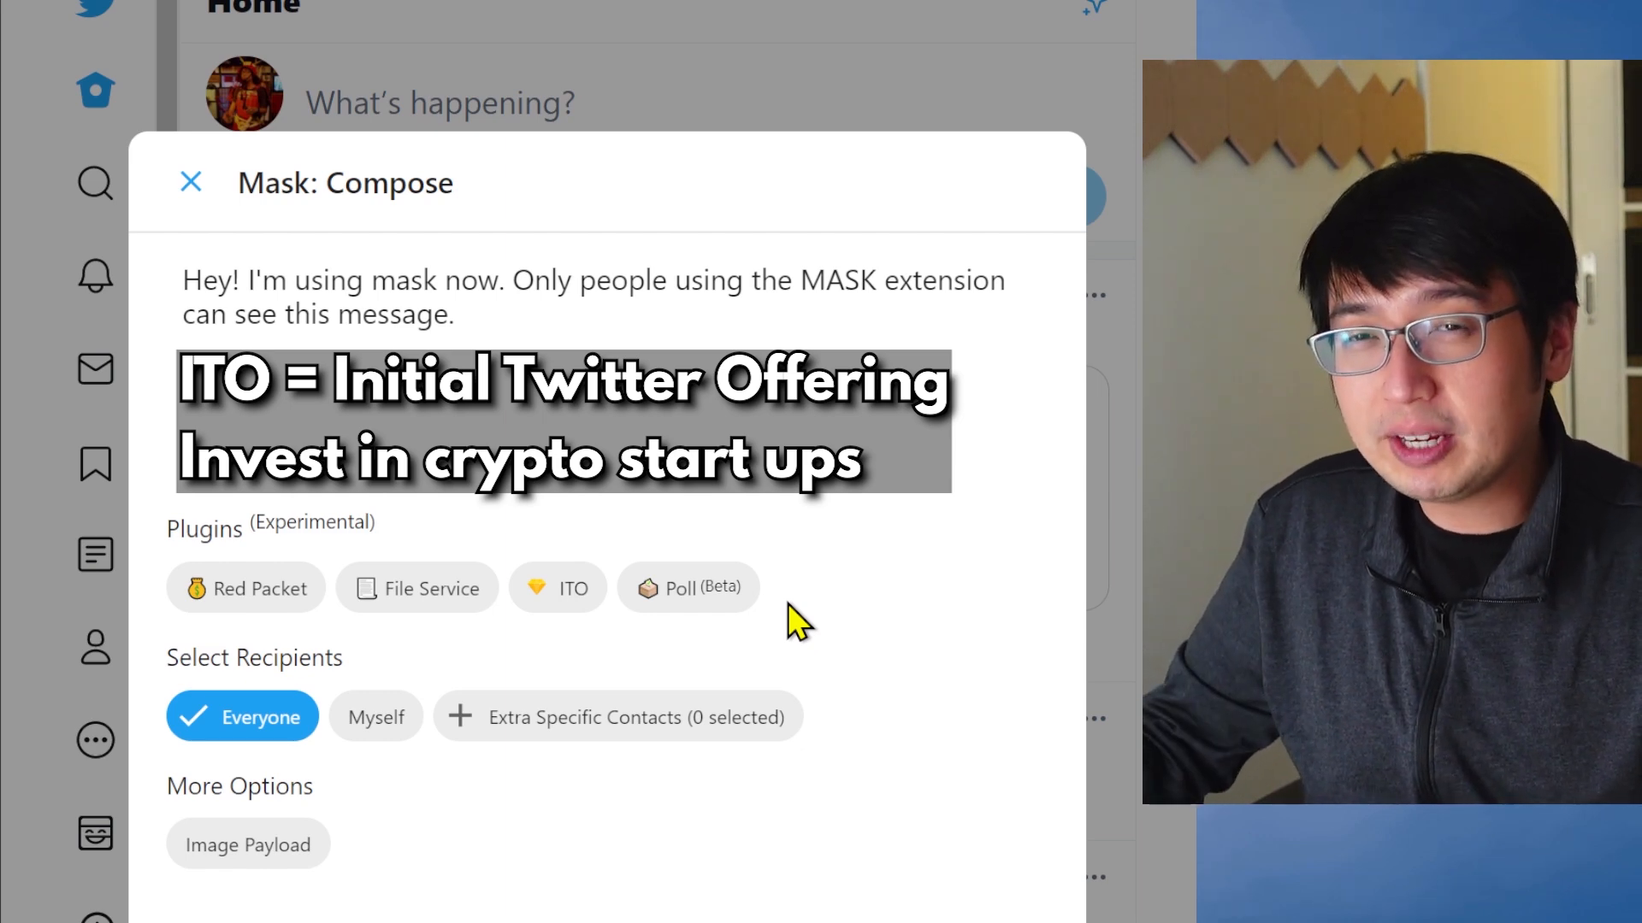
mouse_move(835, 631)
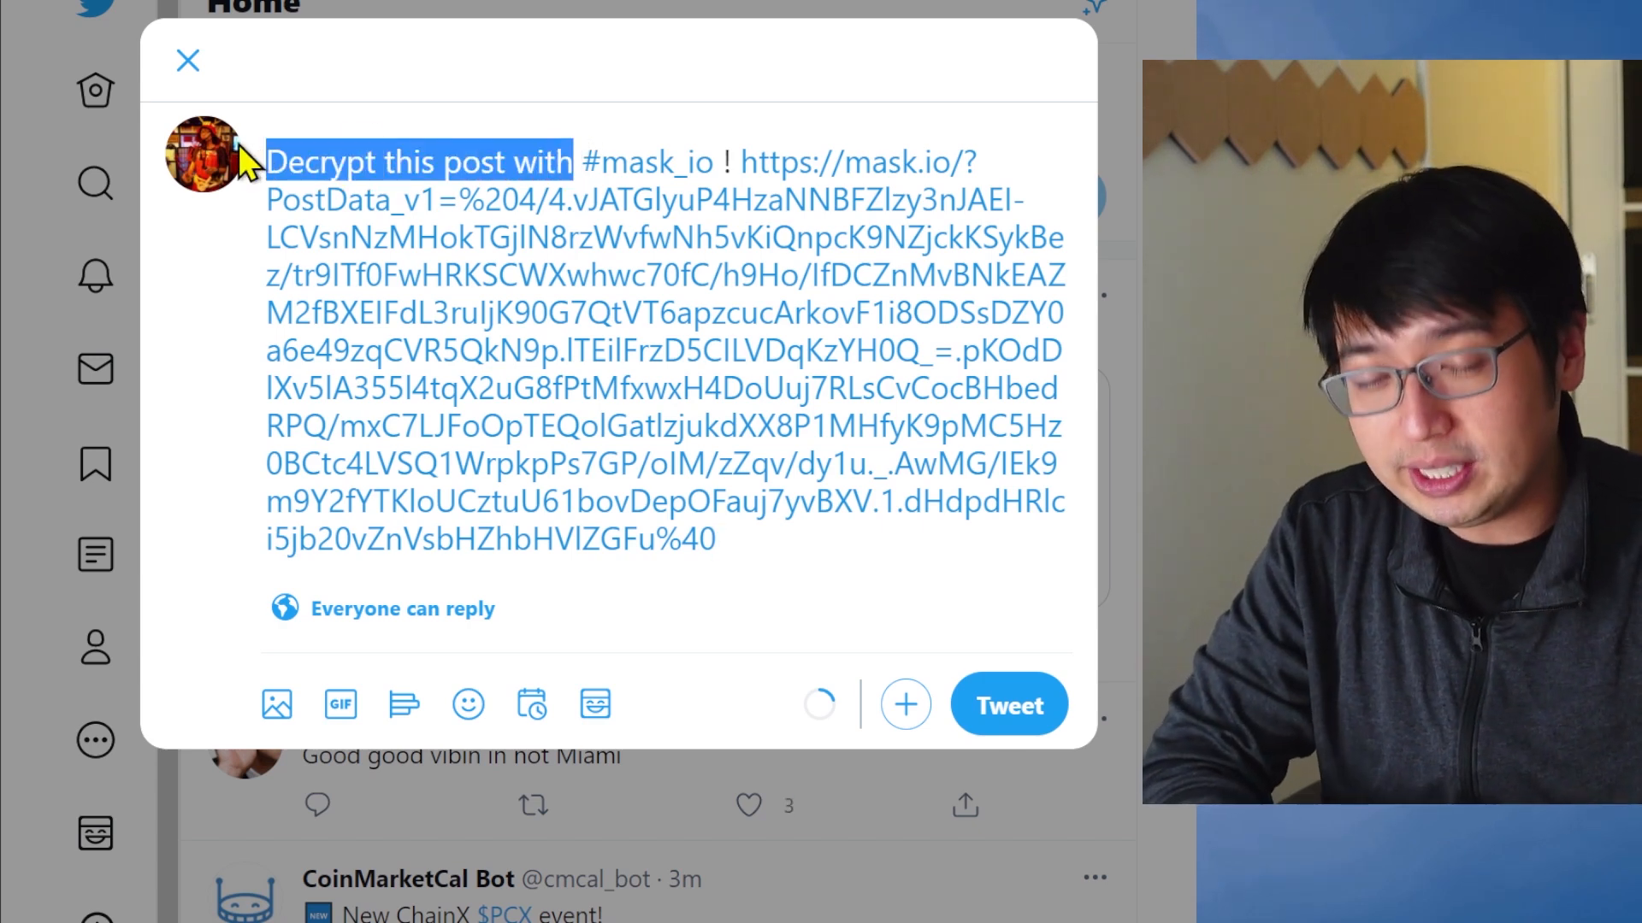
type("Hello")
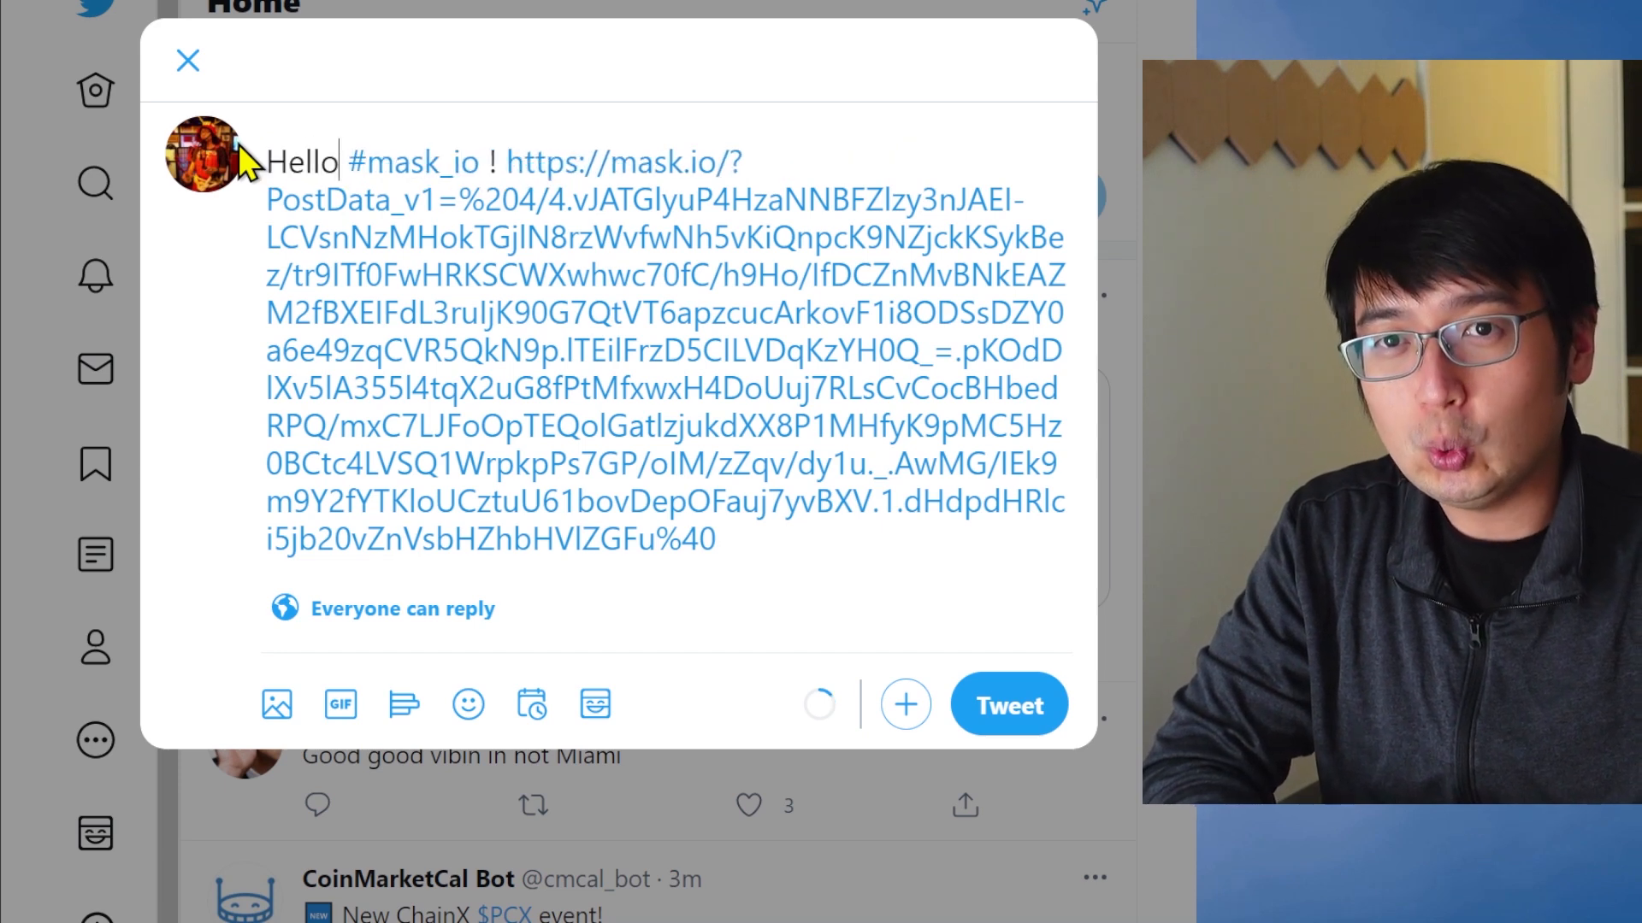
type("!")
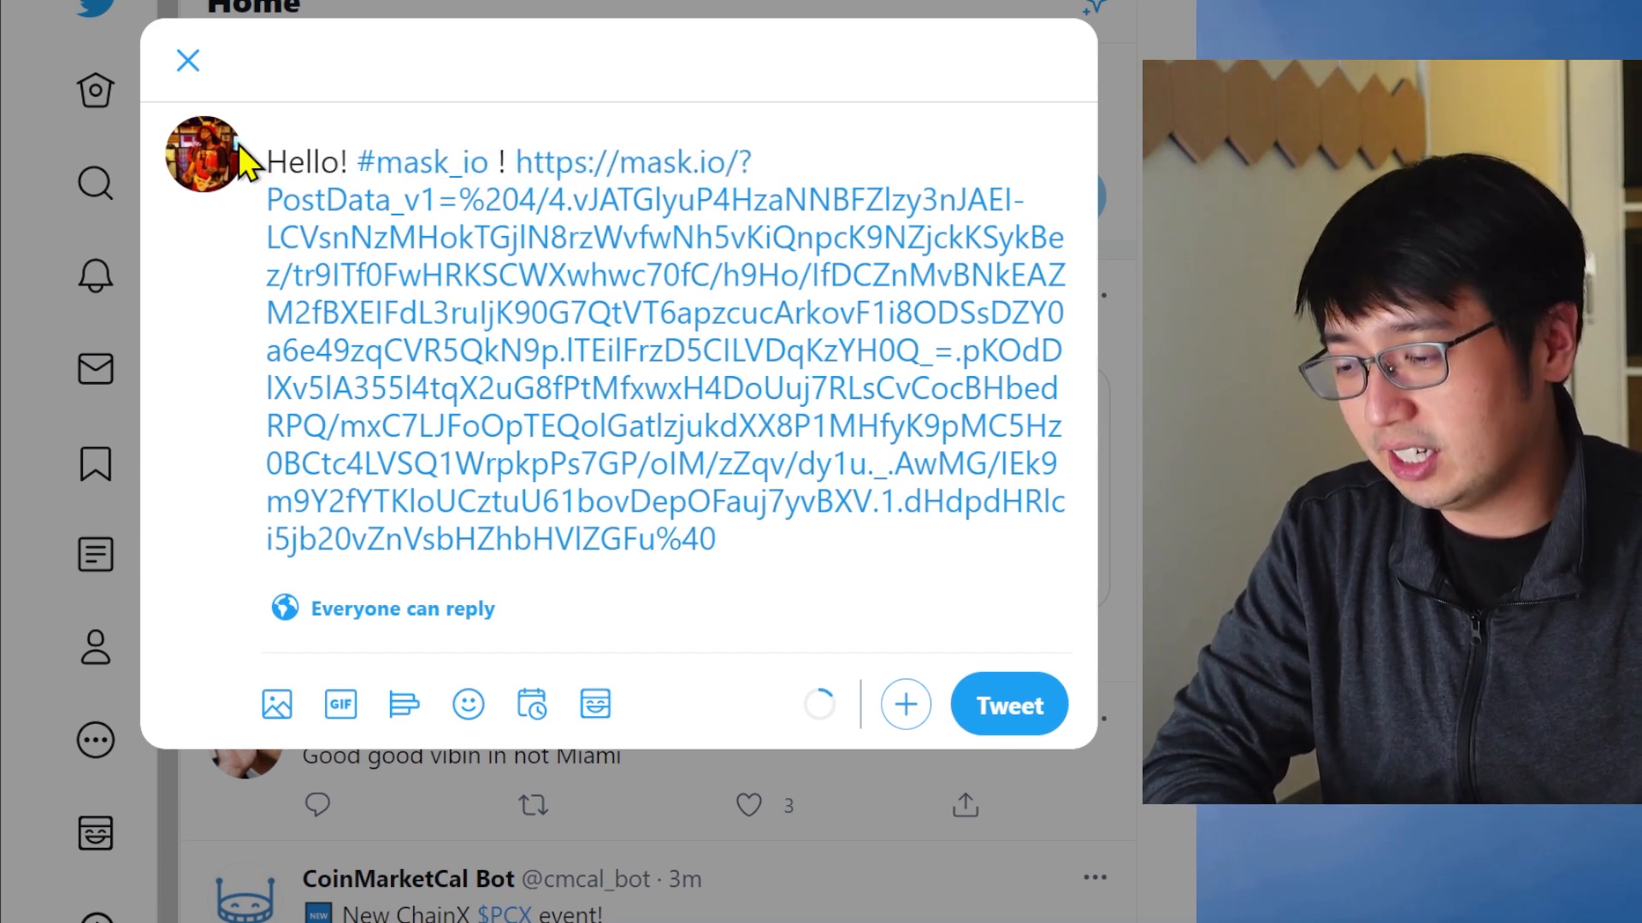
type("@")
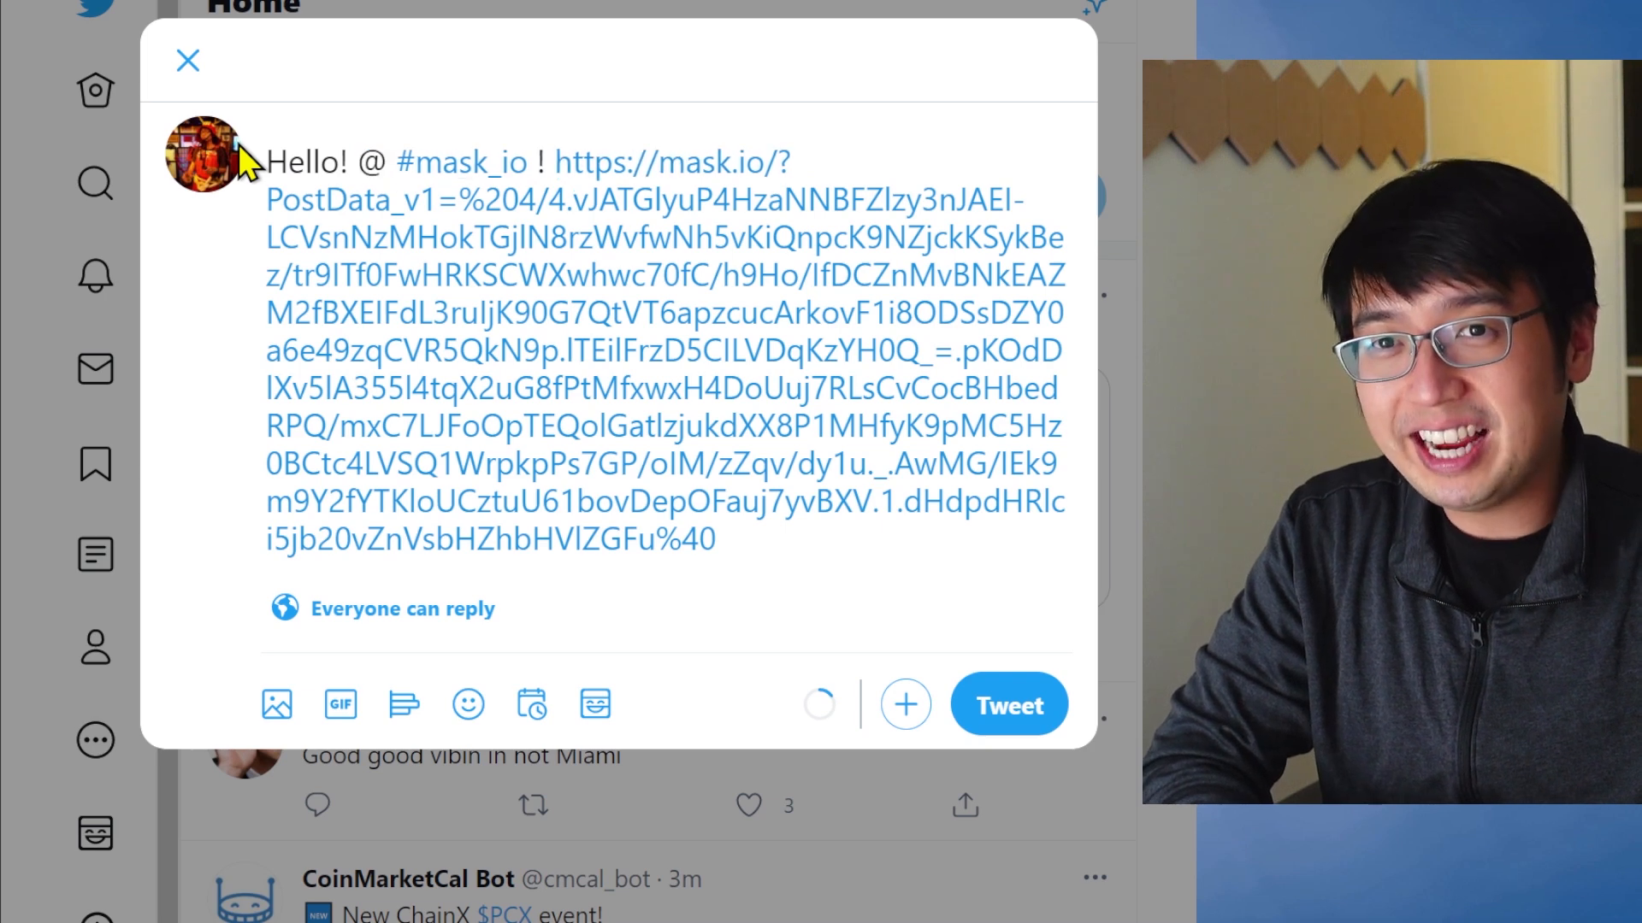
type("realmaskbook @s")
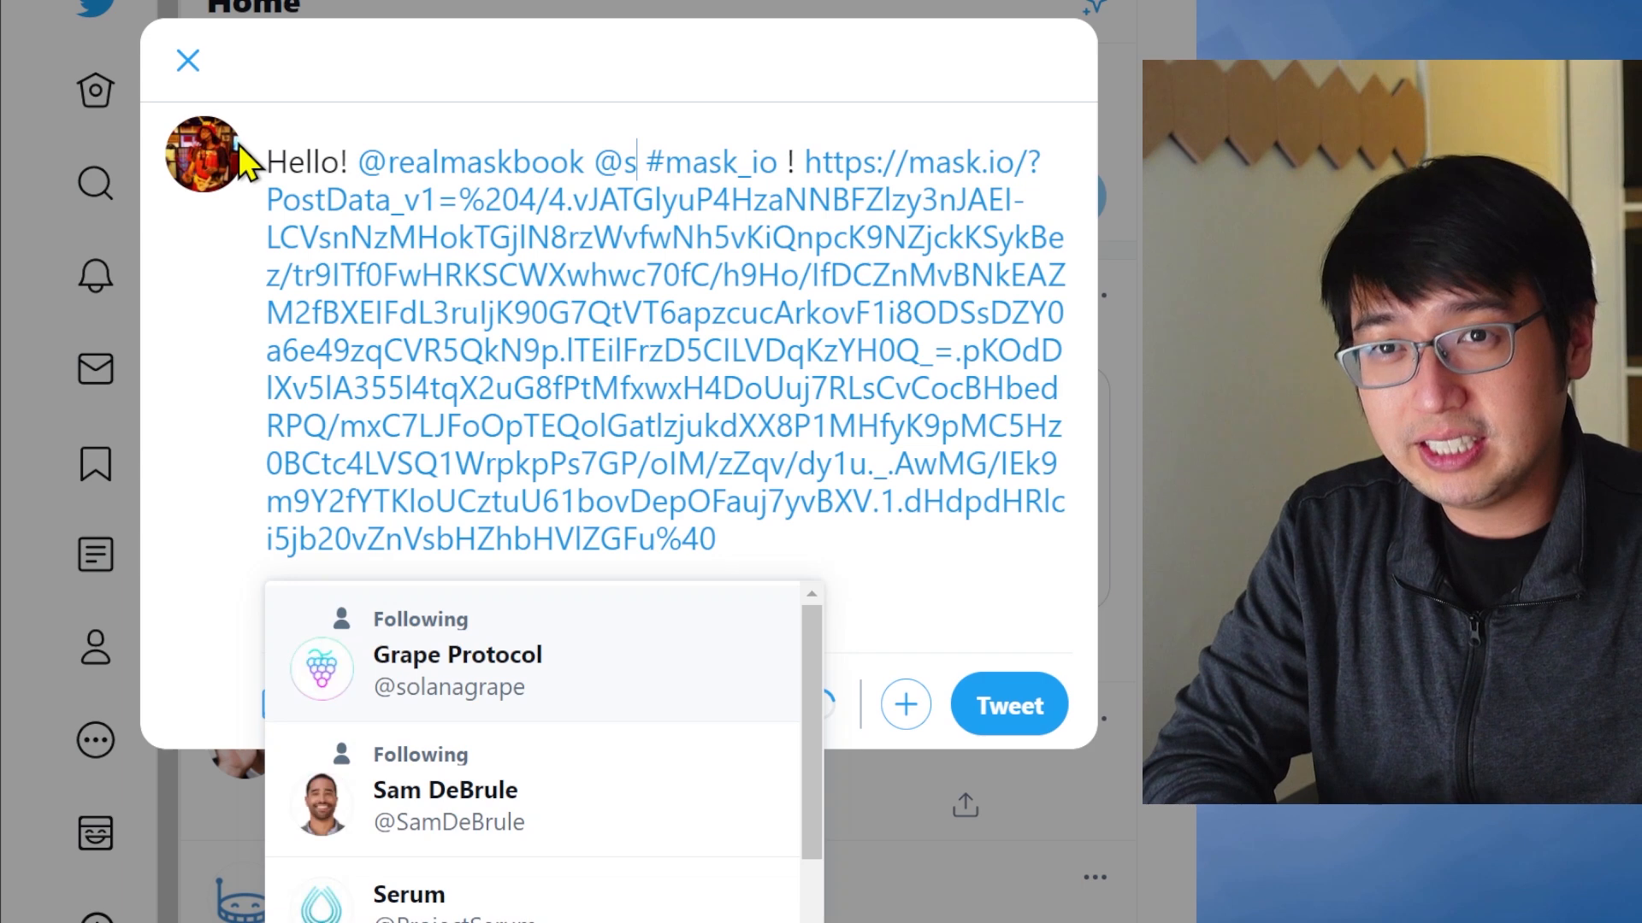
type("uji")
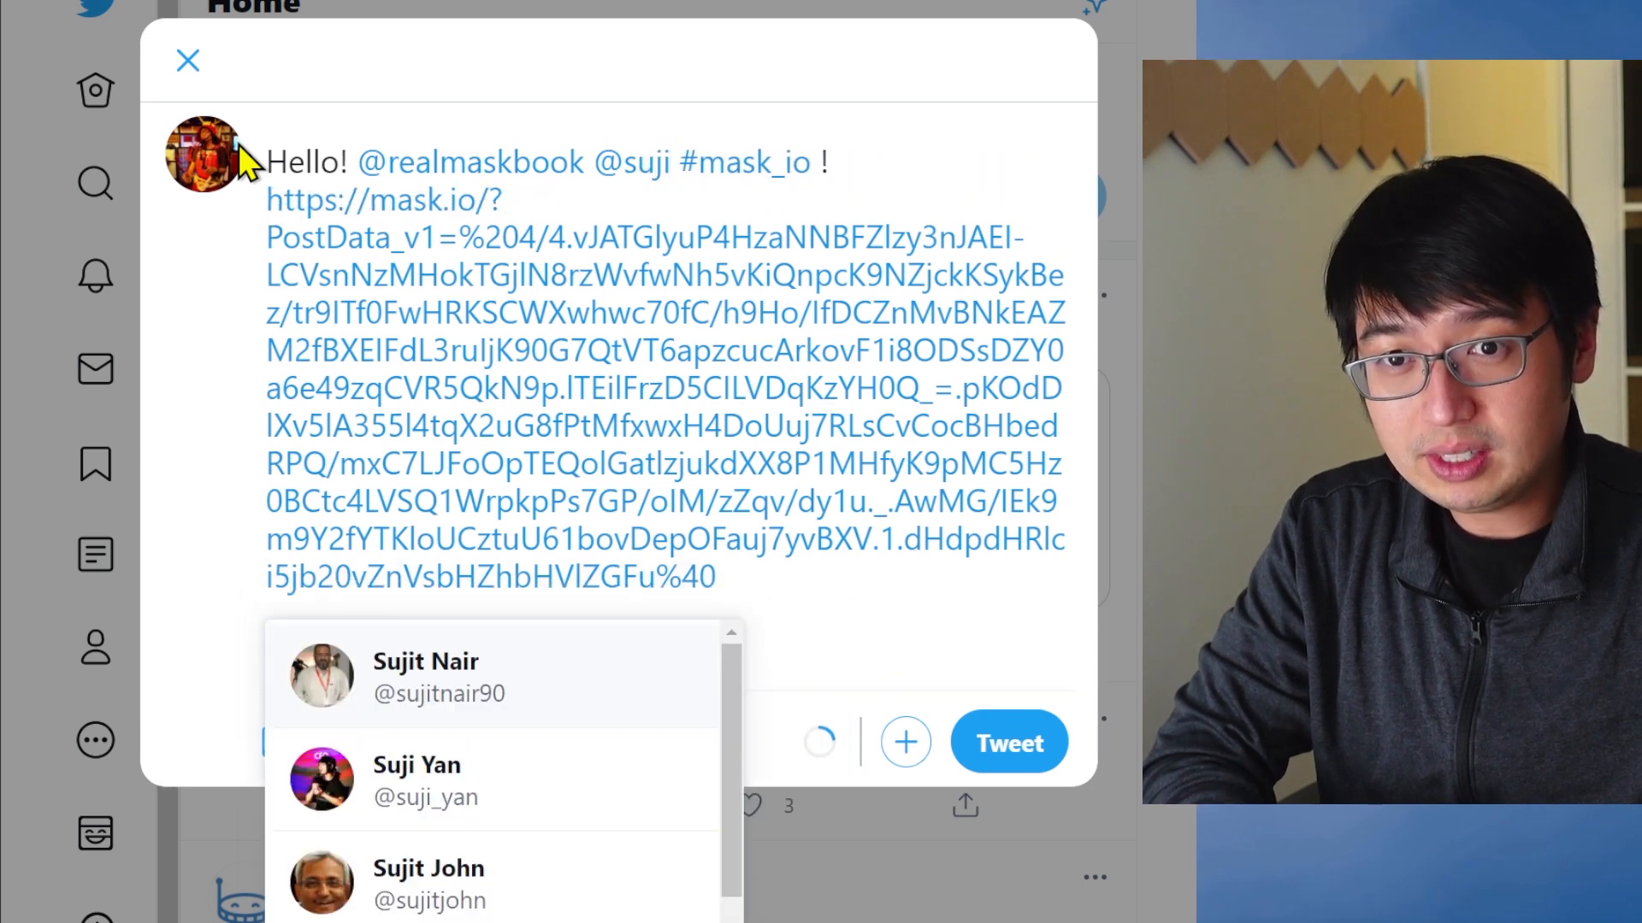
left_click(415, 780)
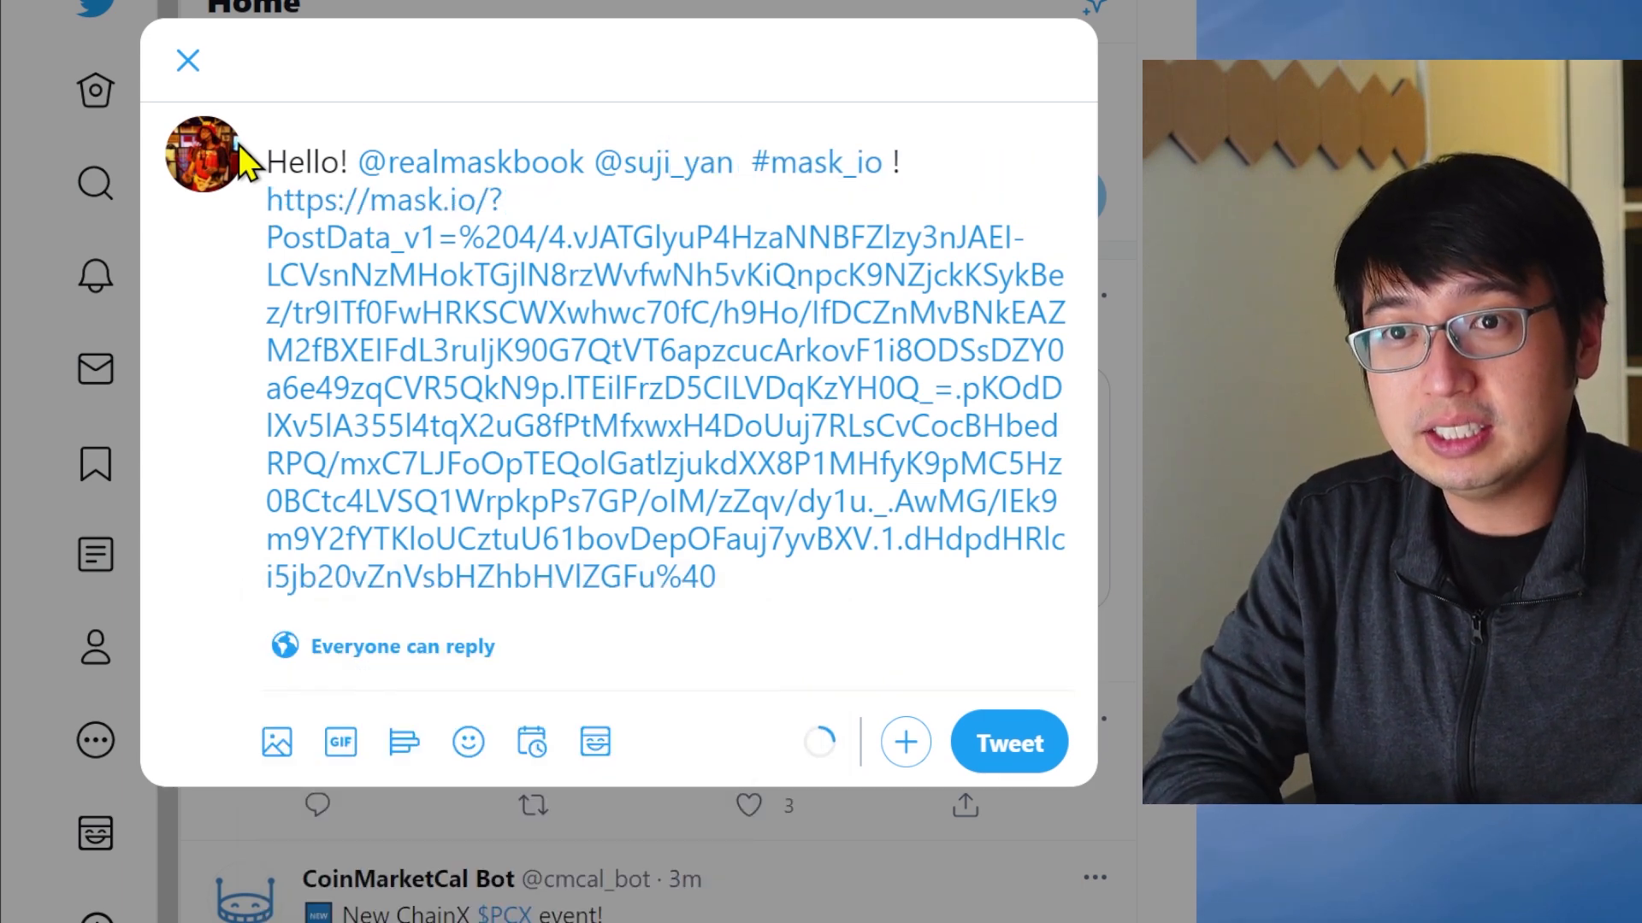
Add a thank-you for the great interview and post the encrypted tweet
type("Thank you for")
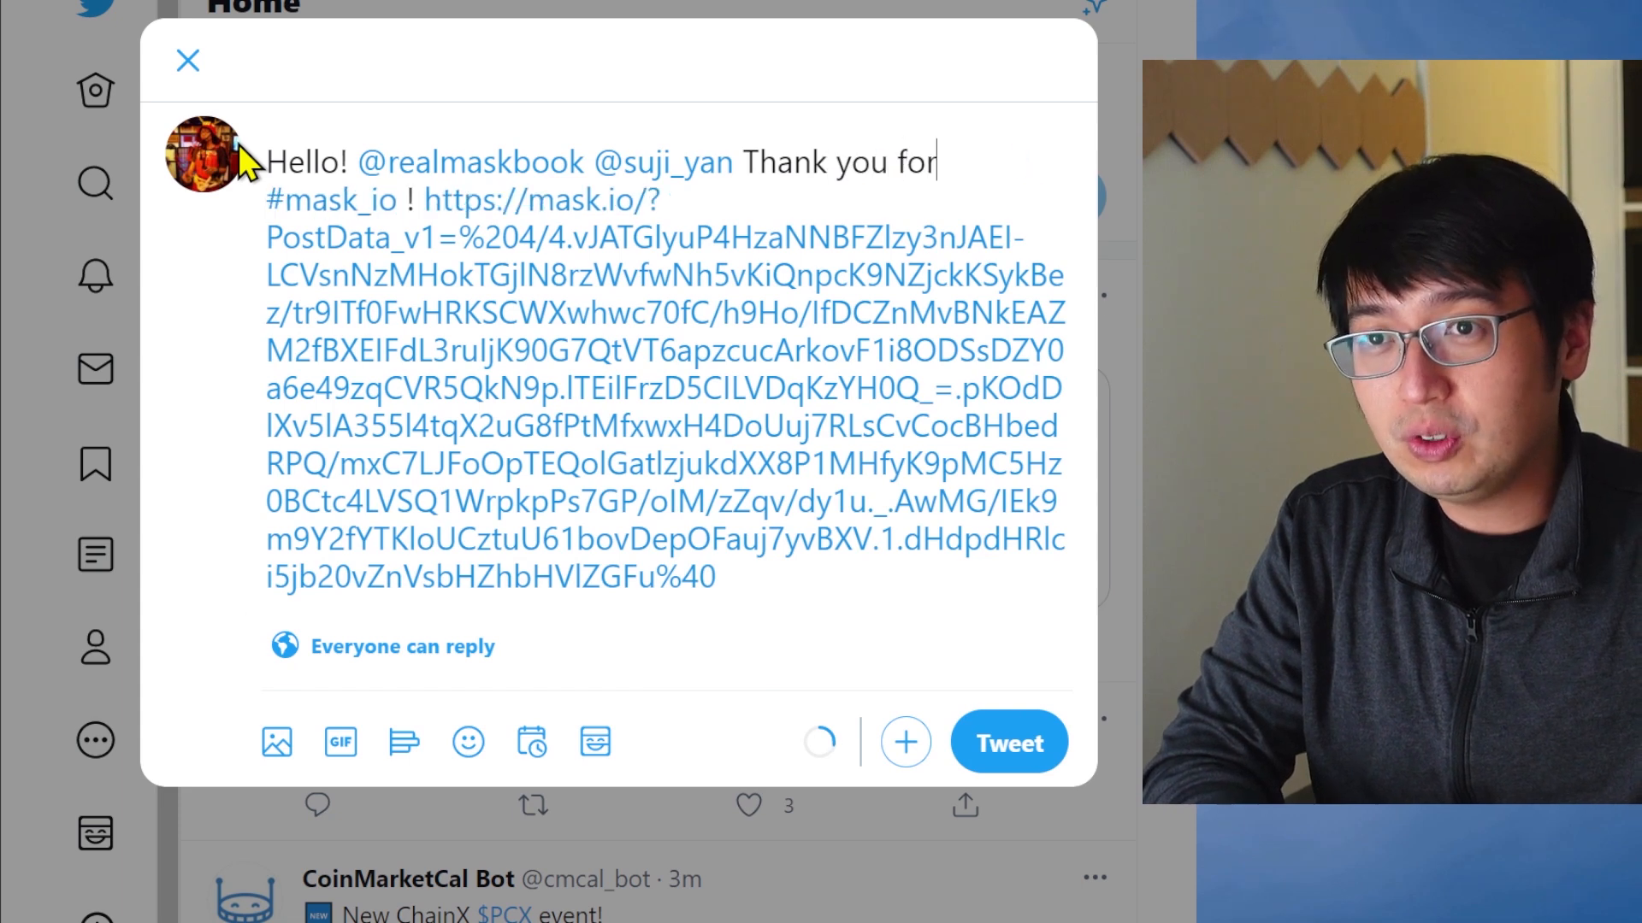
type("the great interv")
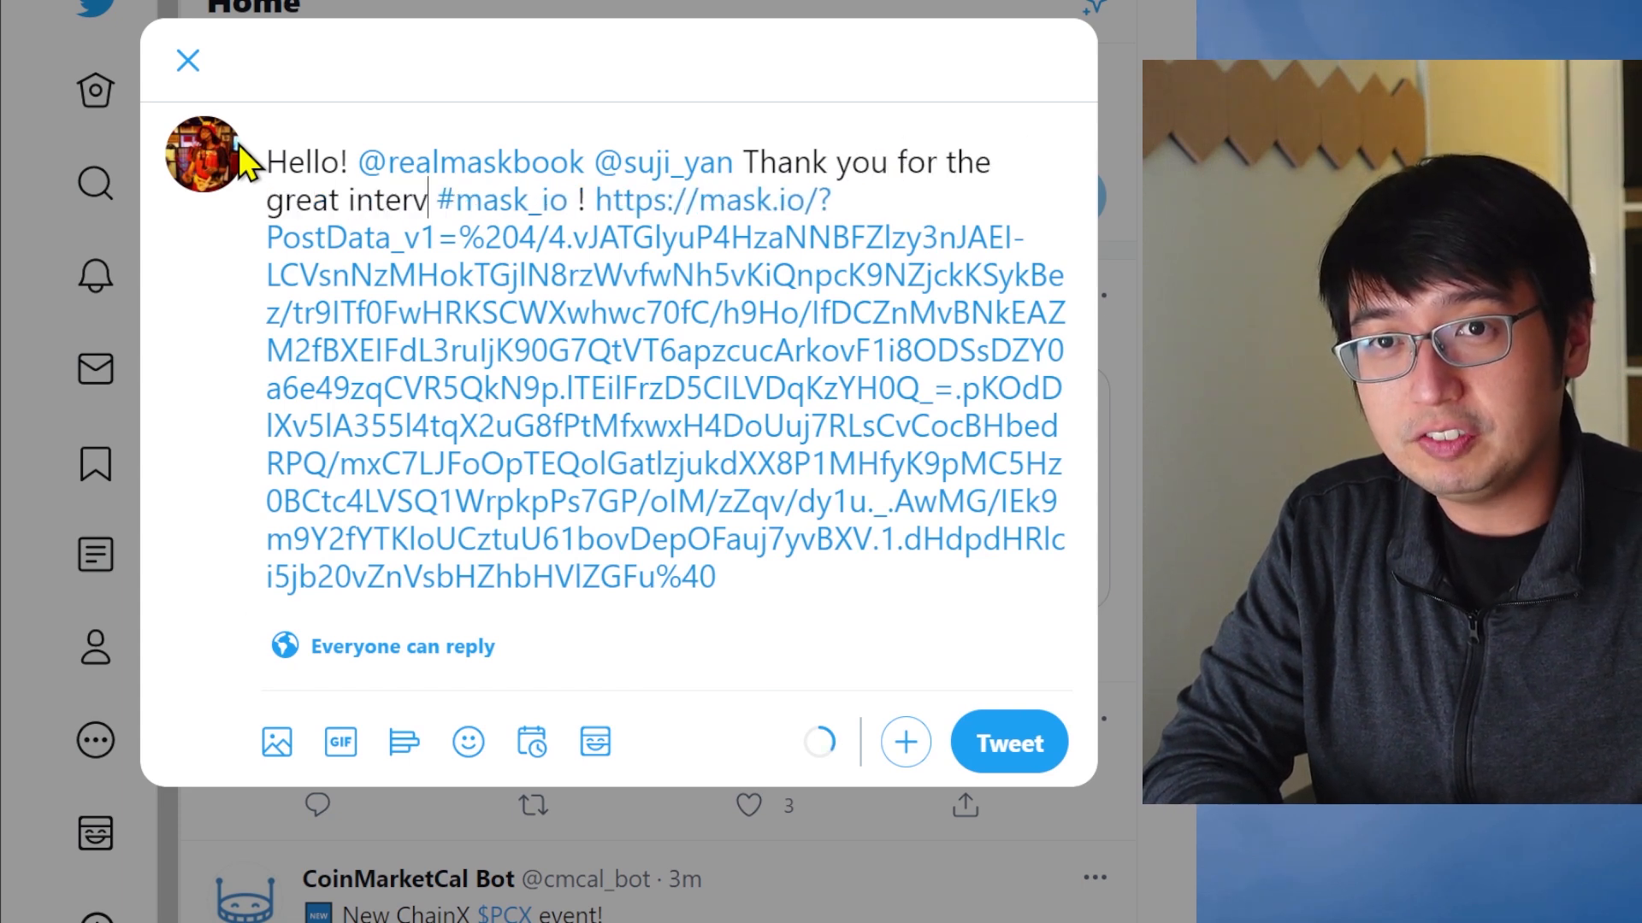
left_click(1006, 741)
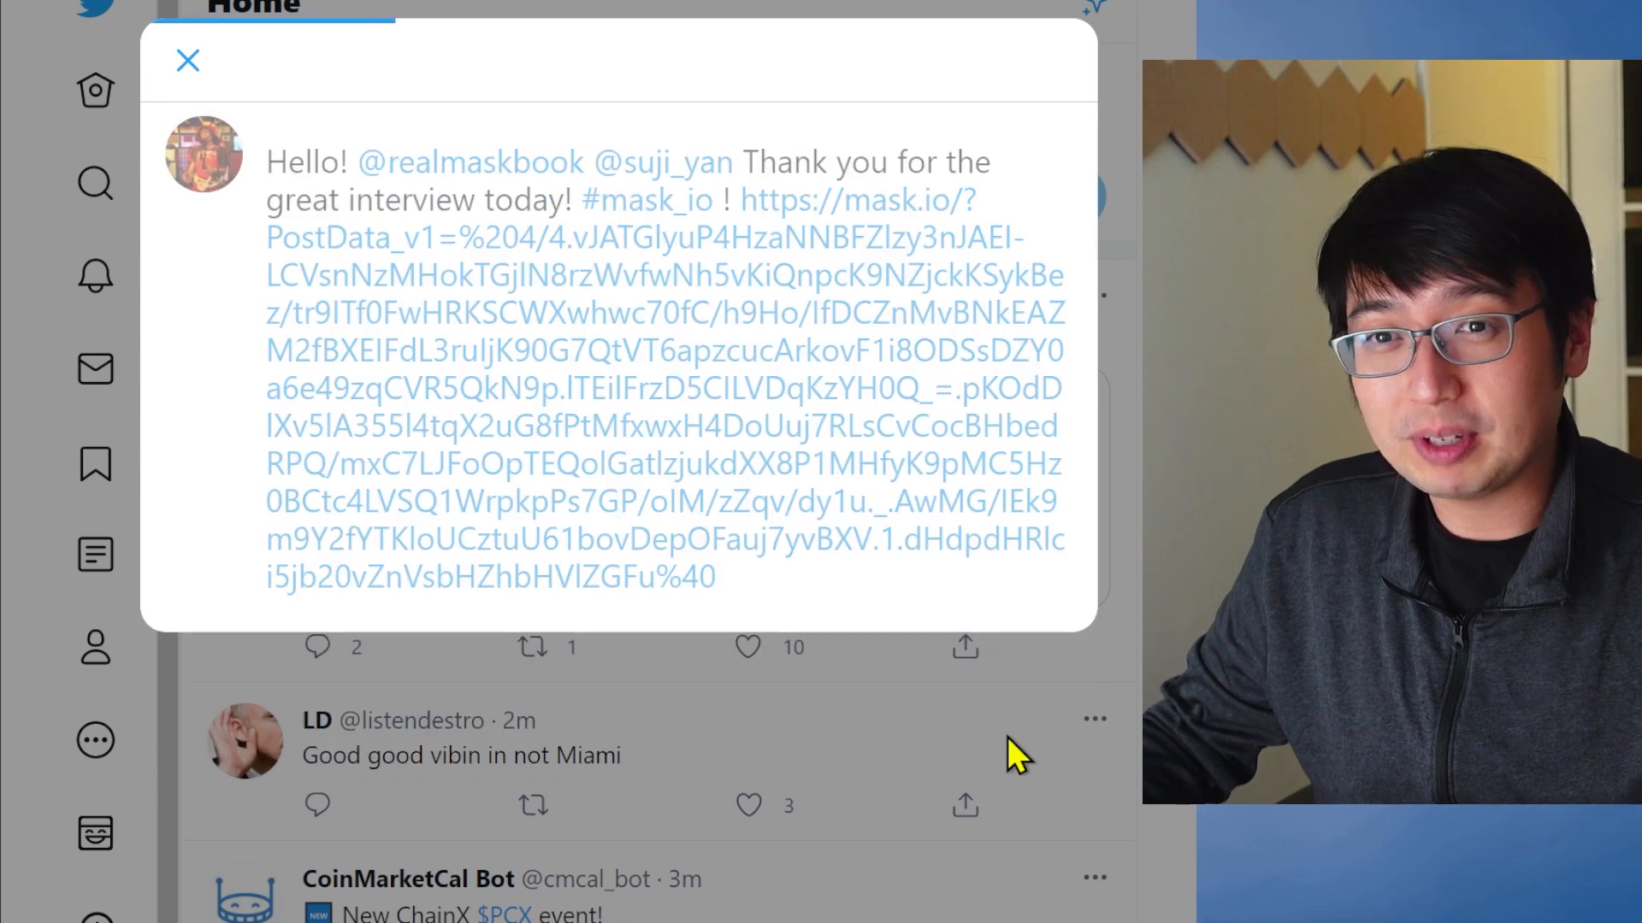
left_click(187, 60)
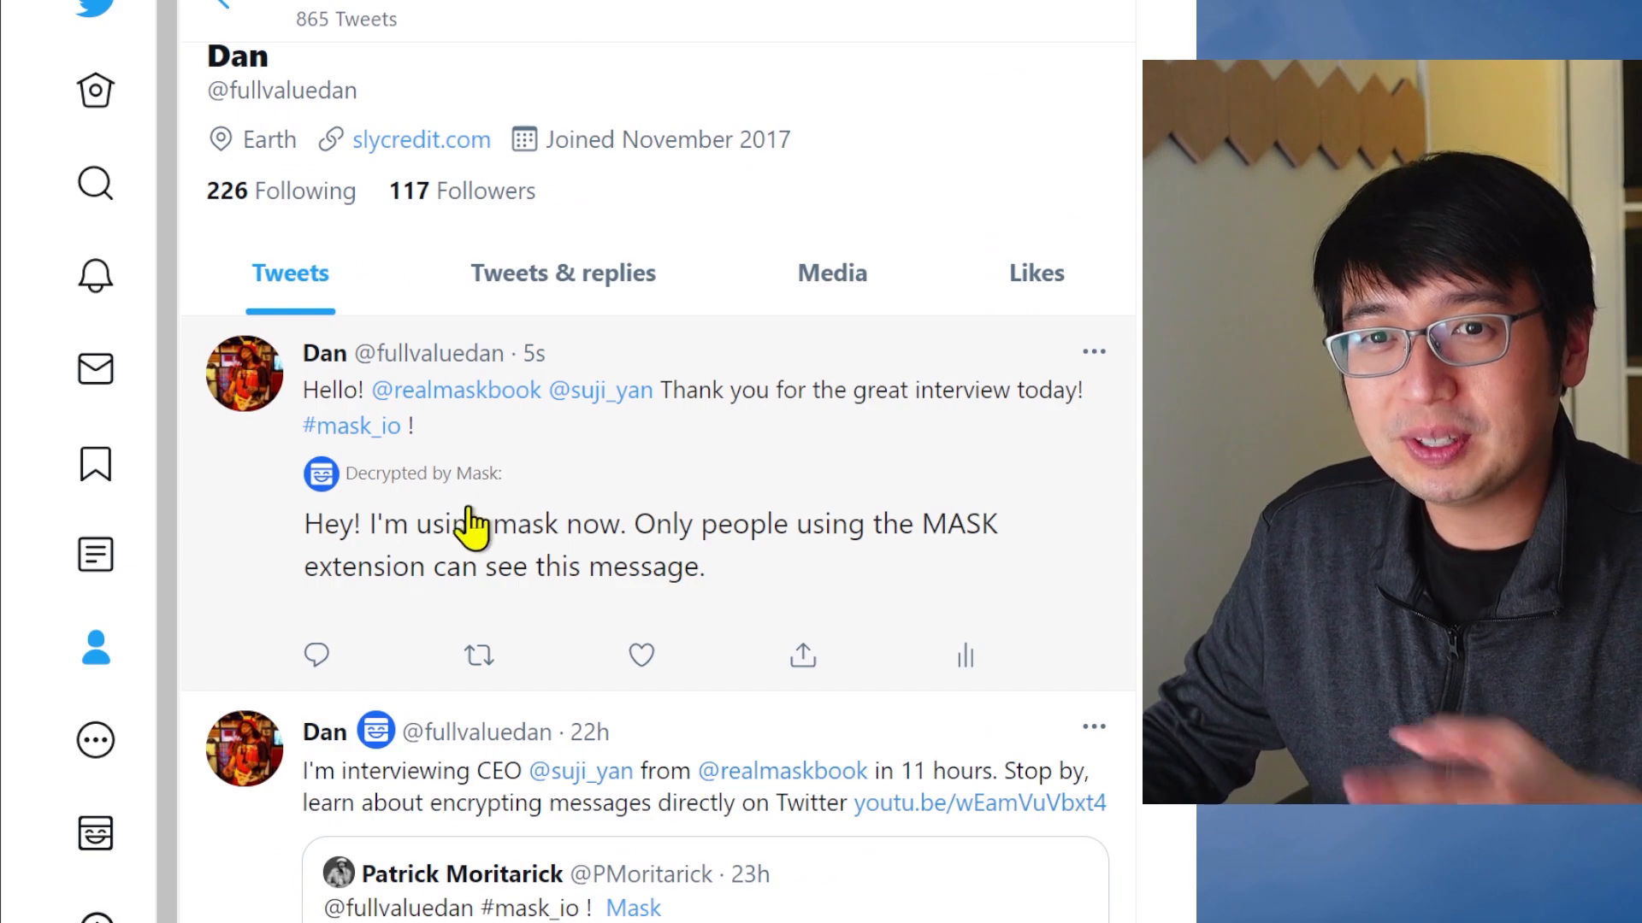
Scroll to the tweet marked 'Decrypted by Mask' and right-click the author's profile link
scroll("down", 3)
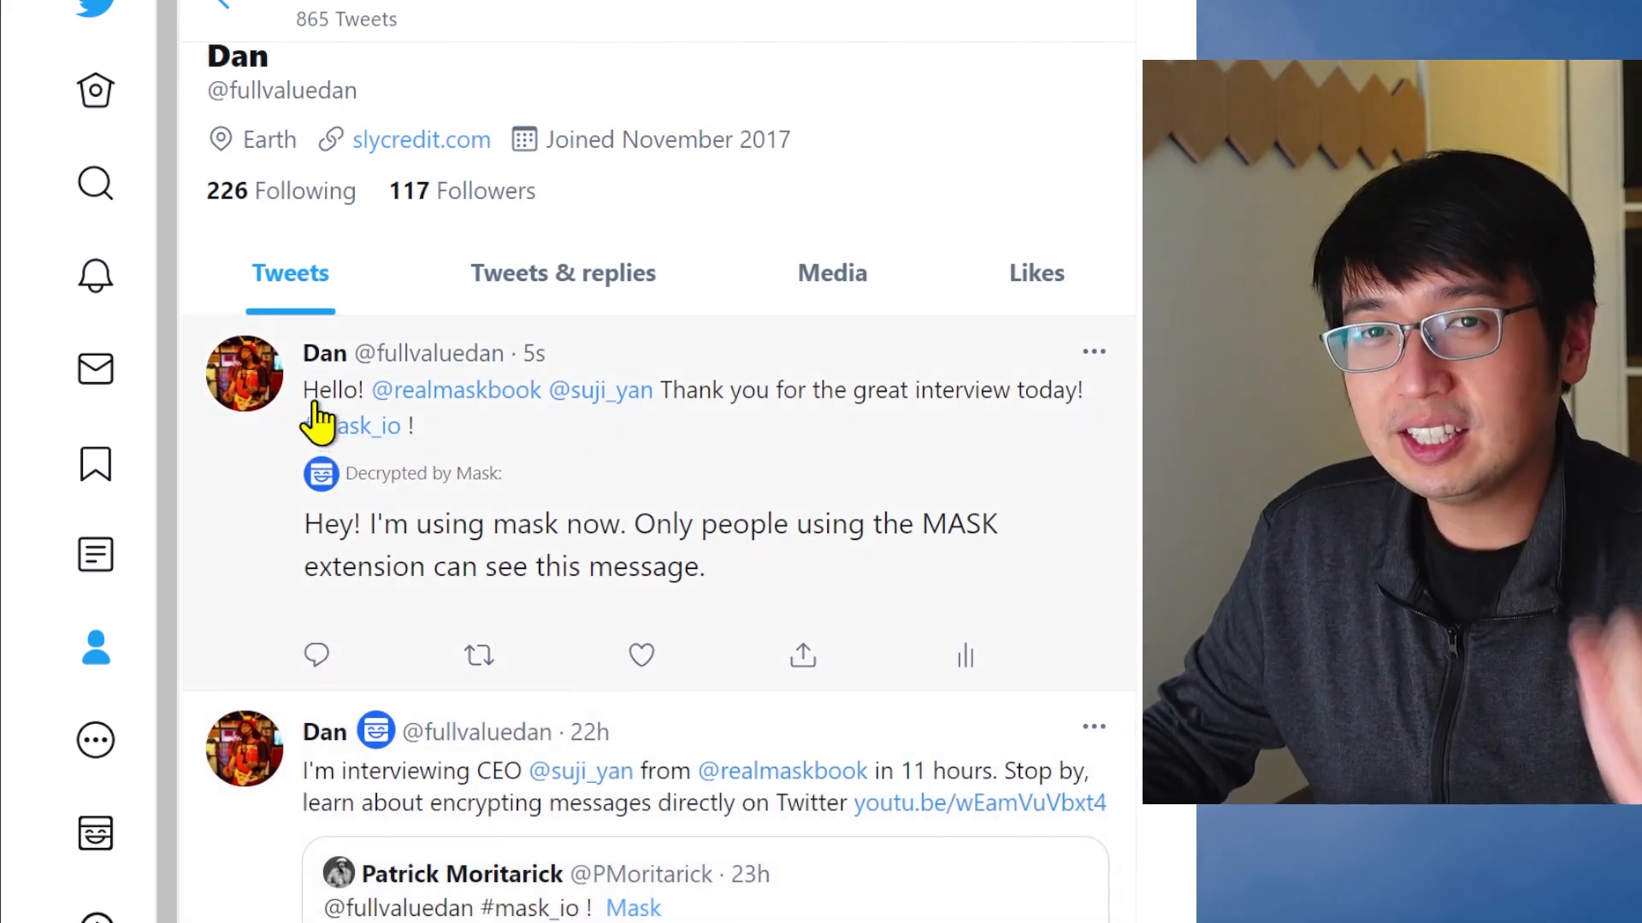
right_click(369, 426)
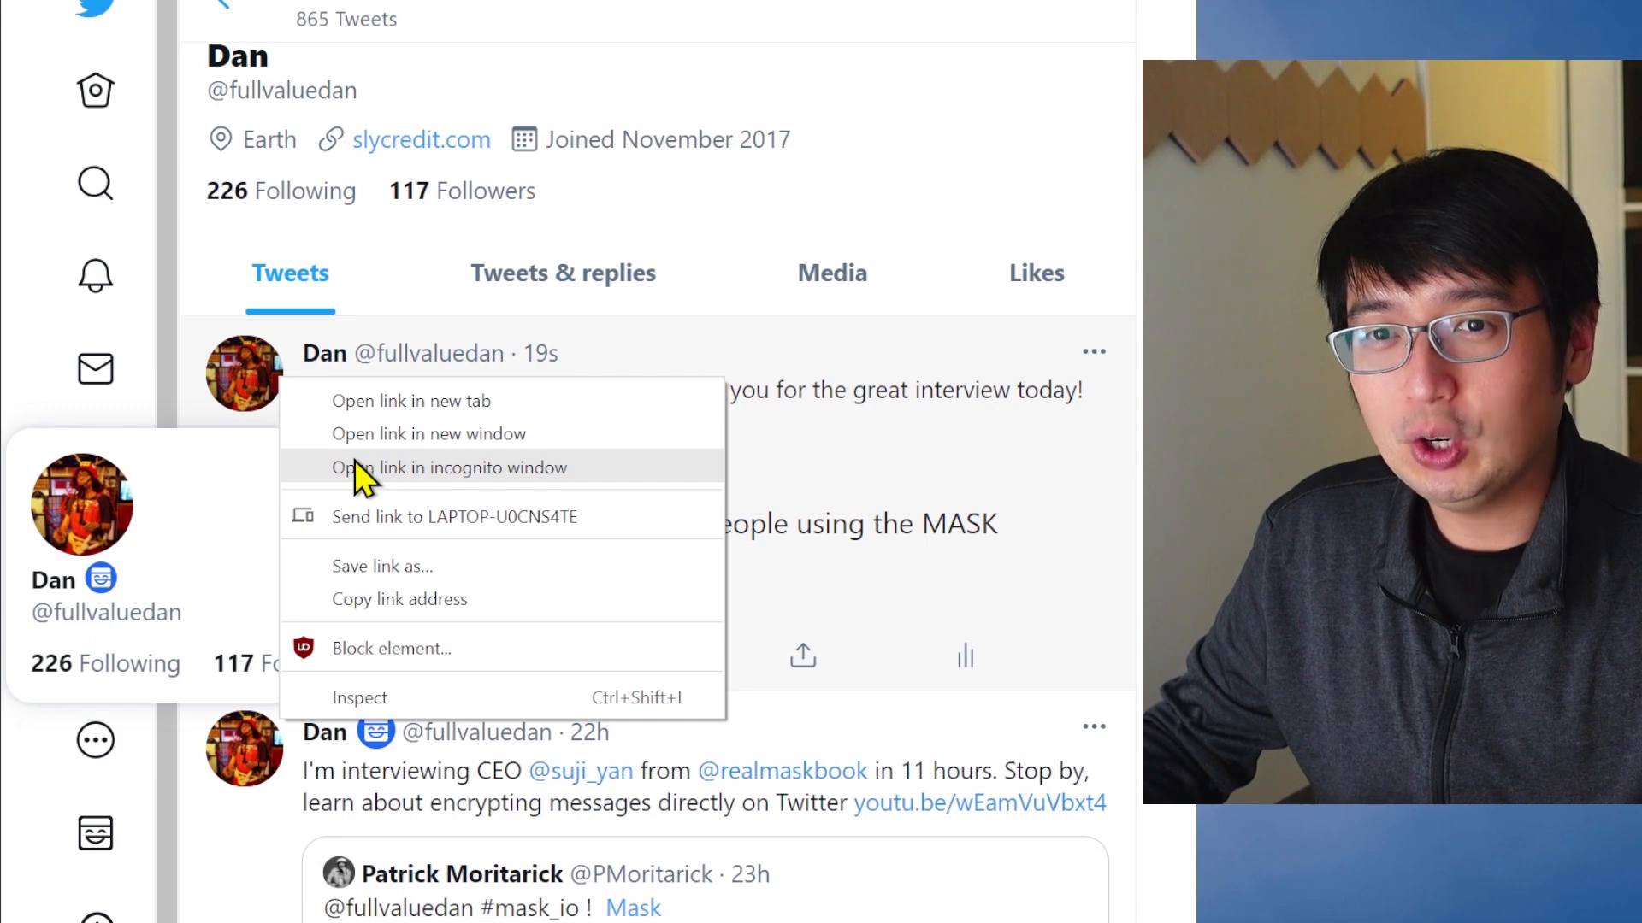
View the profile in incognito, where the tweet shows only a mask.io link card
left_click(448, 467)
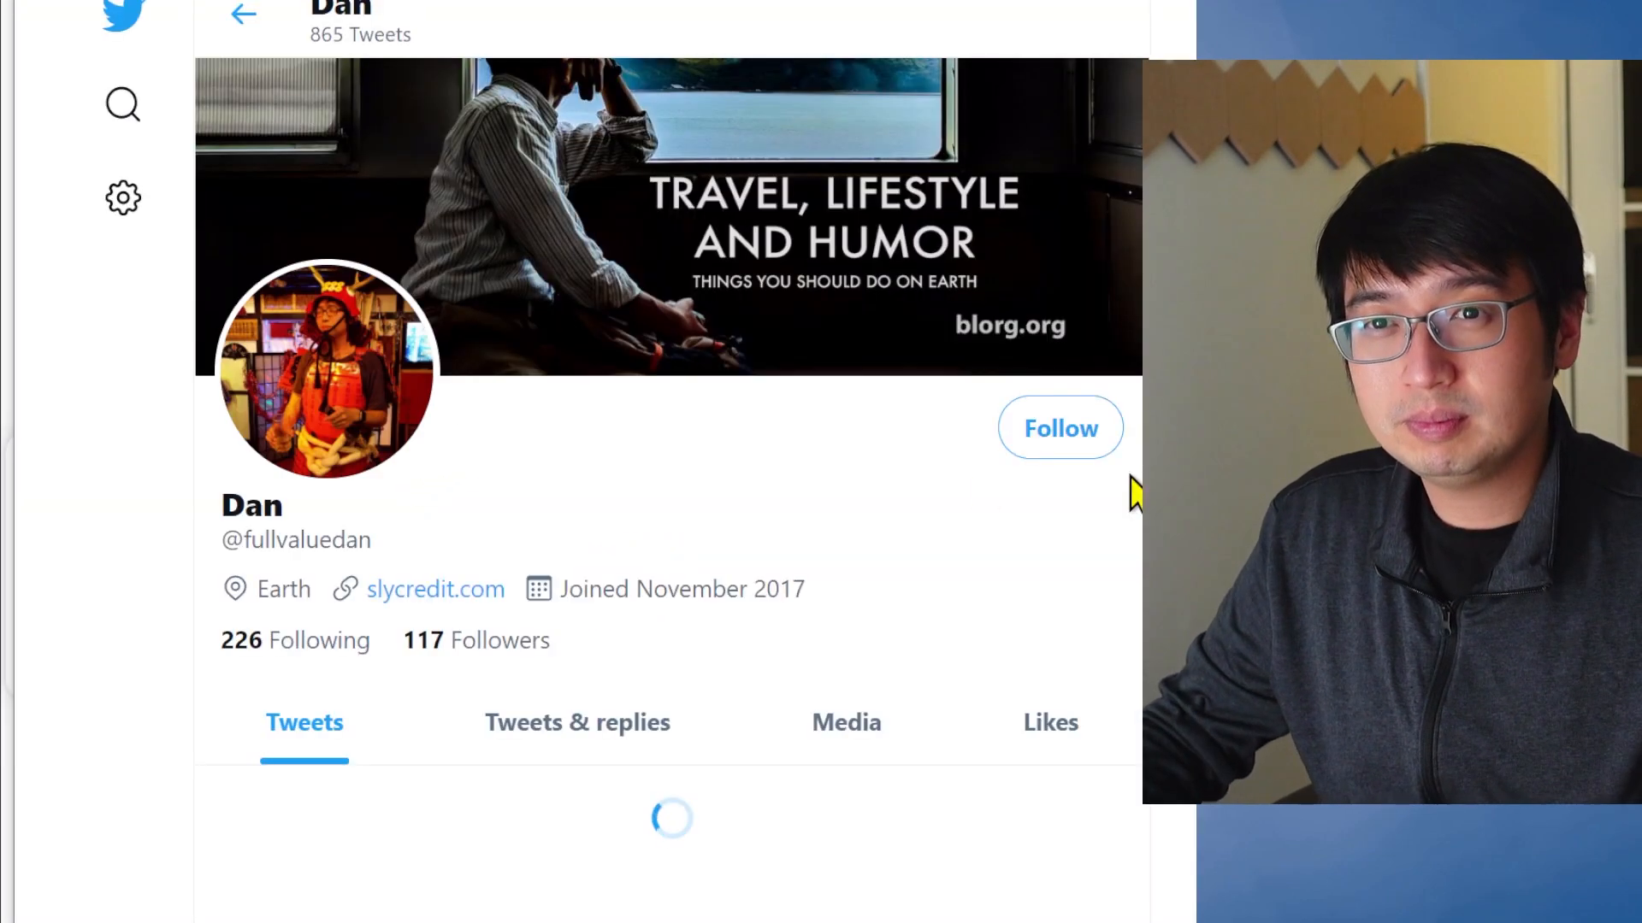
scroll("down", 3)
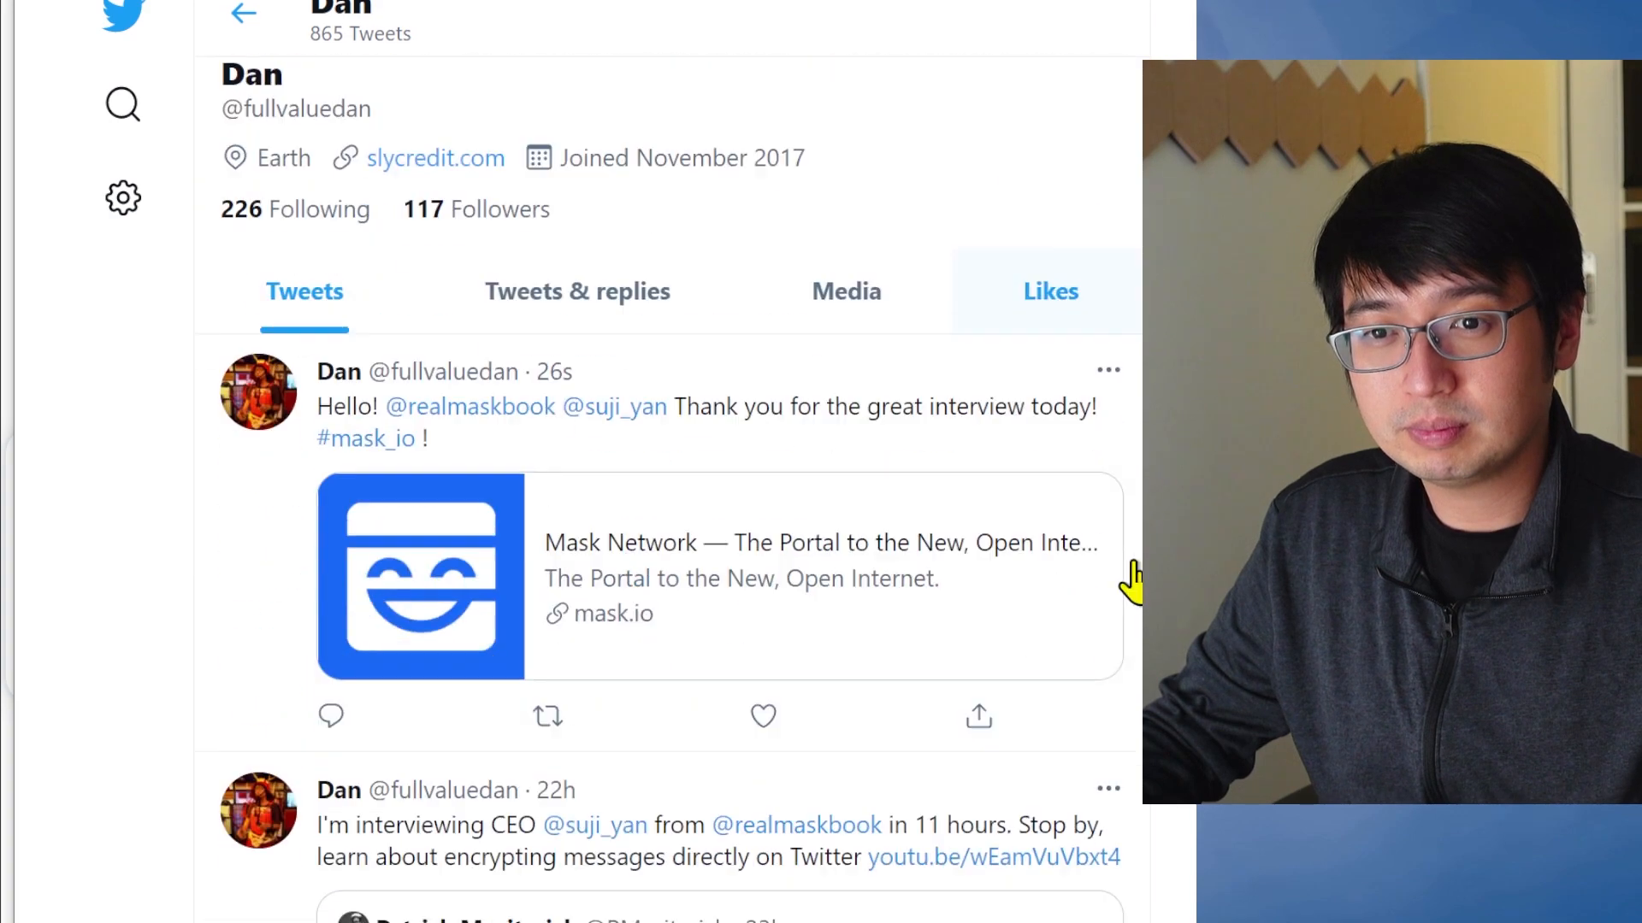
scroll("down", 3)
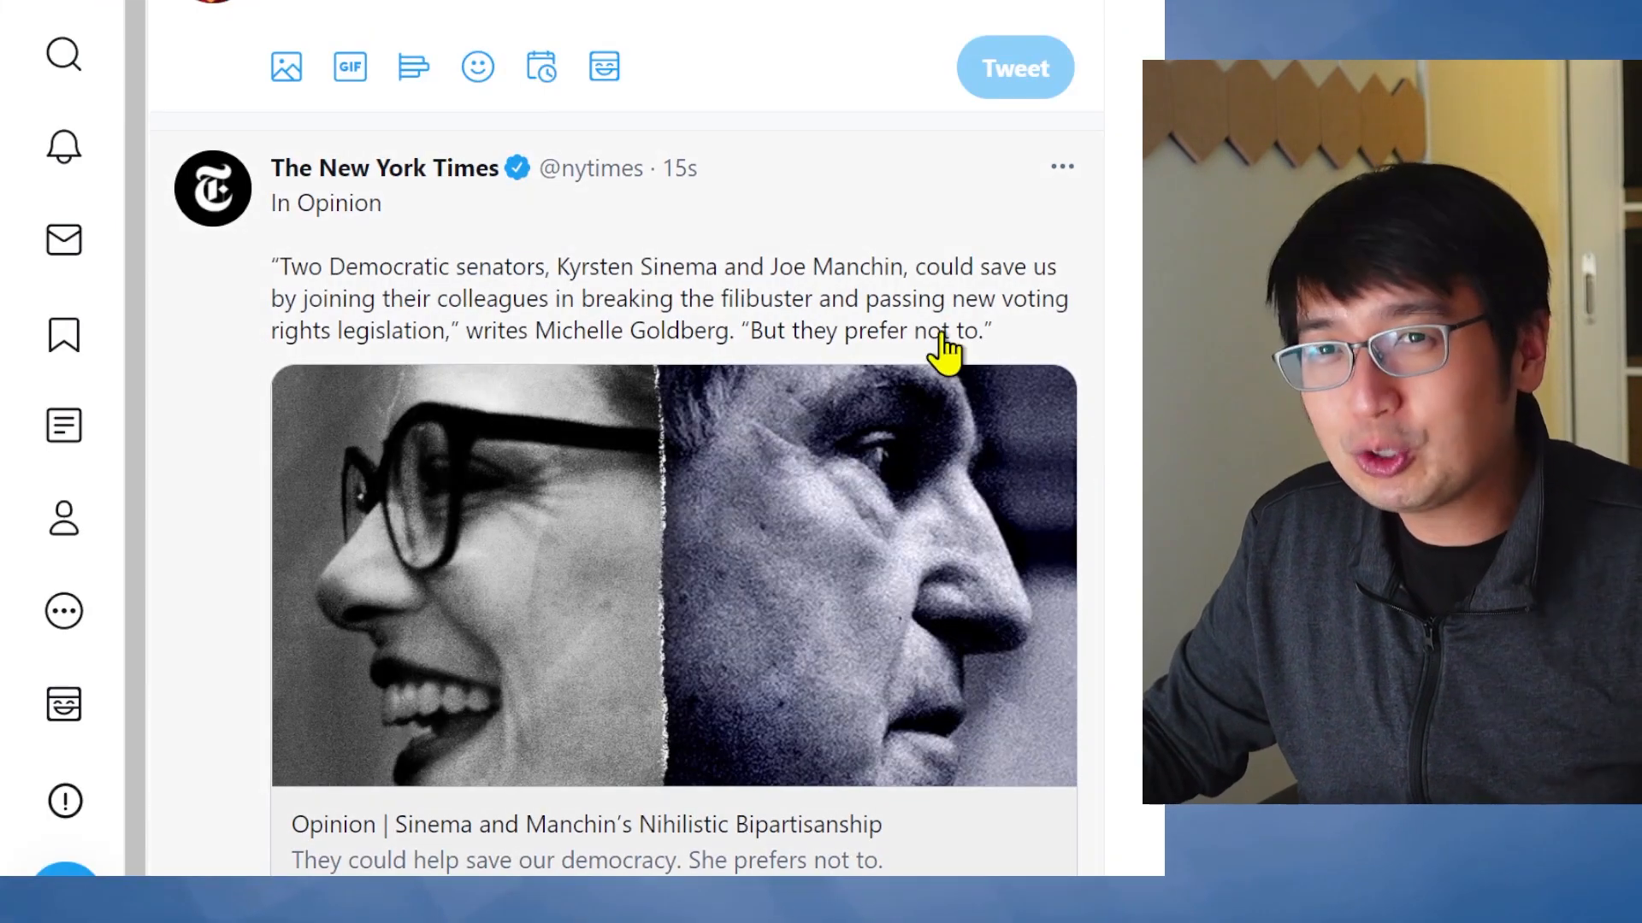
Scroll the home timeline down to the CoinMarketCal tweet about Bella Protocol ($BEL)
scroll("down", 3)
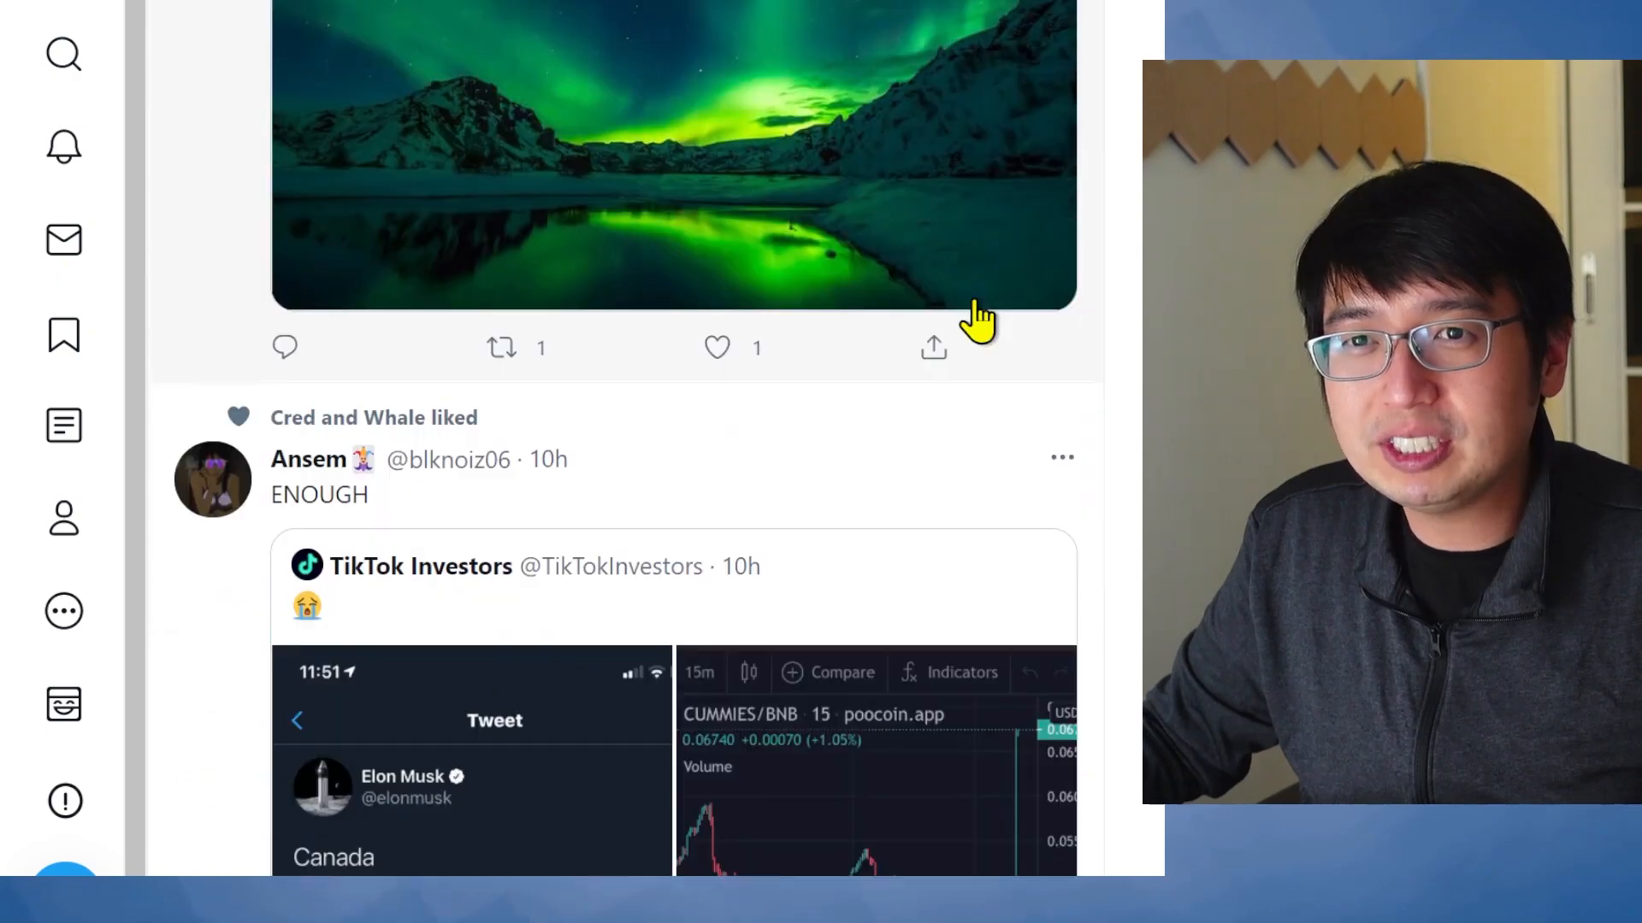
scroll("down", 3)
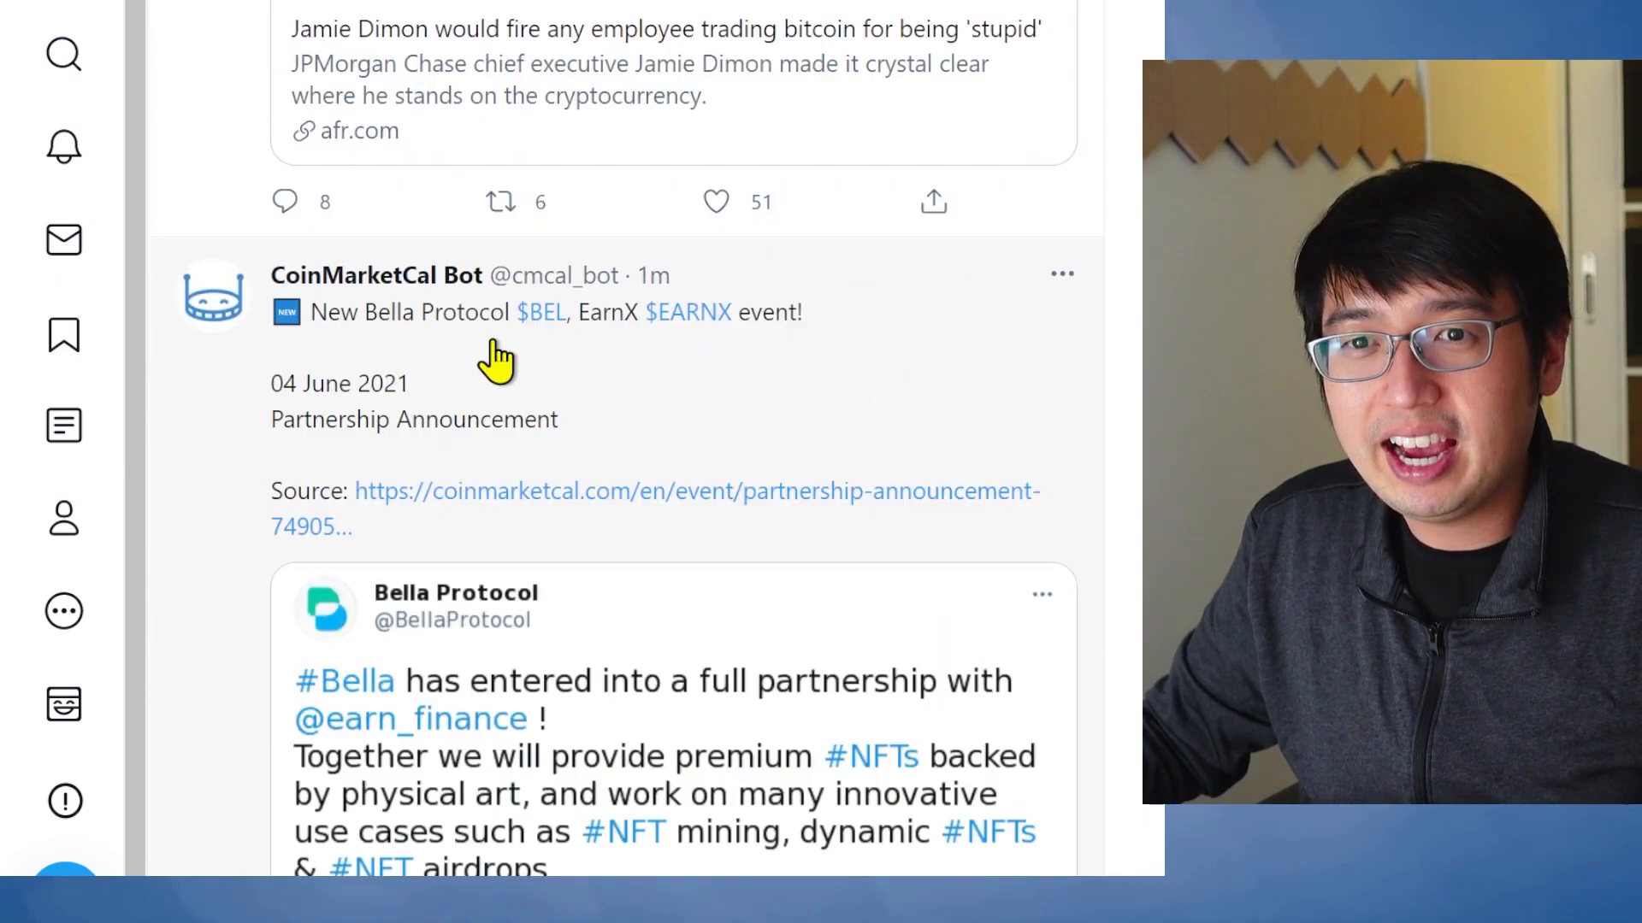
mouse_move(560, 346)
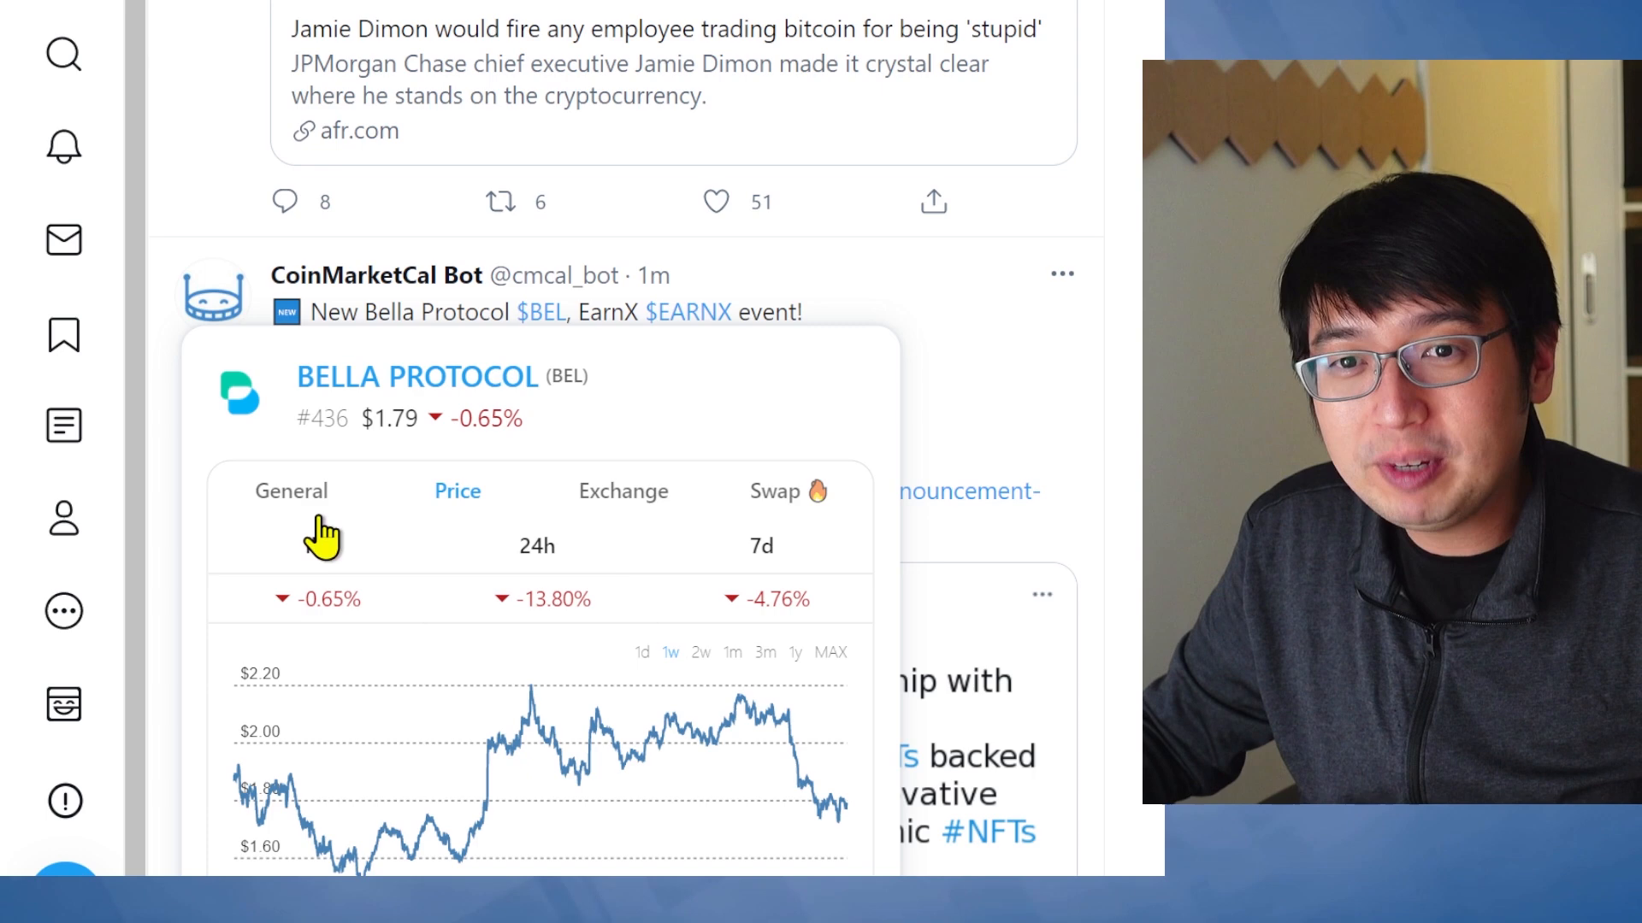
View Bella Protocol's general details, BEL exchange listings and swap form, then check swap providers
left_click(291, 489)
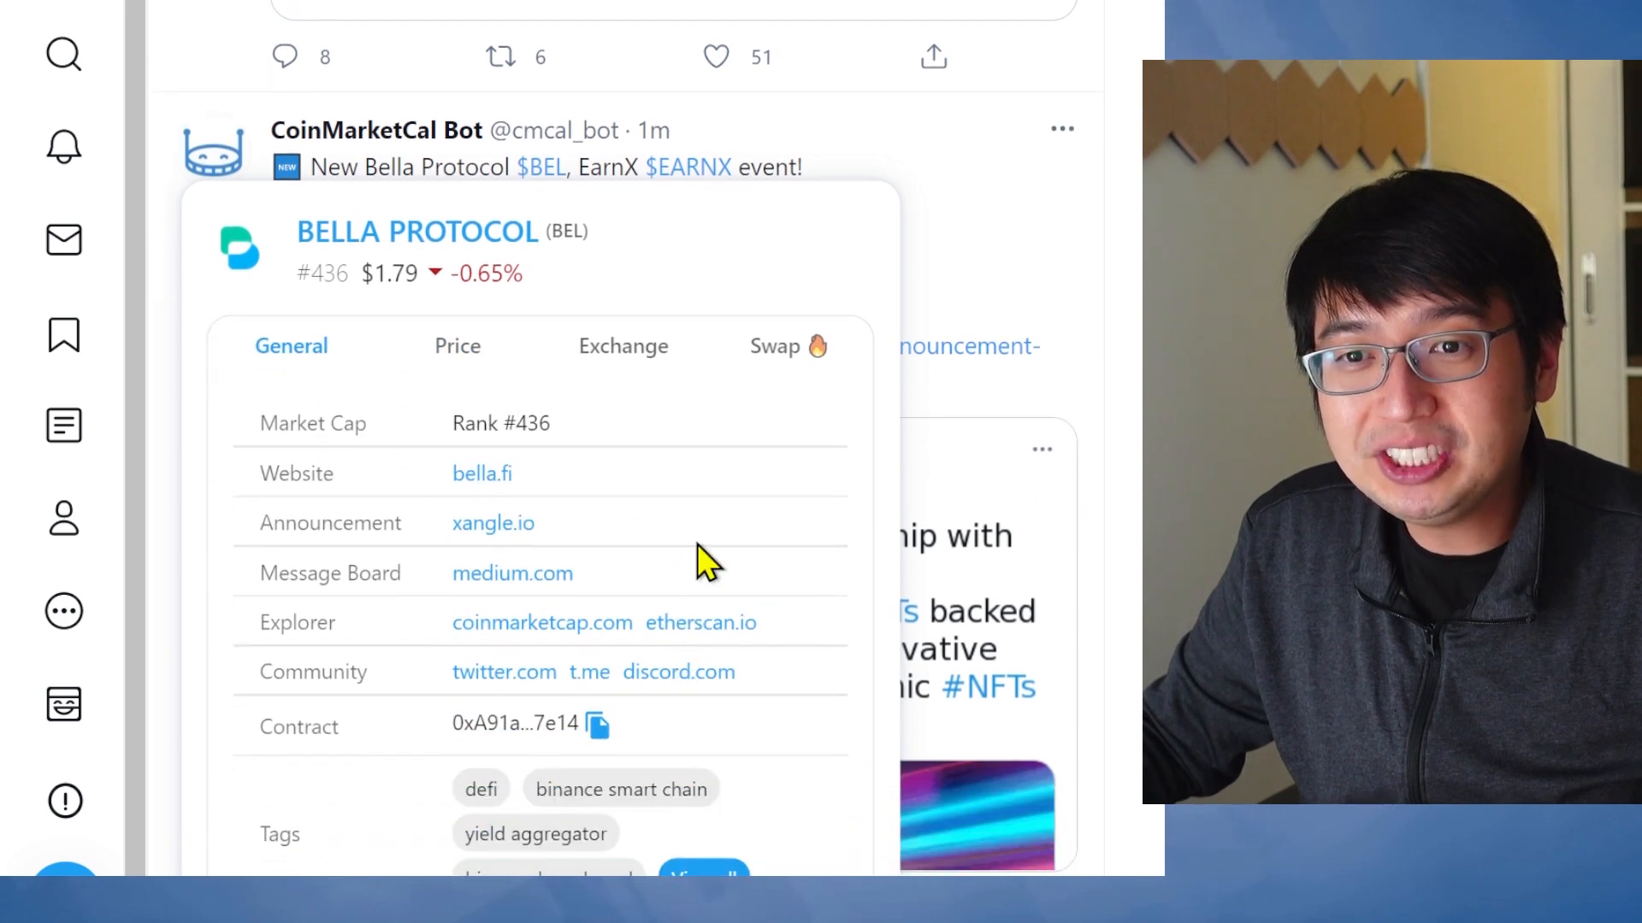
left_click(622, 345)
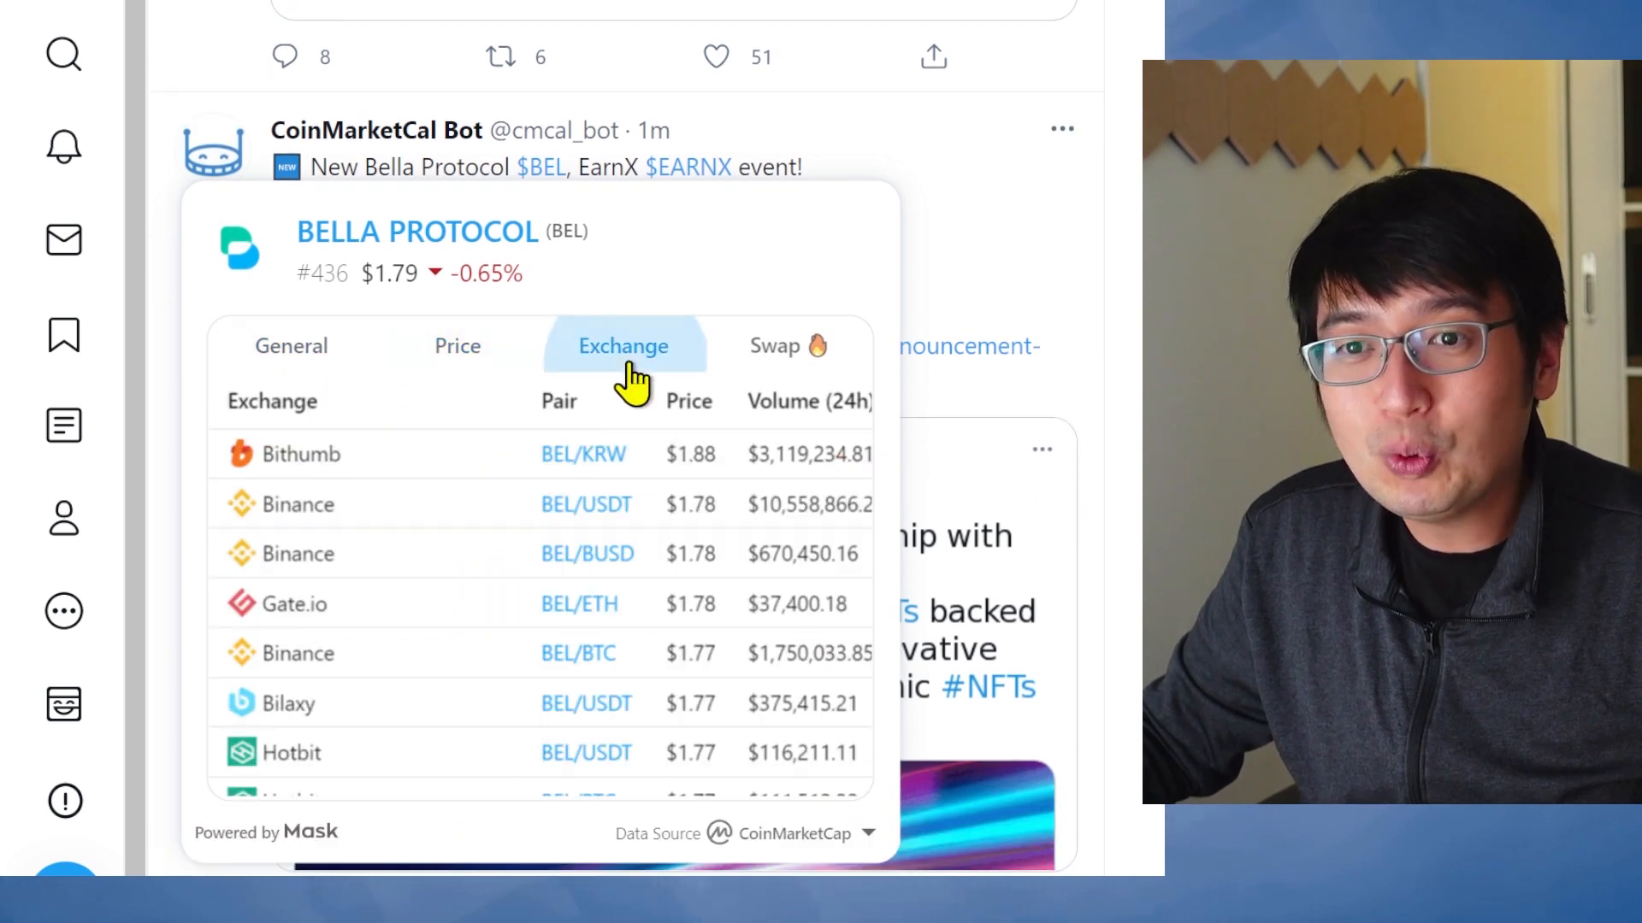
mouse_move(776, 346)
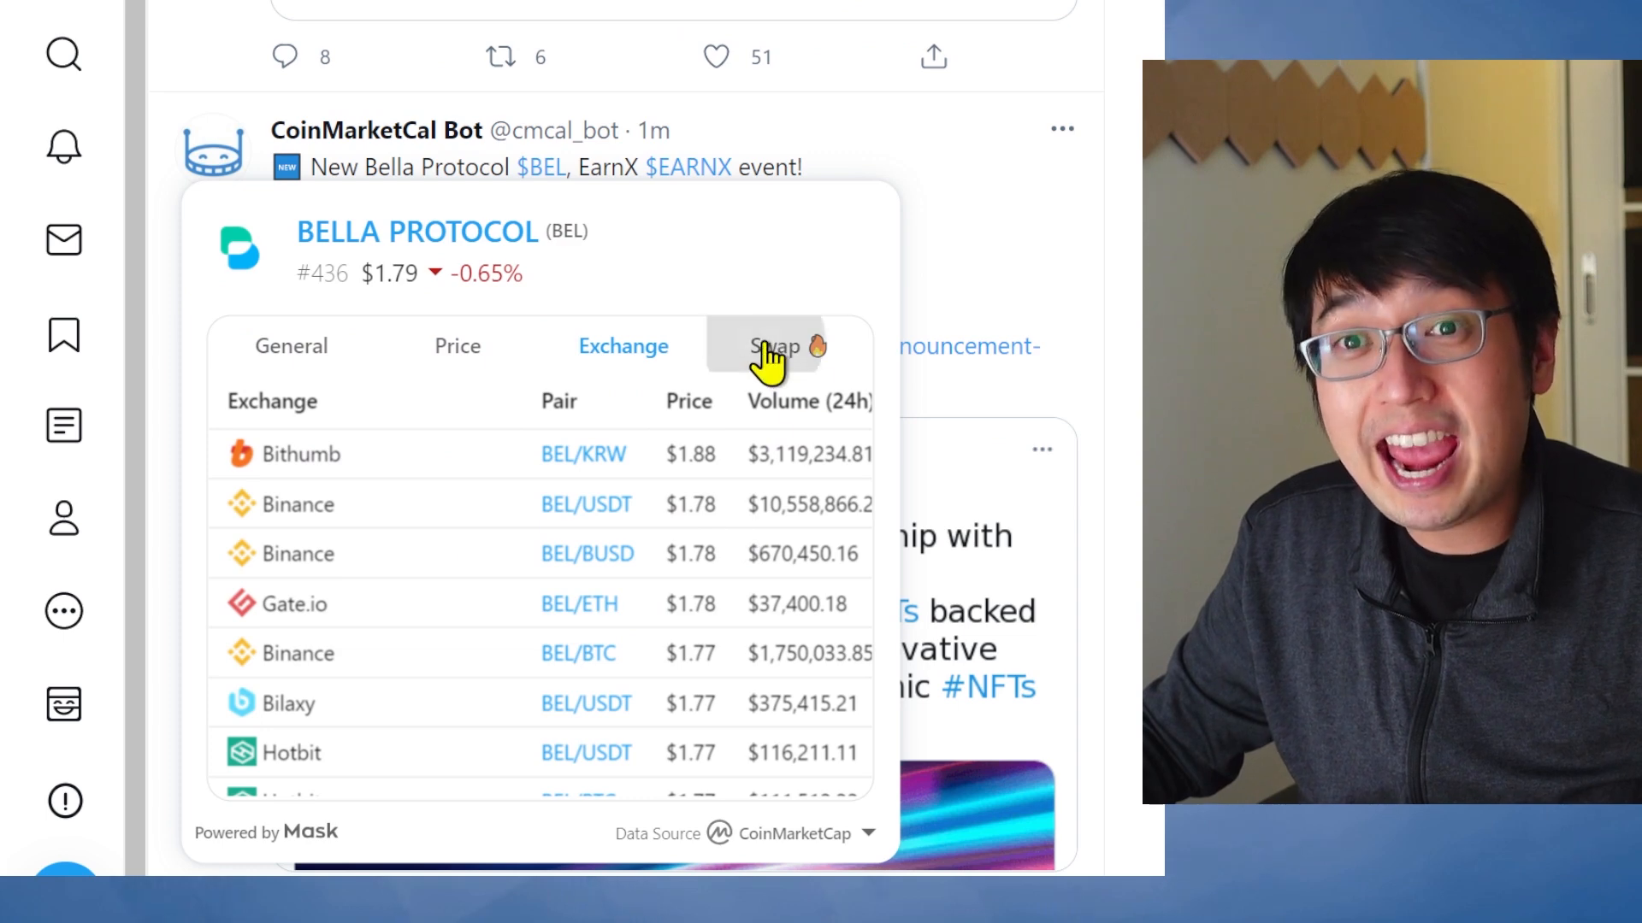
left_click(774, 346)
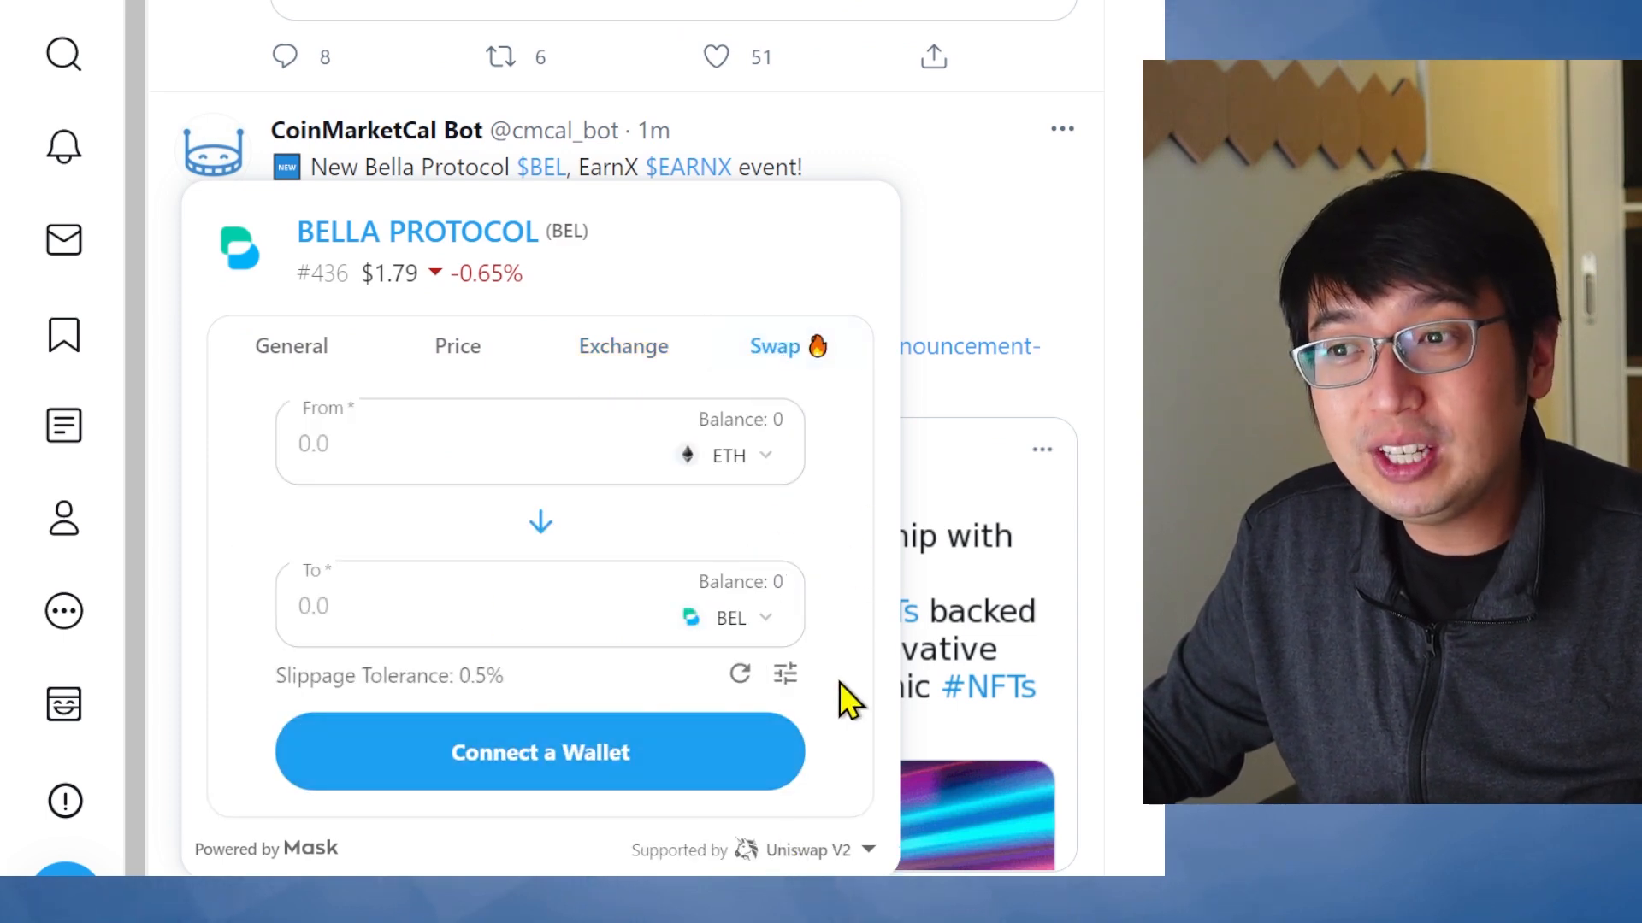
mouse_move(848, 838)
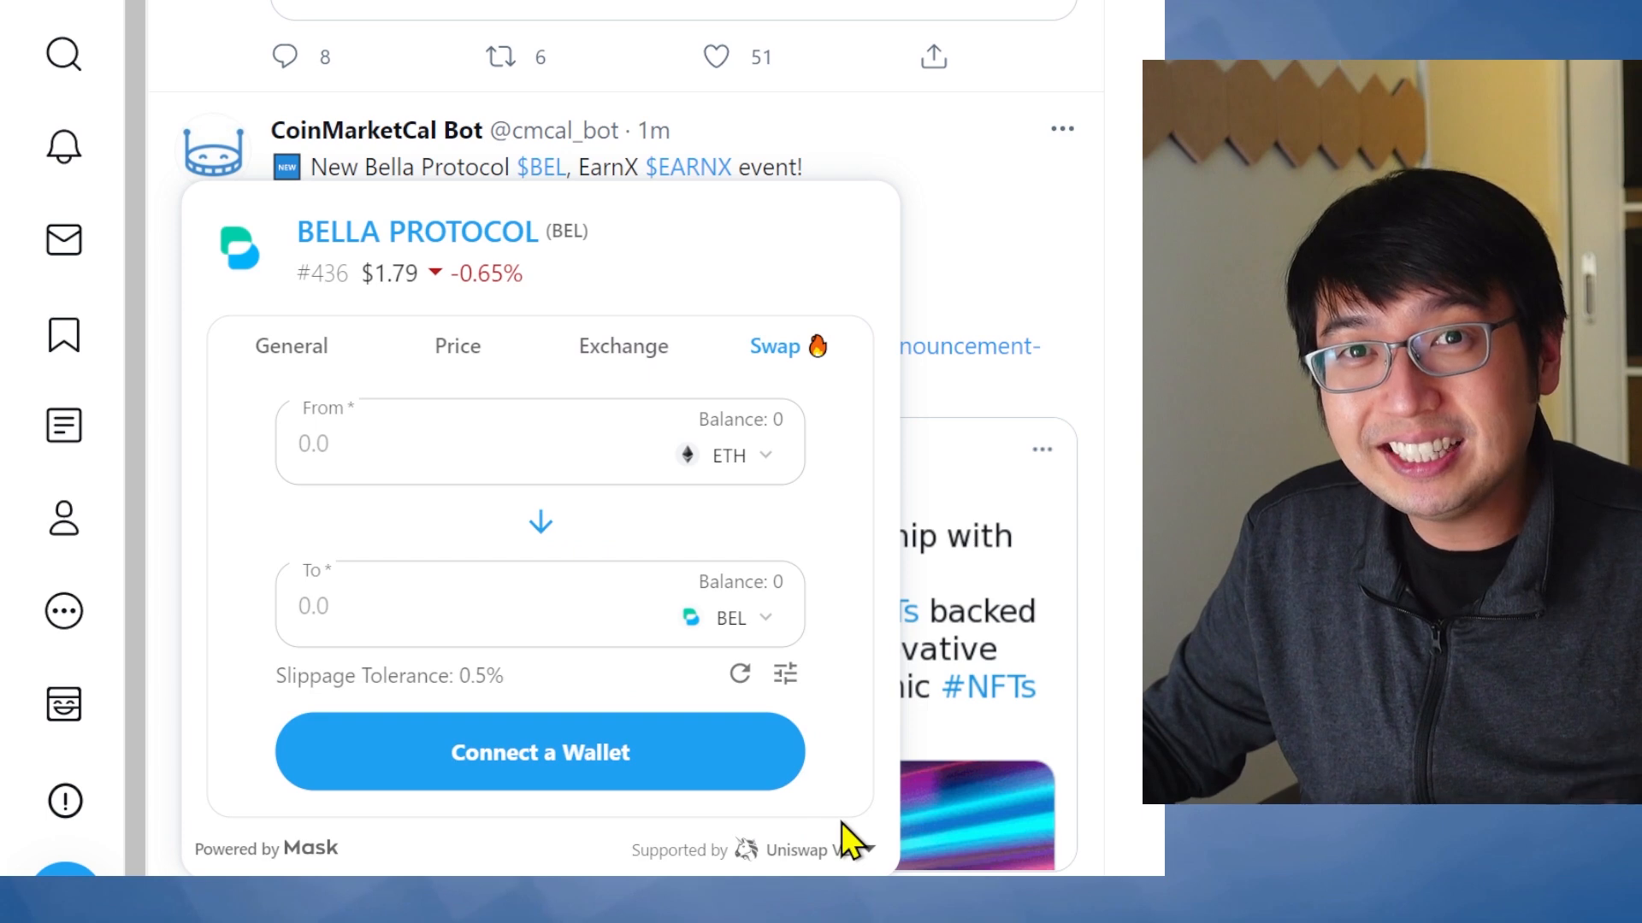
scroll("down", 3)
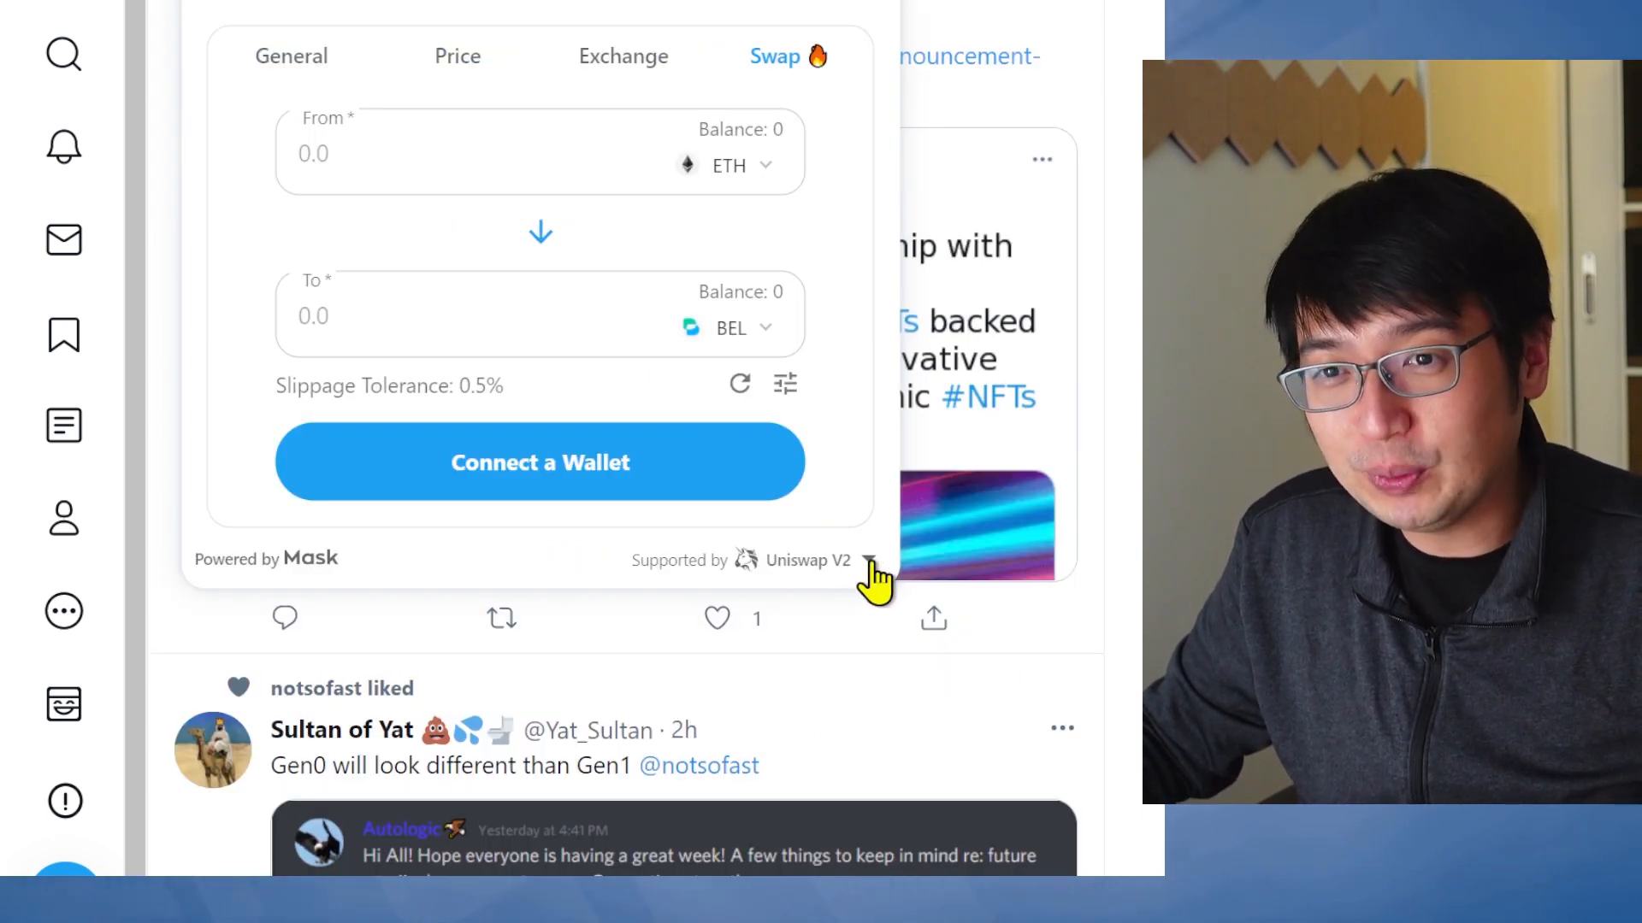
left_click(874, 560)
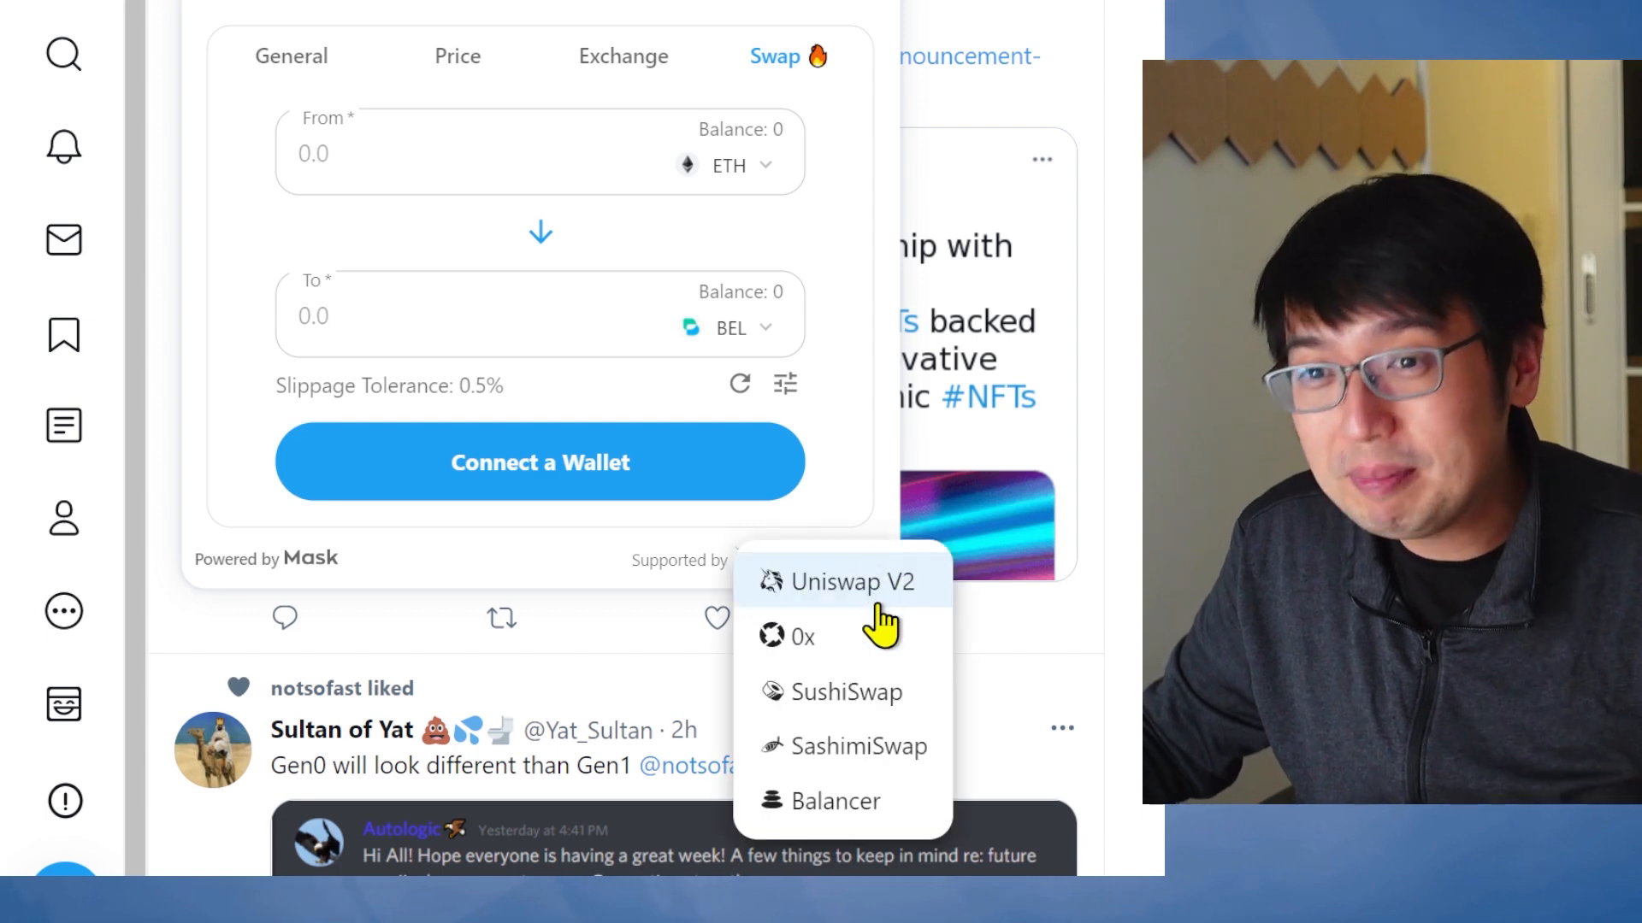
mouse_move(911, 720)
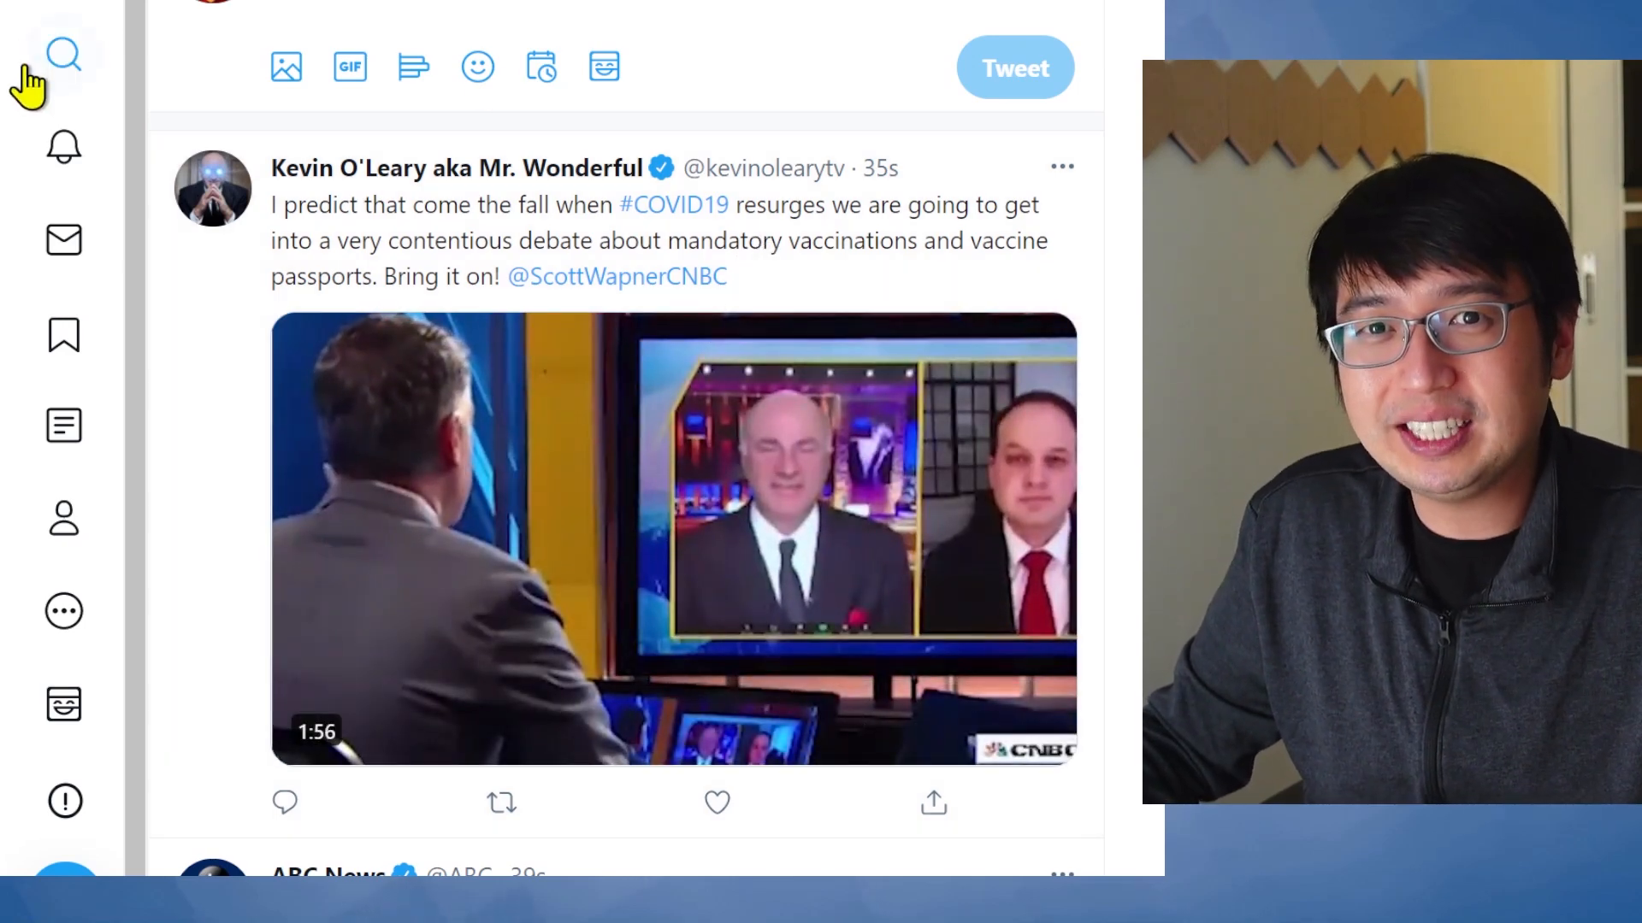
Find the When In Mars tweet's Sweet Escape collectible card and start an offer
left_click(63, 55)
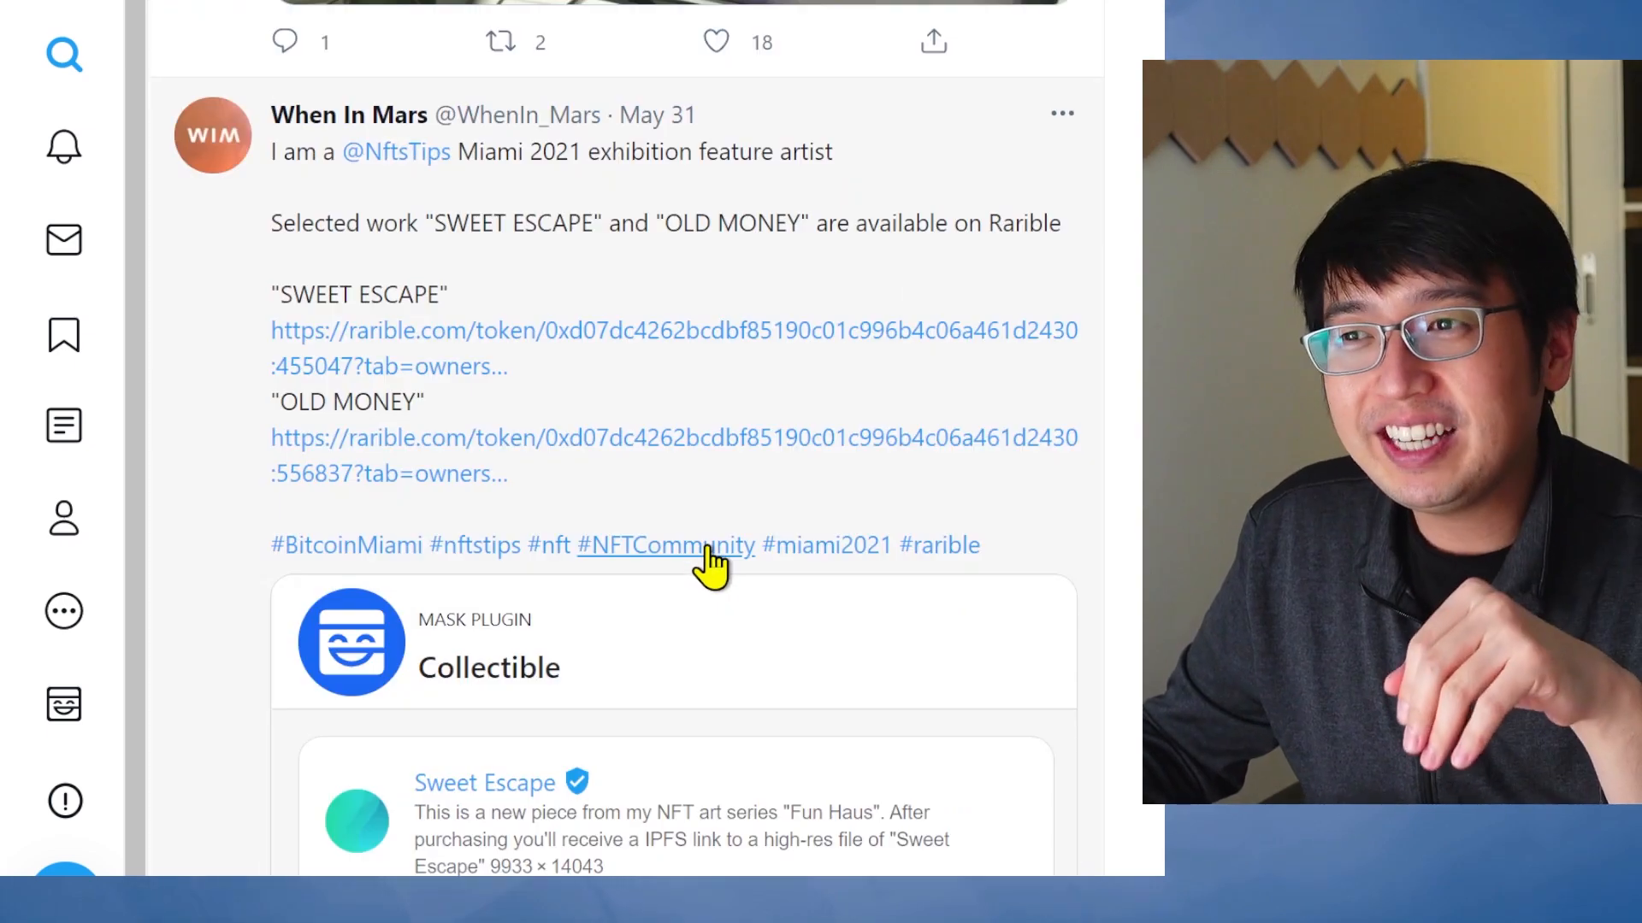
scroll("down", 3)
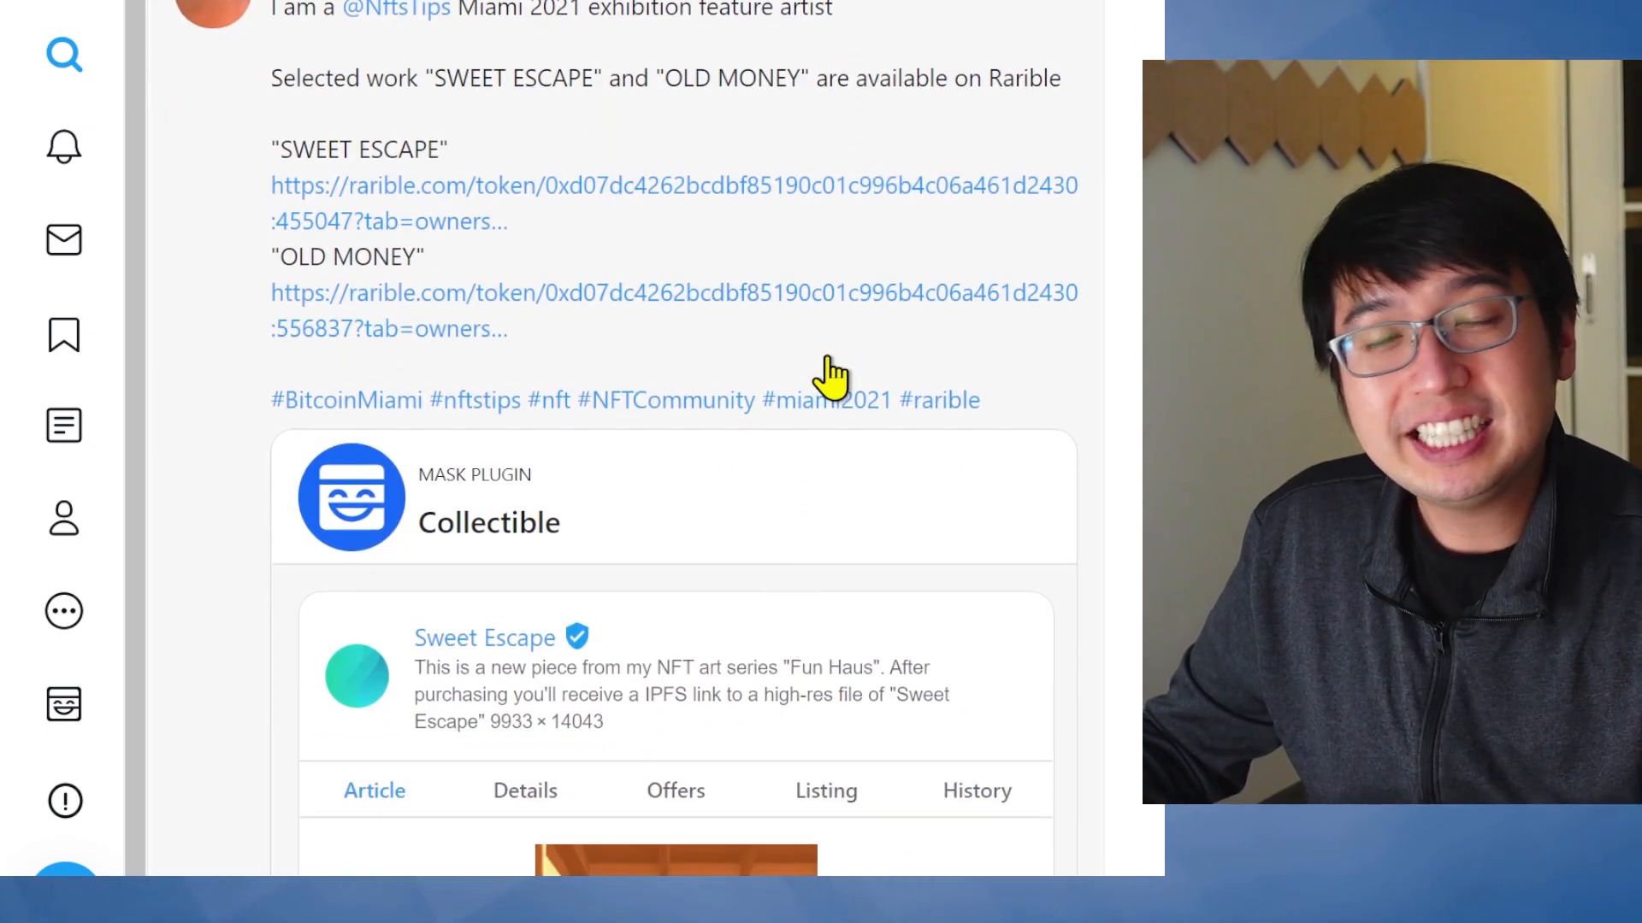
scroll("down", 3)
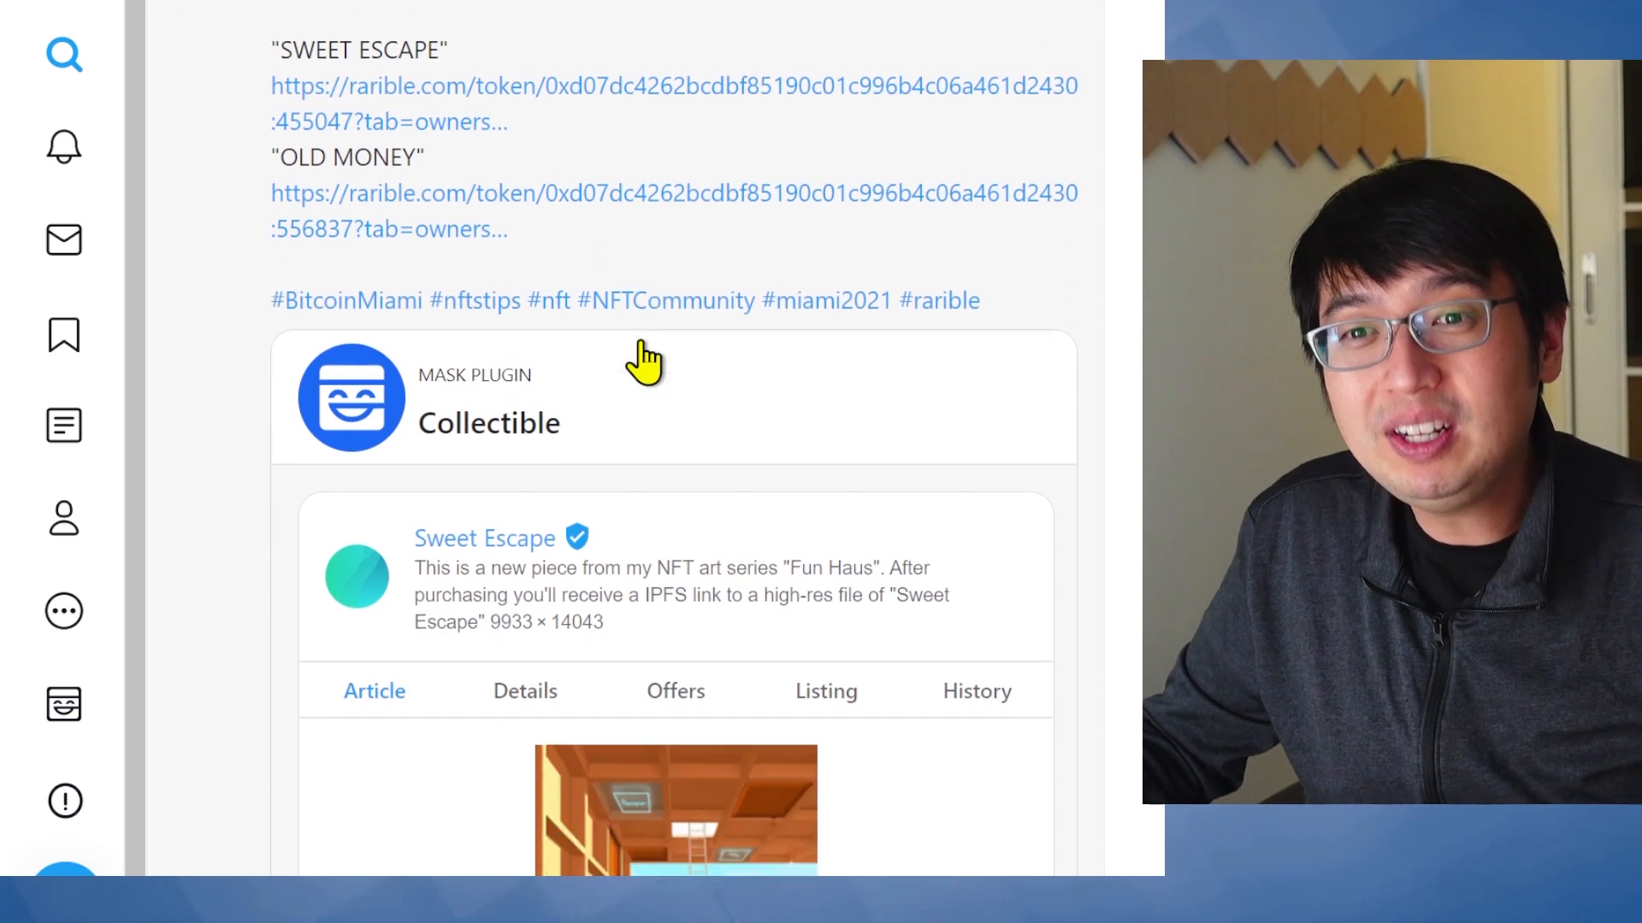
scroll("down", 3)
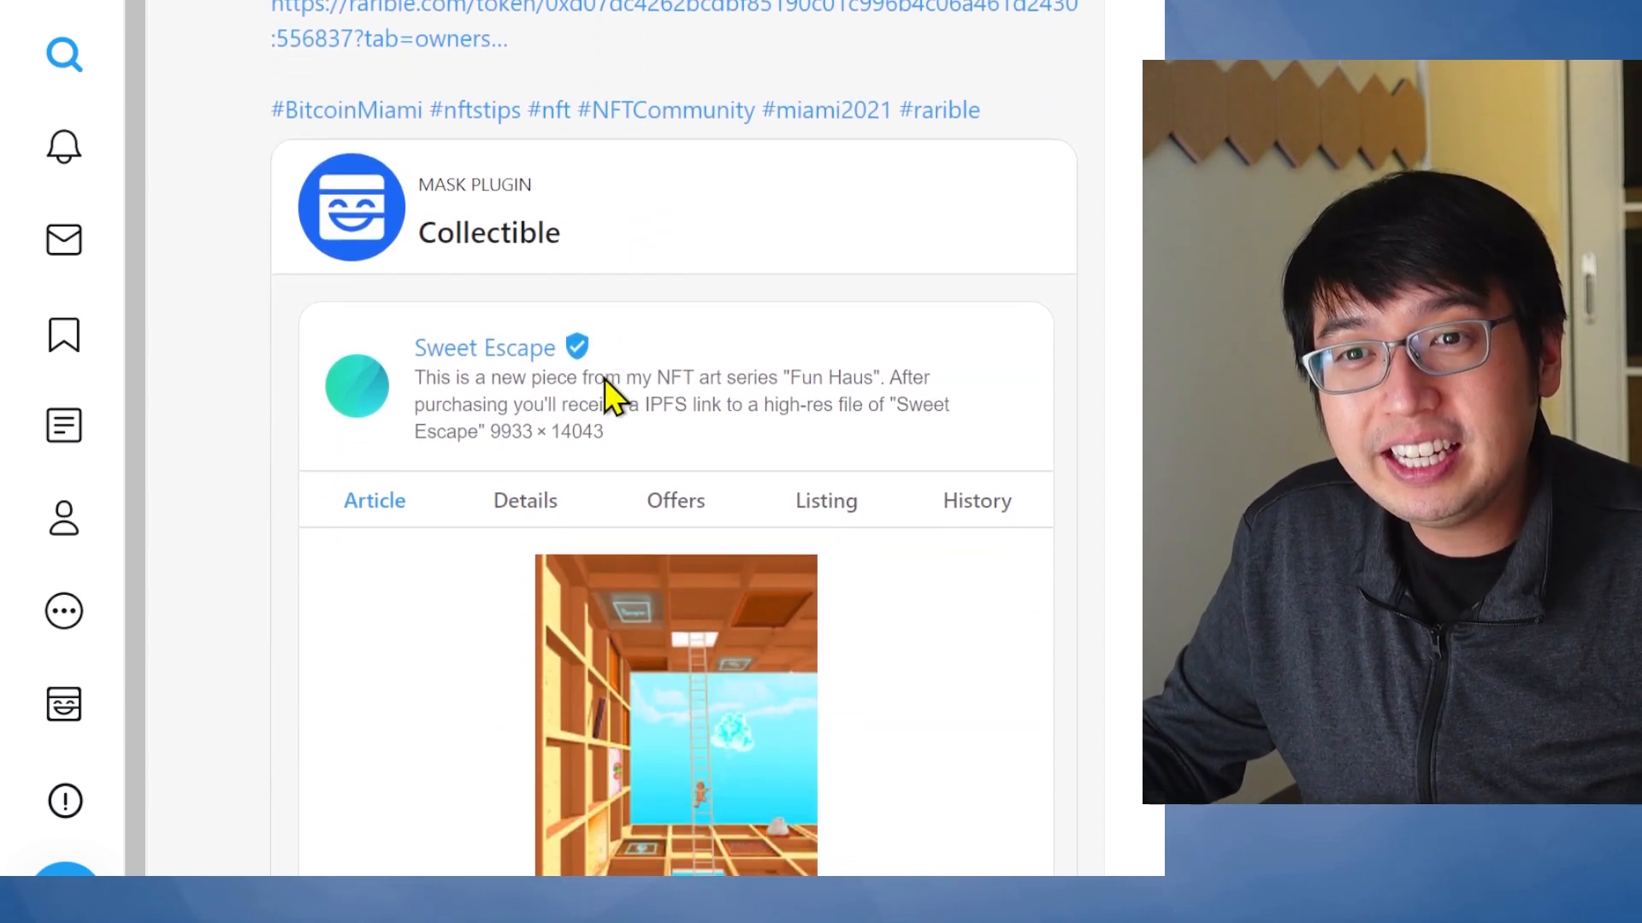
mouse_move(846, 584)
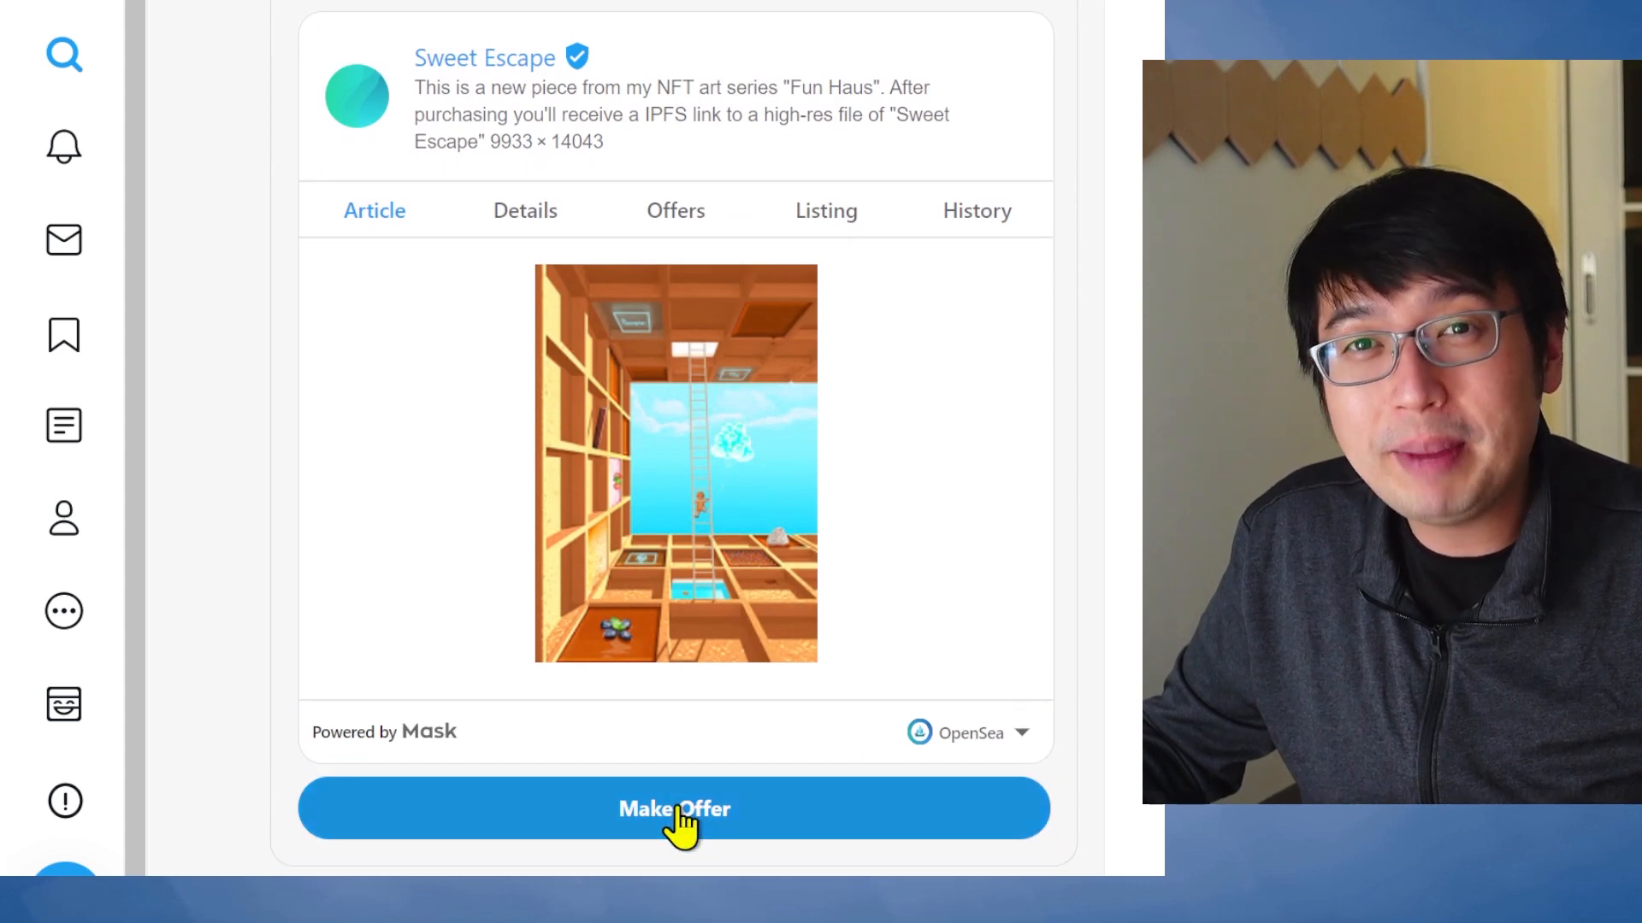
left_click(675, 808)
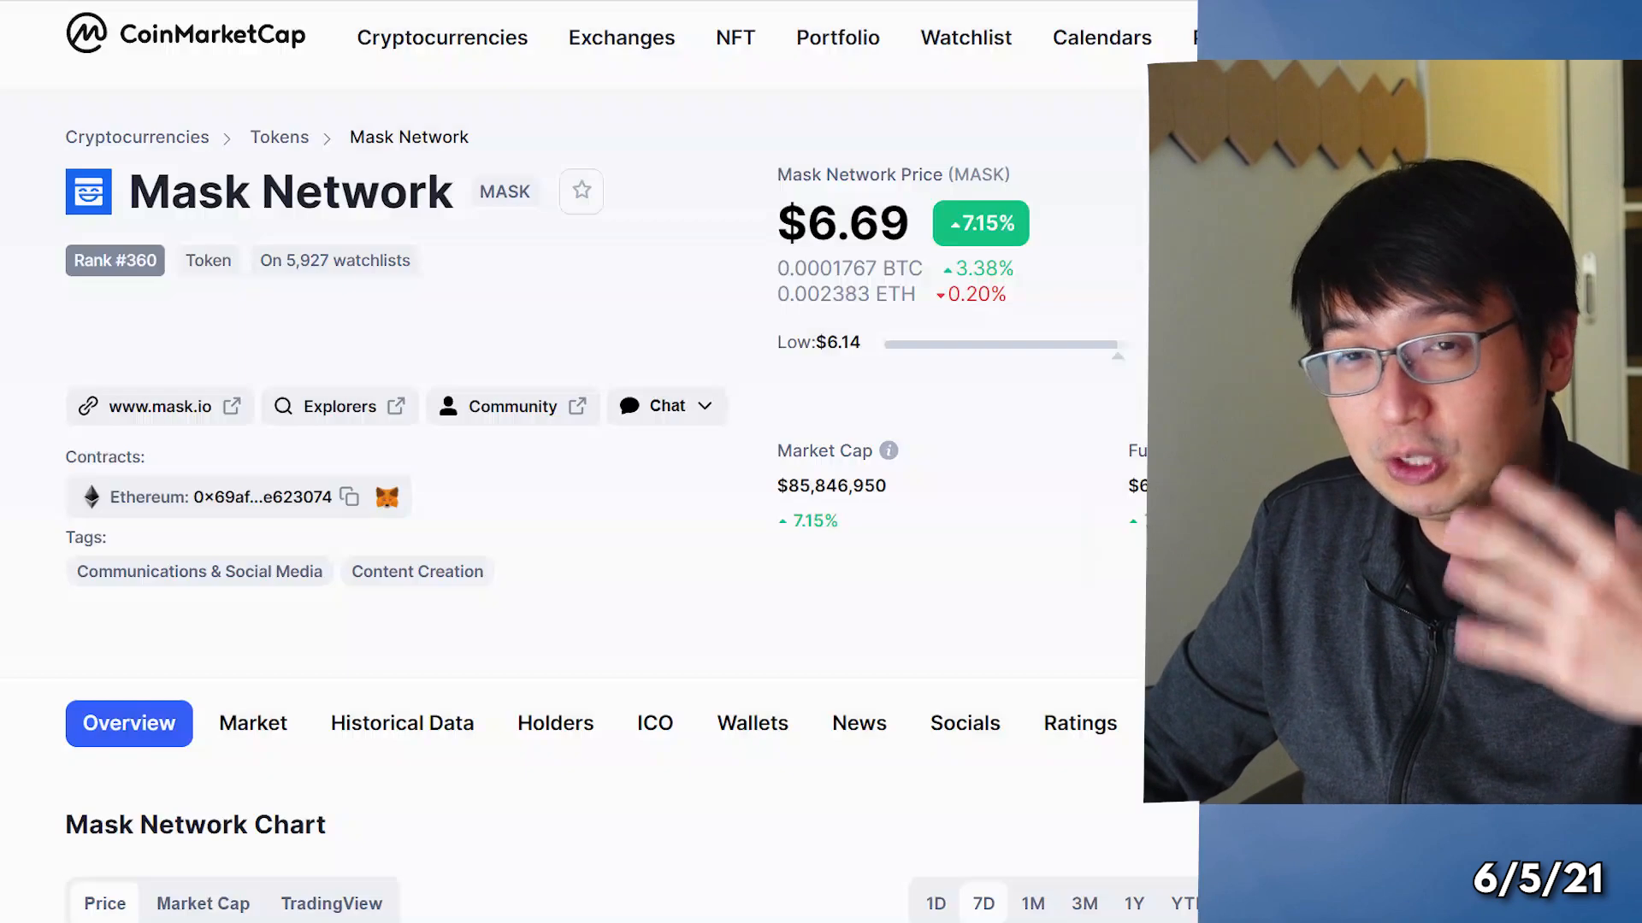
Scroll down the CoinMarketCap Mask Network page to the 7-day MASK price chart
scroll("down", 3)
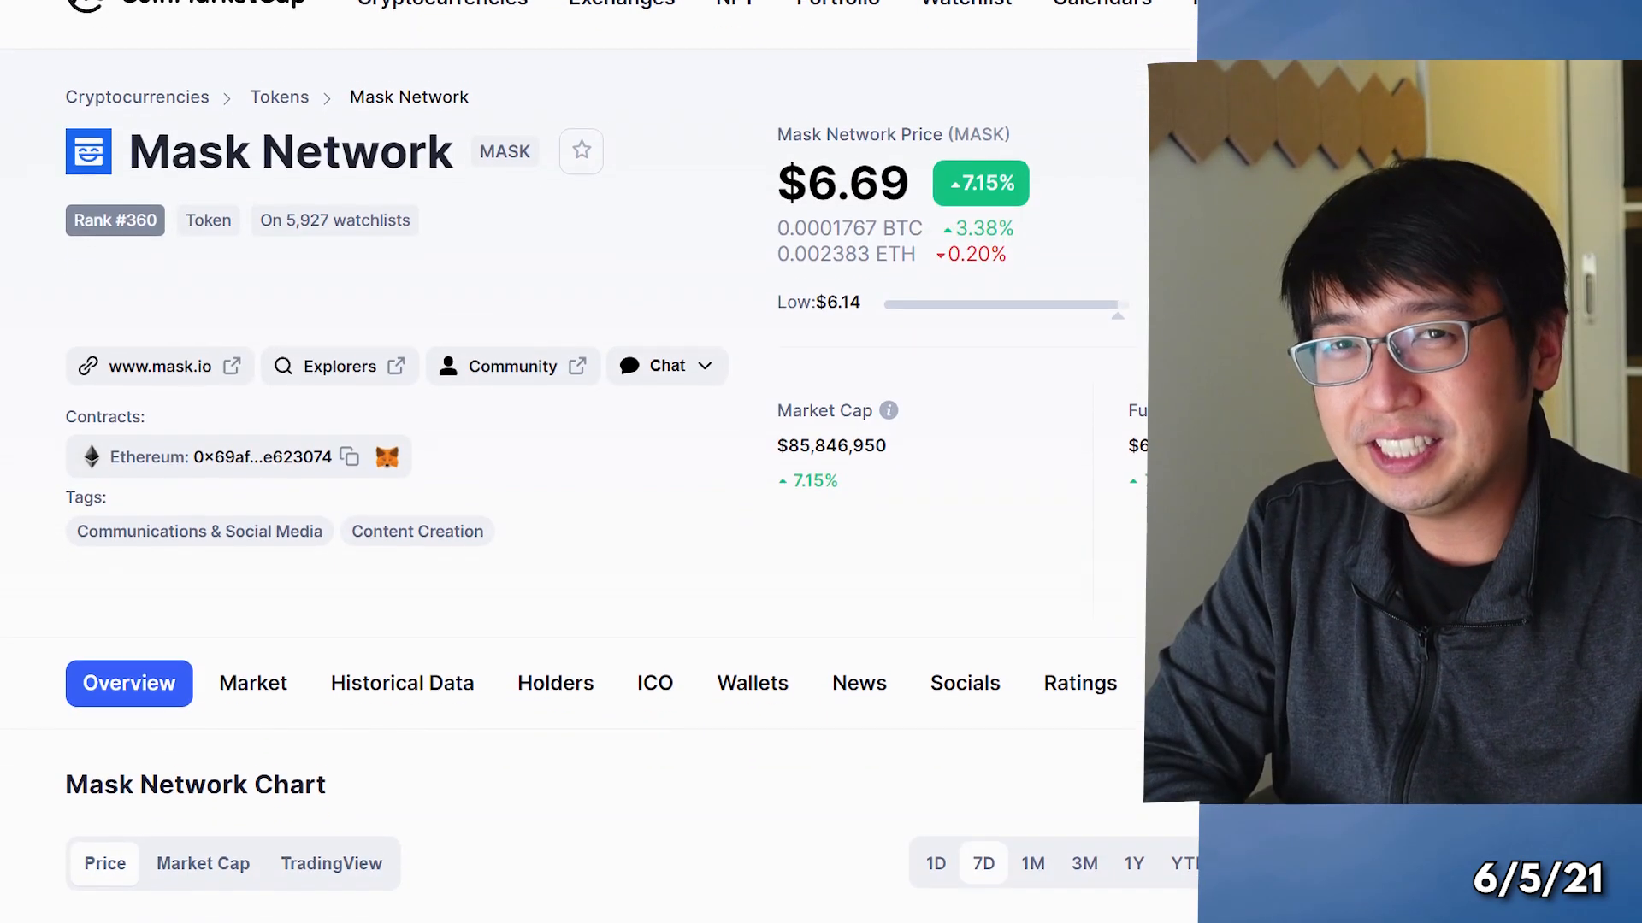
scroll("down", 3)
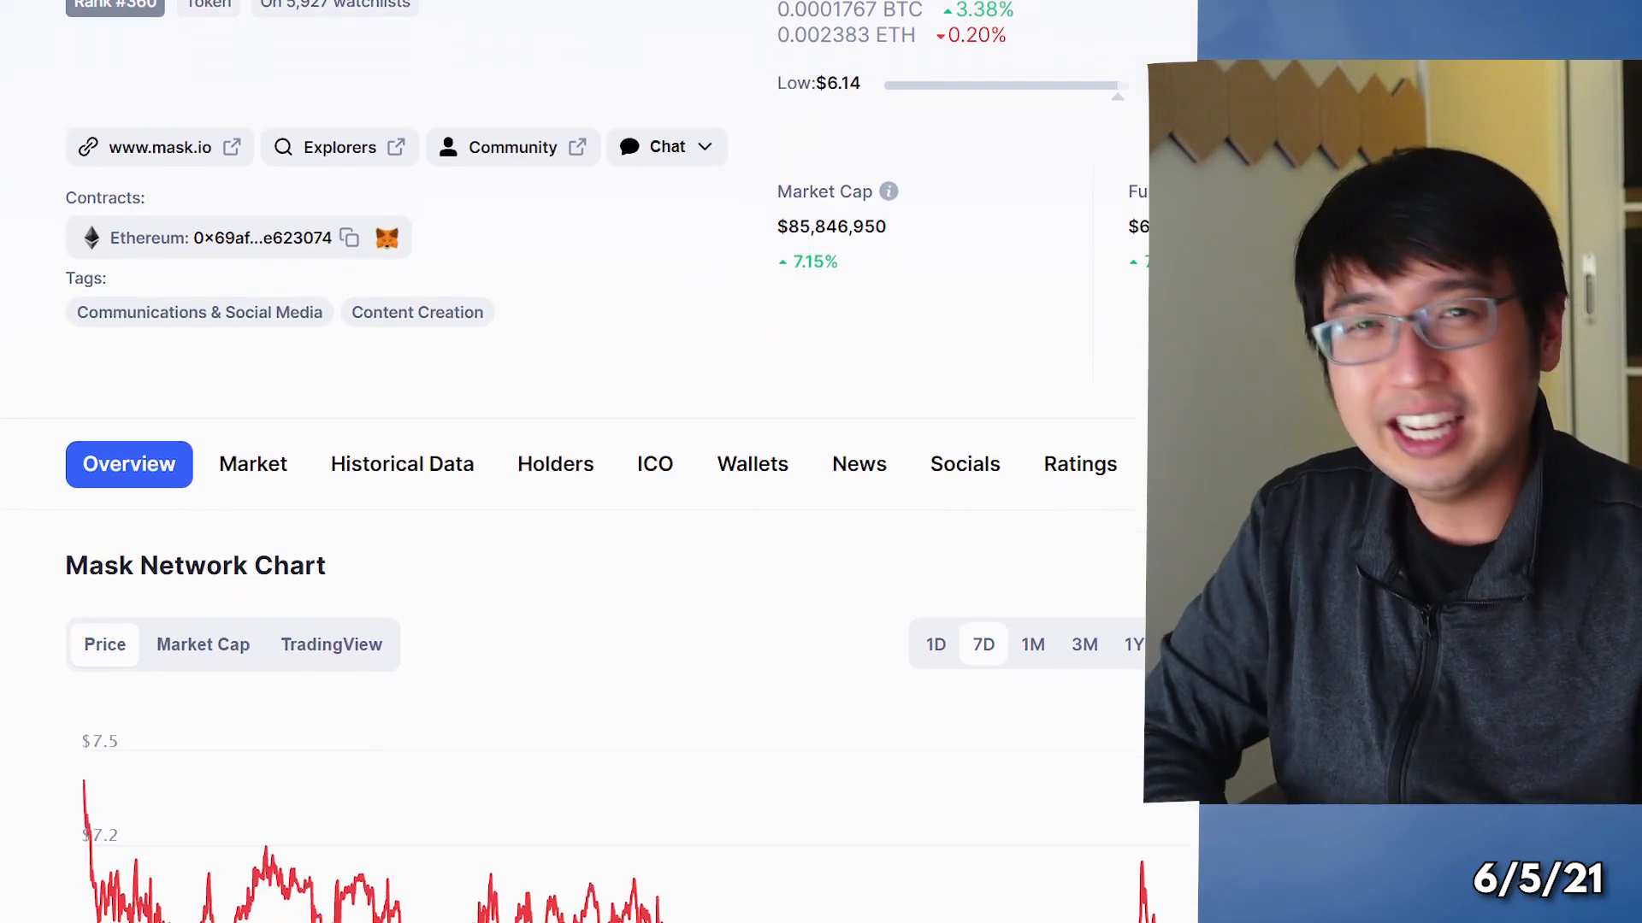
scroll("down", 3)
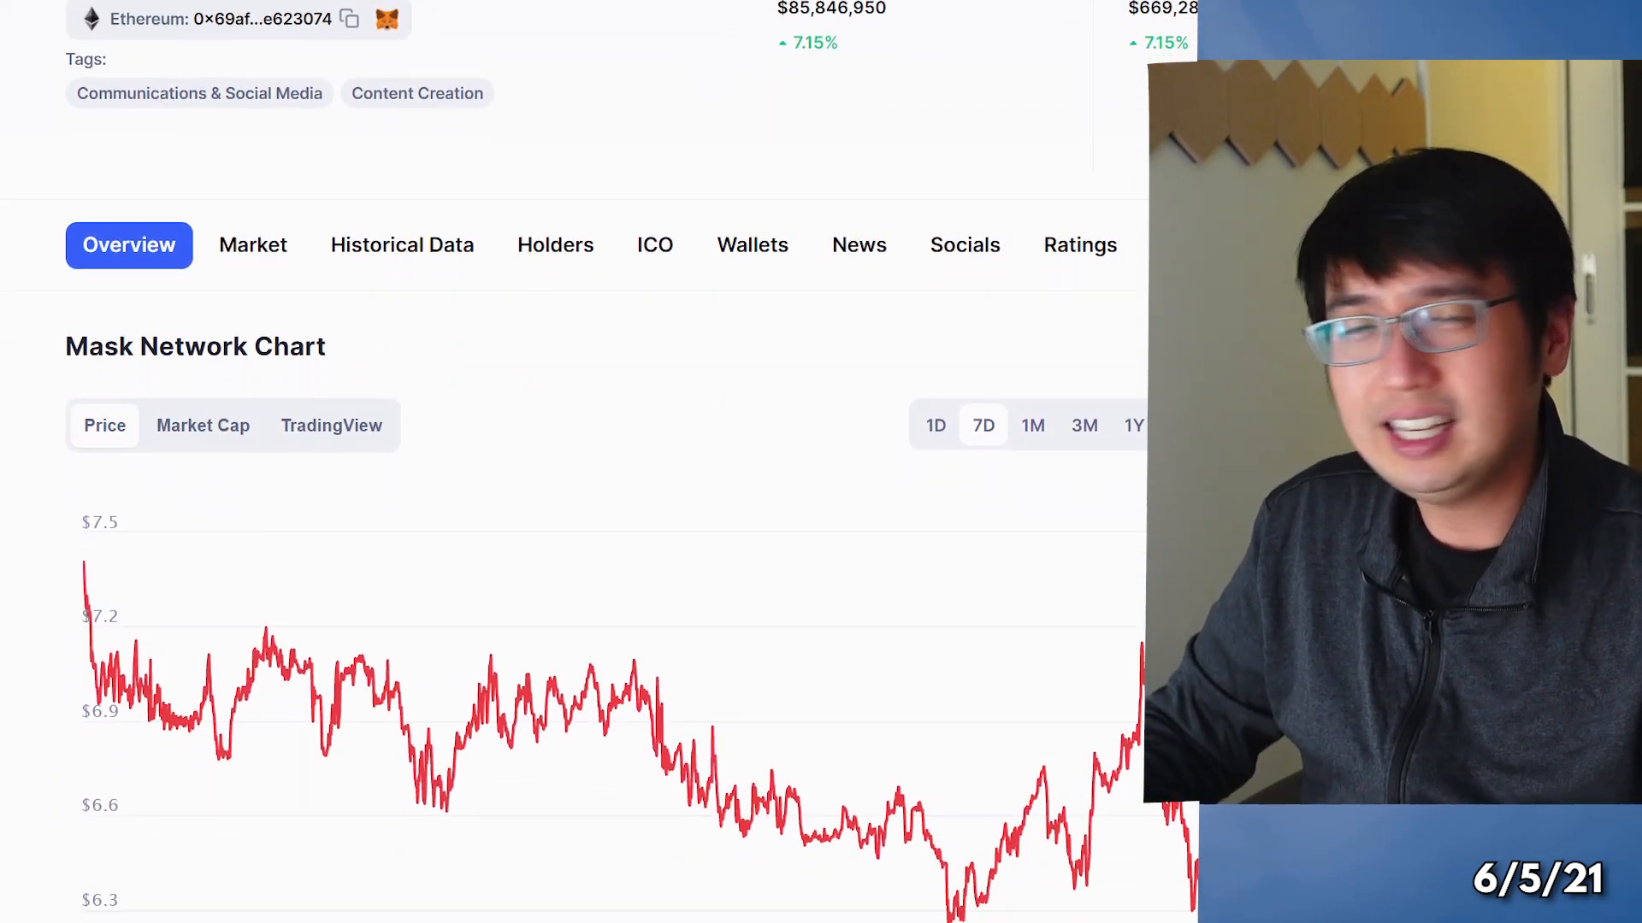
scroll("down", 3)
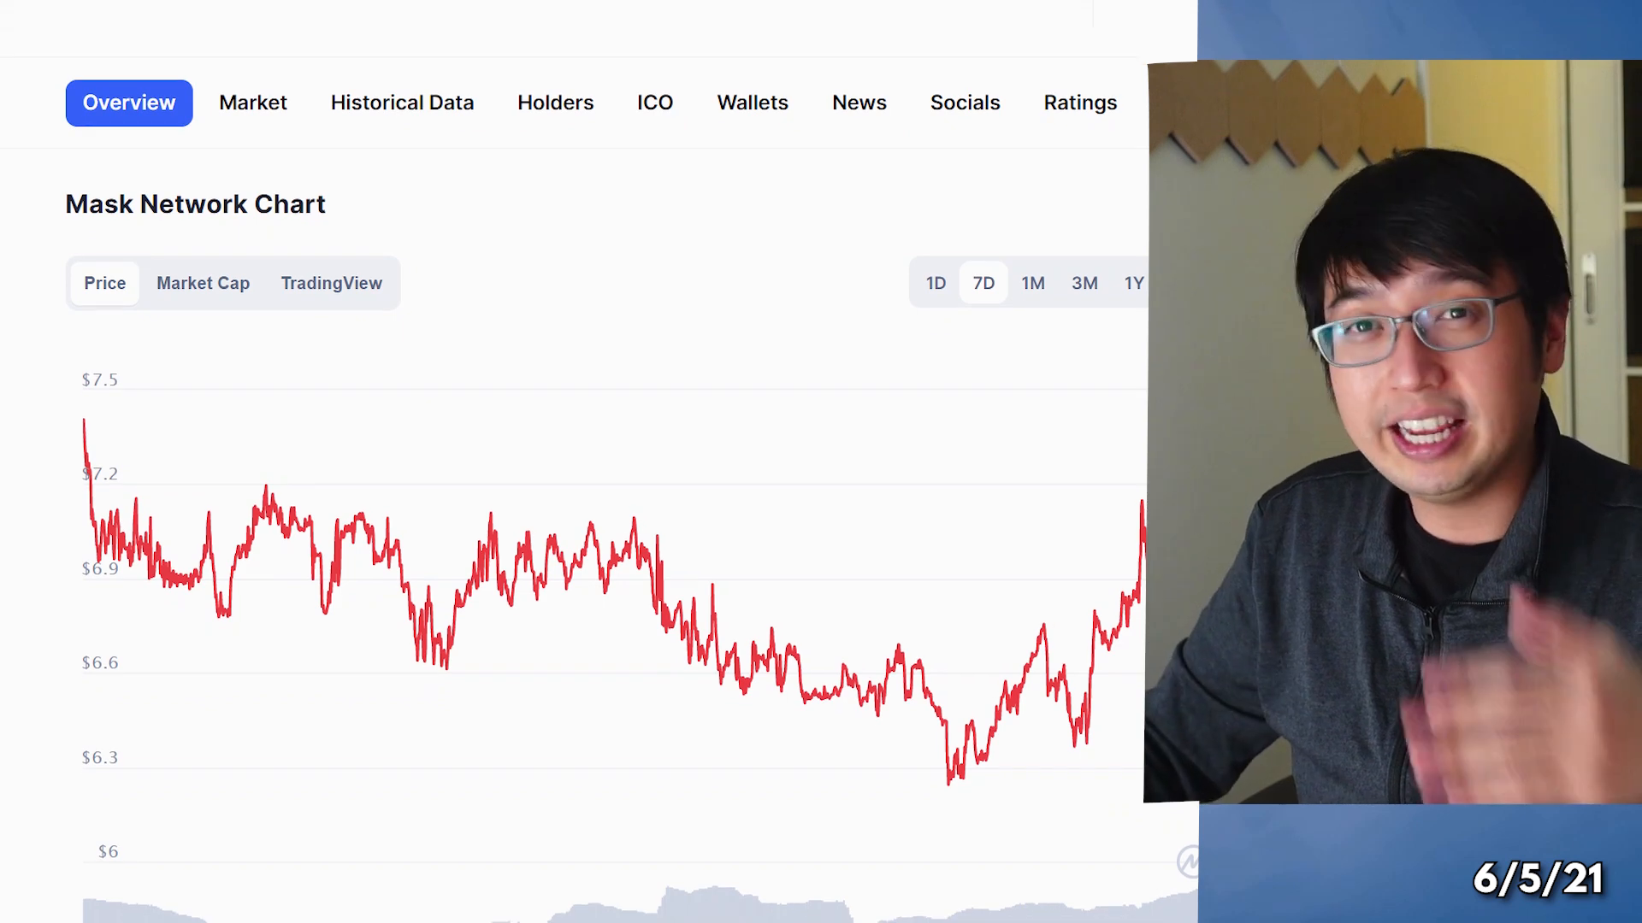